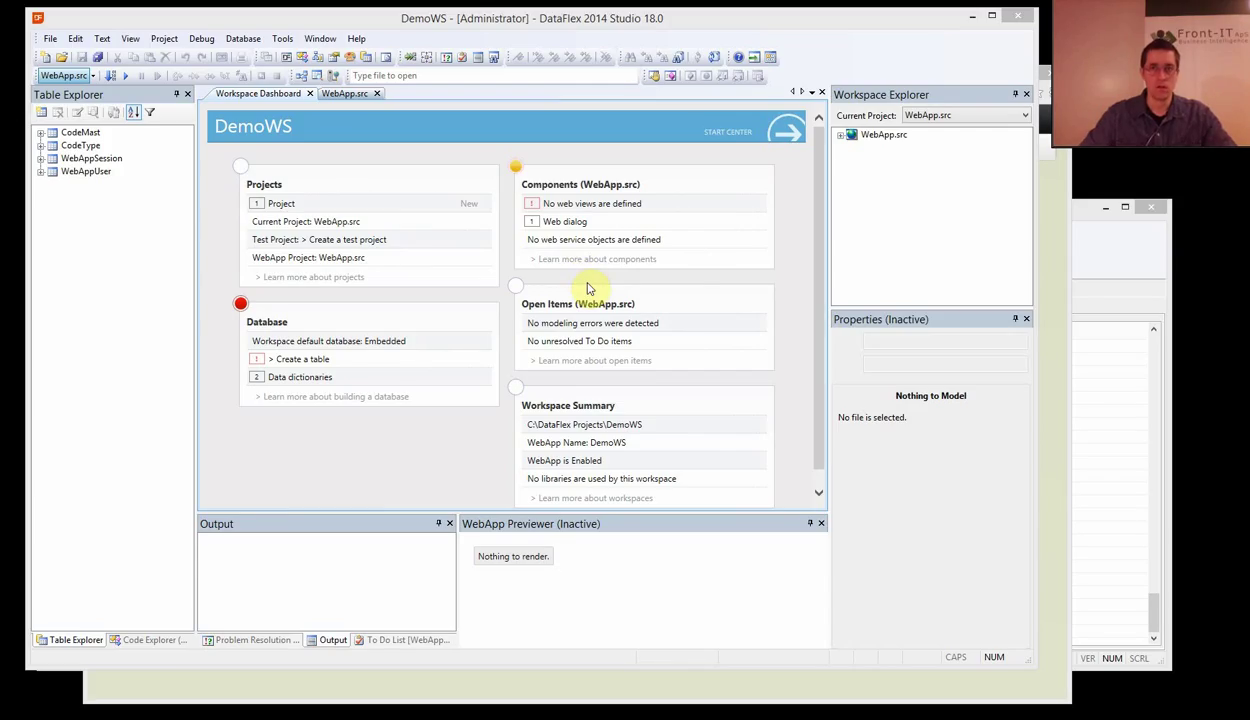
{"action": "mouse_move", "coordinate": [684, 272]}
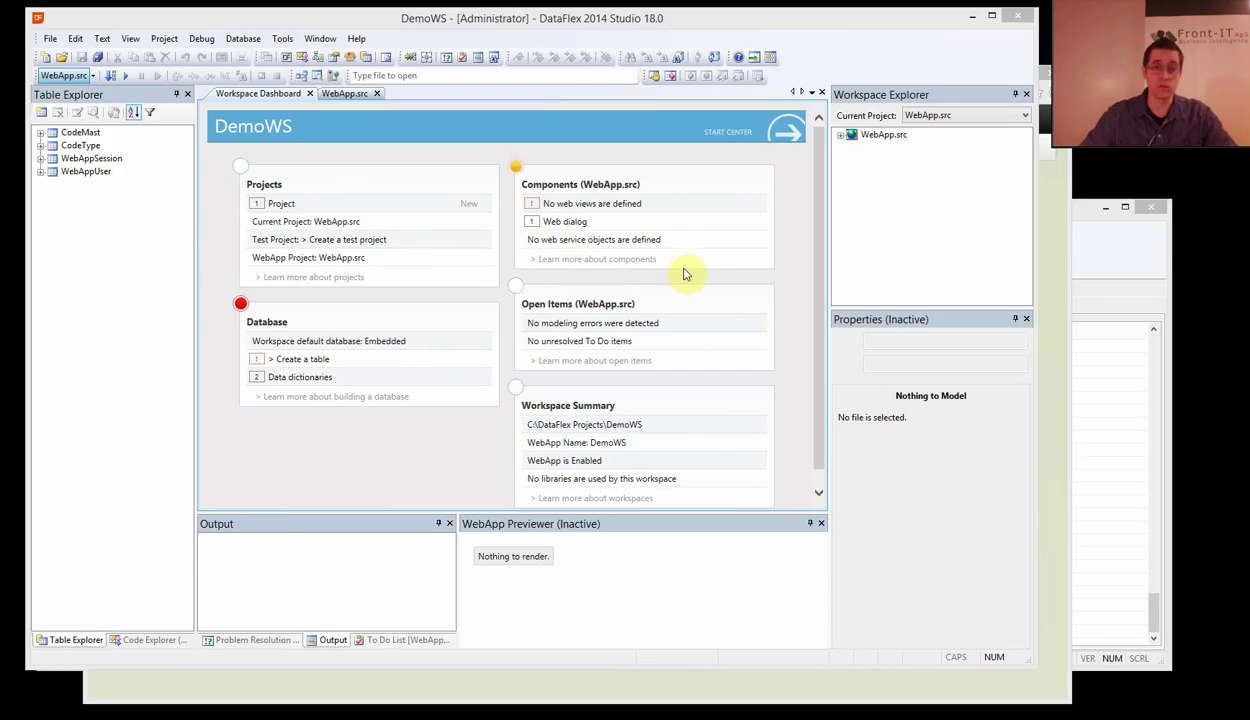
{"action": "mouse_move", "coordinate": [688, 246]}
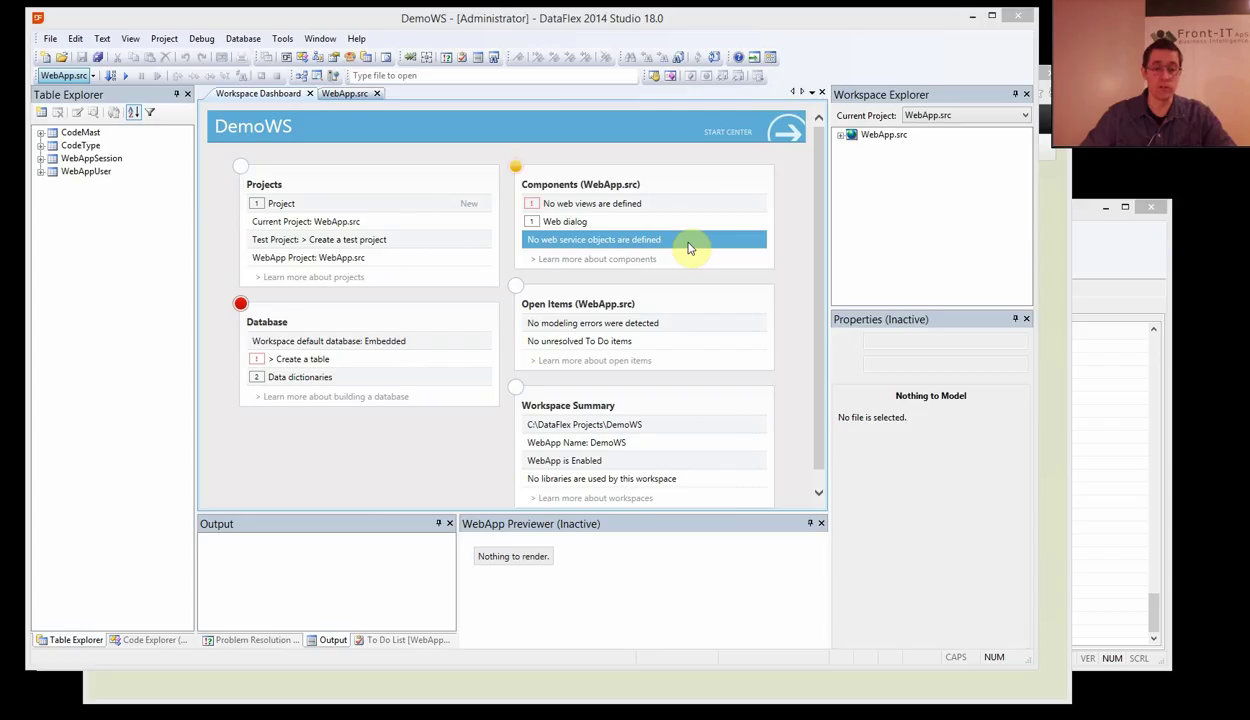
{"action": "mouse_move", "coordinate": [684, 248]}
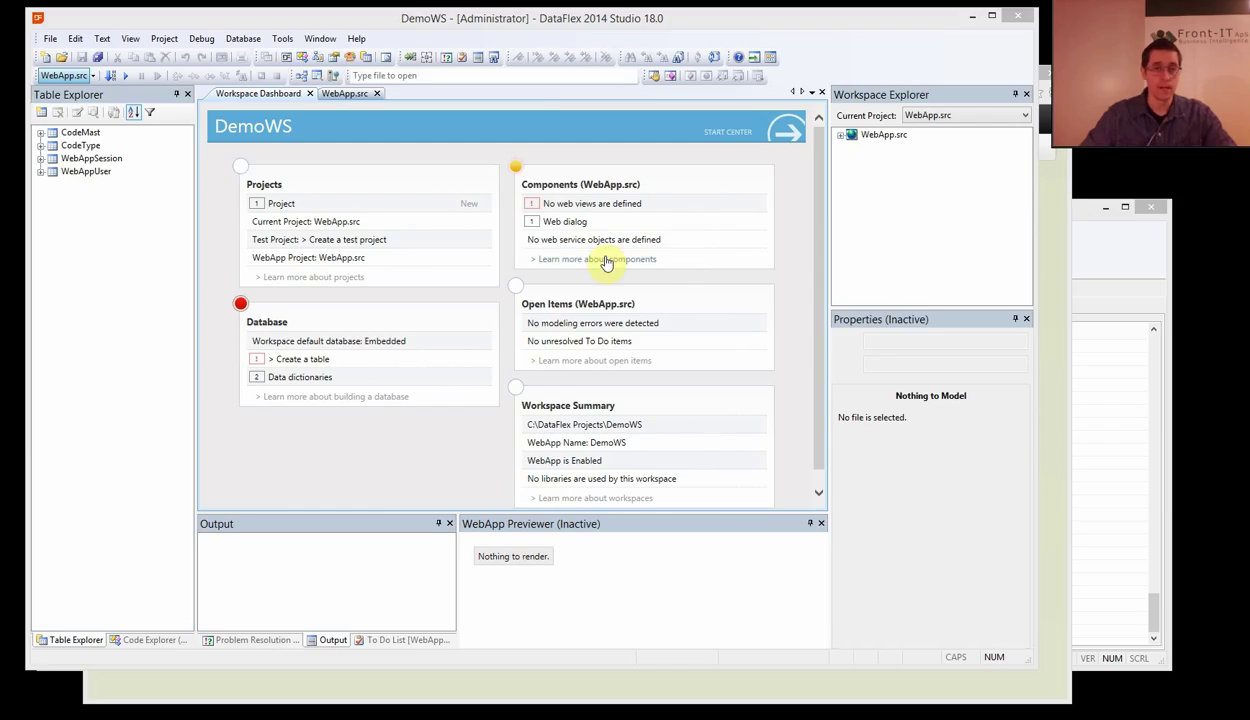
{"action": "mouse_move", "coordinate": [380, 196]}
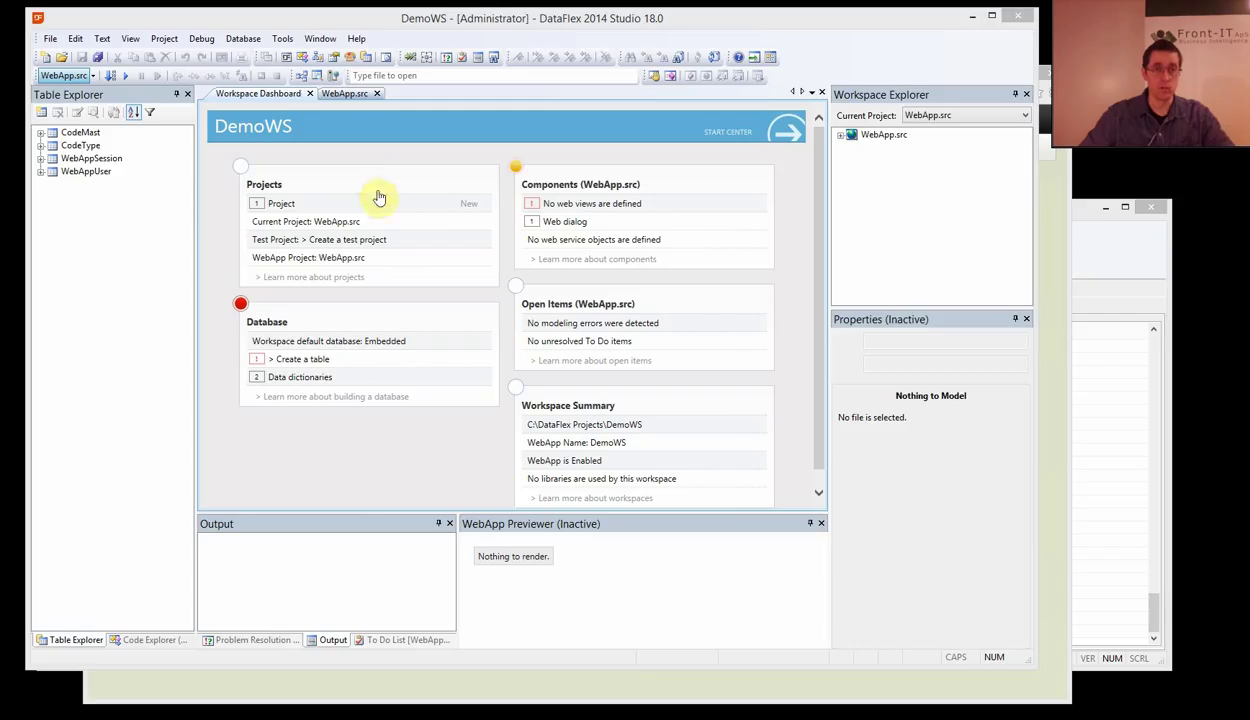
{"action": "mouse_move", "coordinate": [690, 260]}
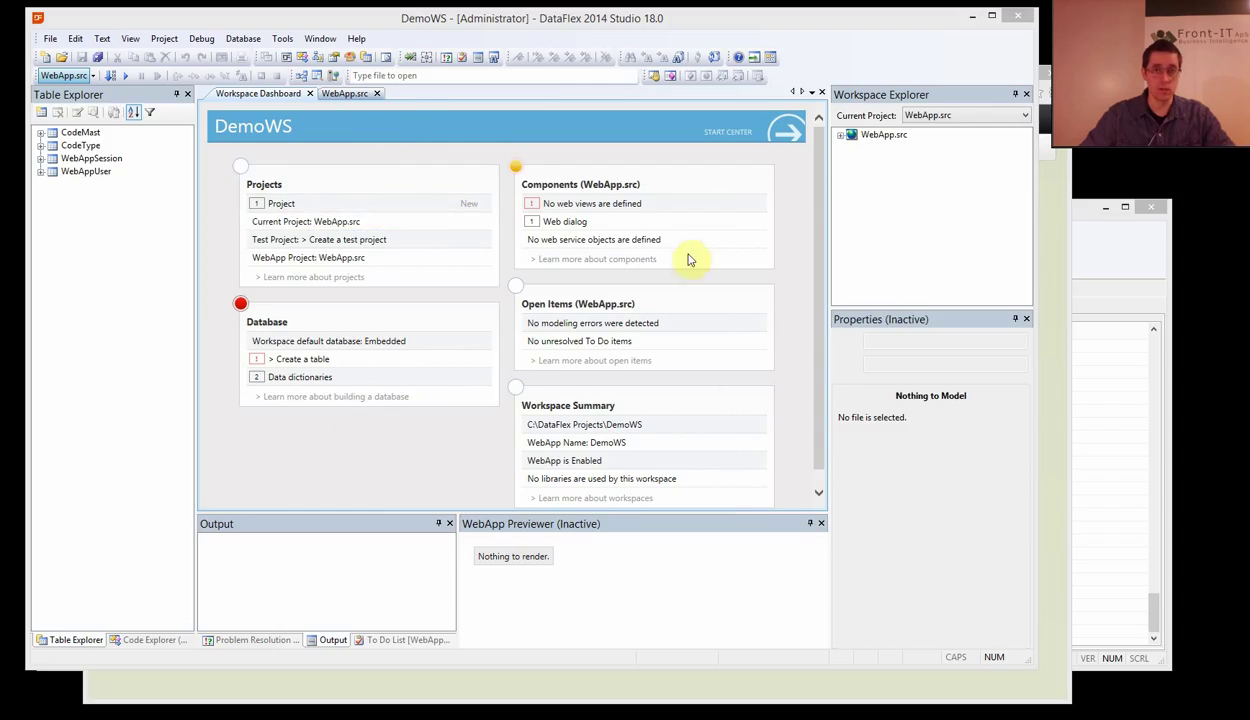
{"action": "mouse_move", "coordinate": [360, 364]}
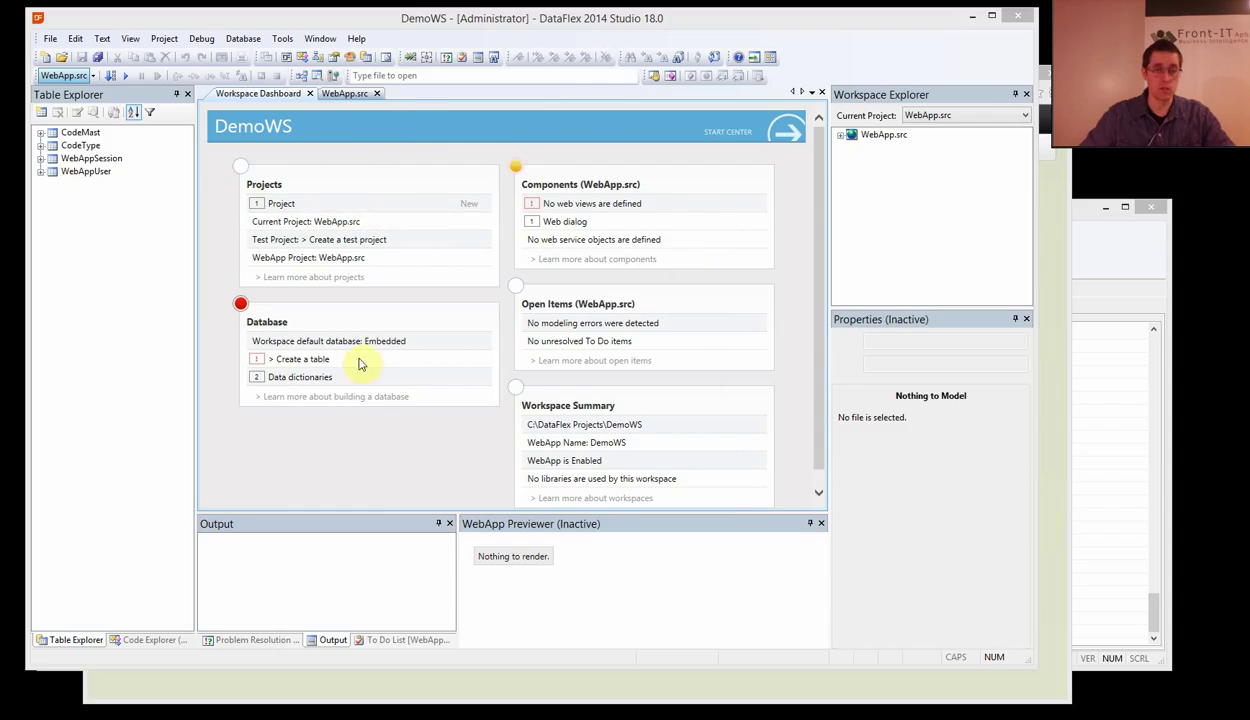
{"action": "mouse_move", "coordinate": [516, 356]}
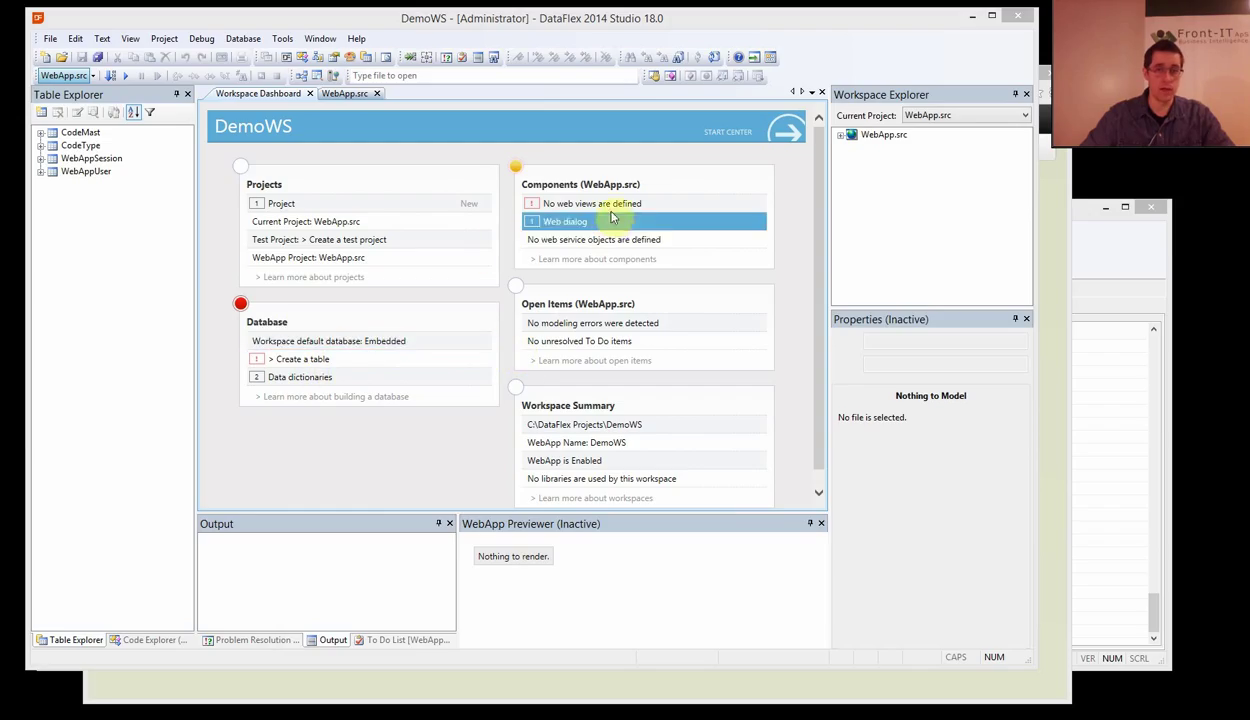
{"action": "mouse_move", "coordinate": [612, 216]}
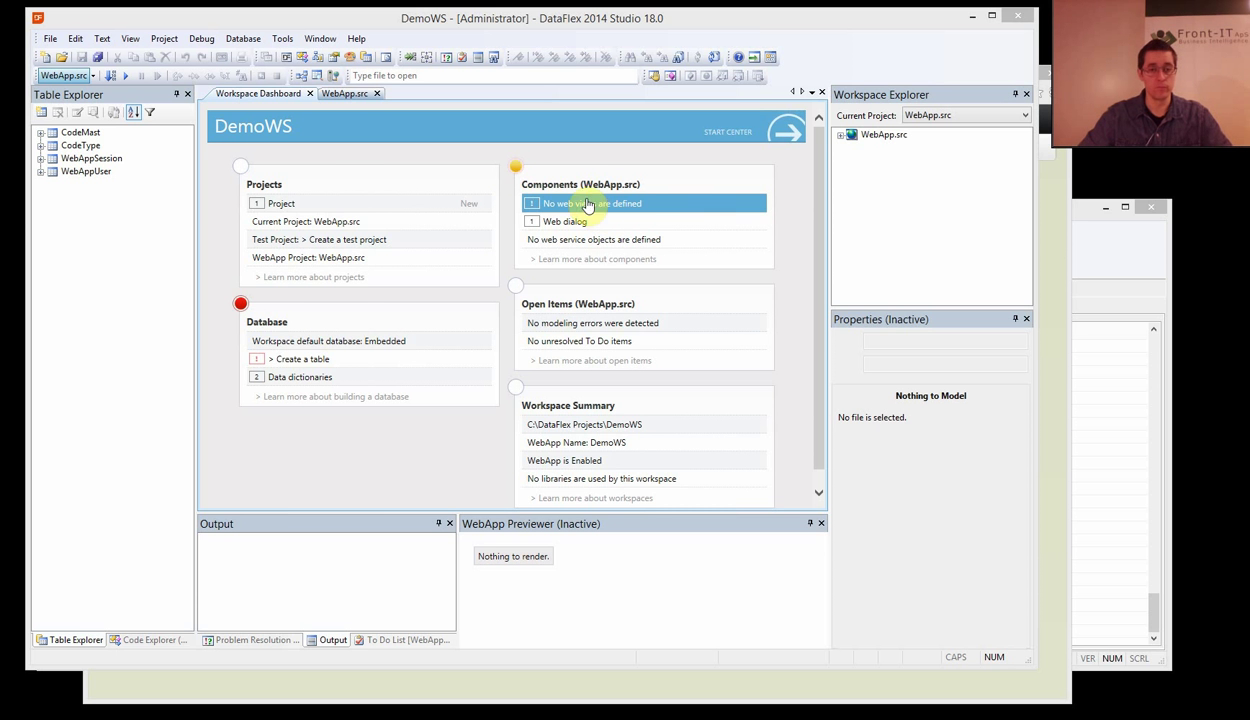
- Create a new table named product from the dashboard and confirm it
{"action": "left_click", "coordinate": [300, 360]}
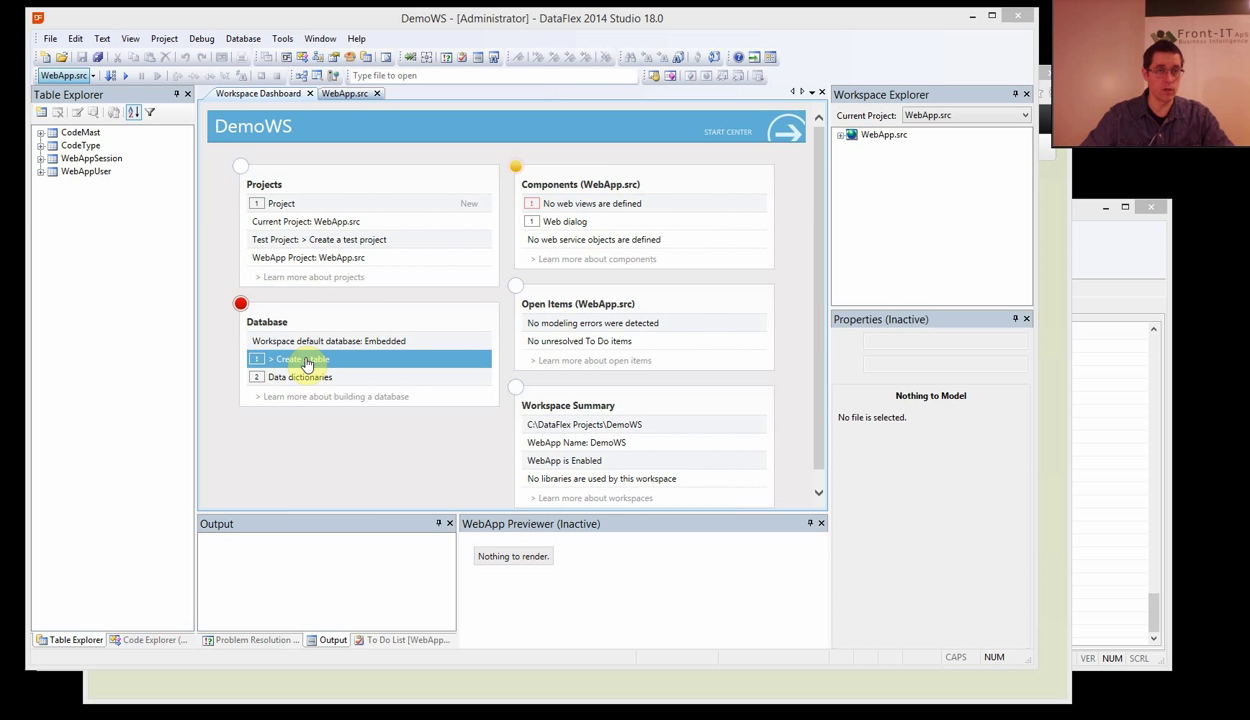
{"action": "left_click", "coordinate": [300, 360]}
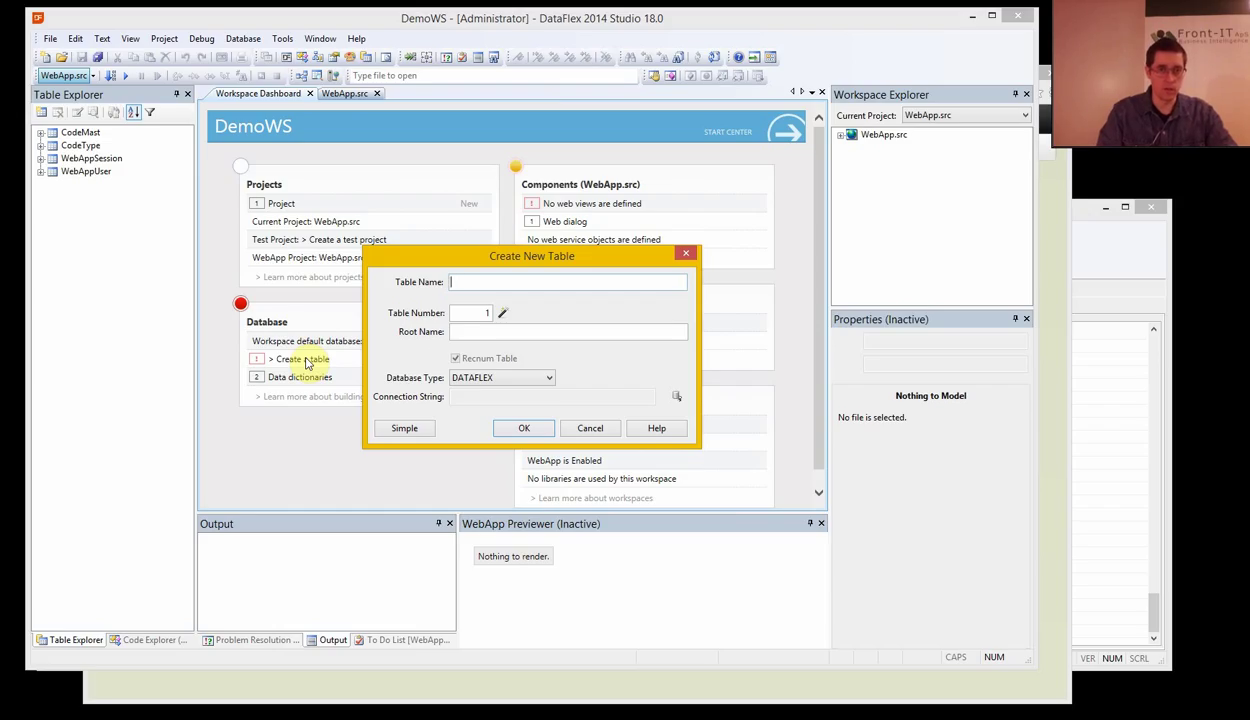
{"action": "type", "text": "product"}
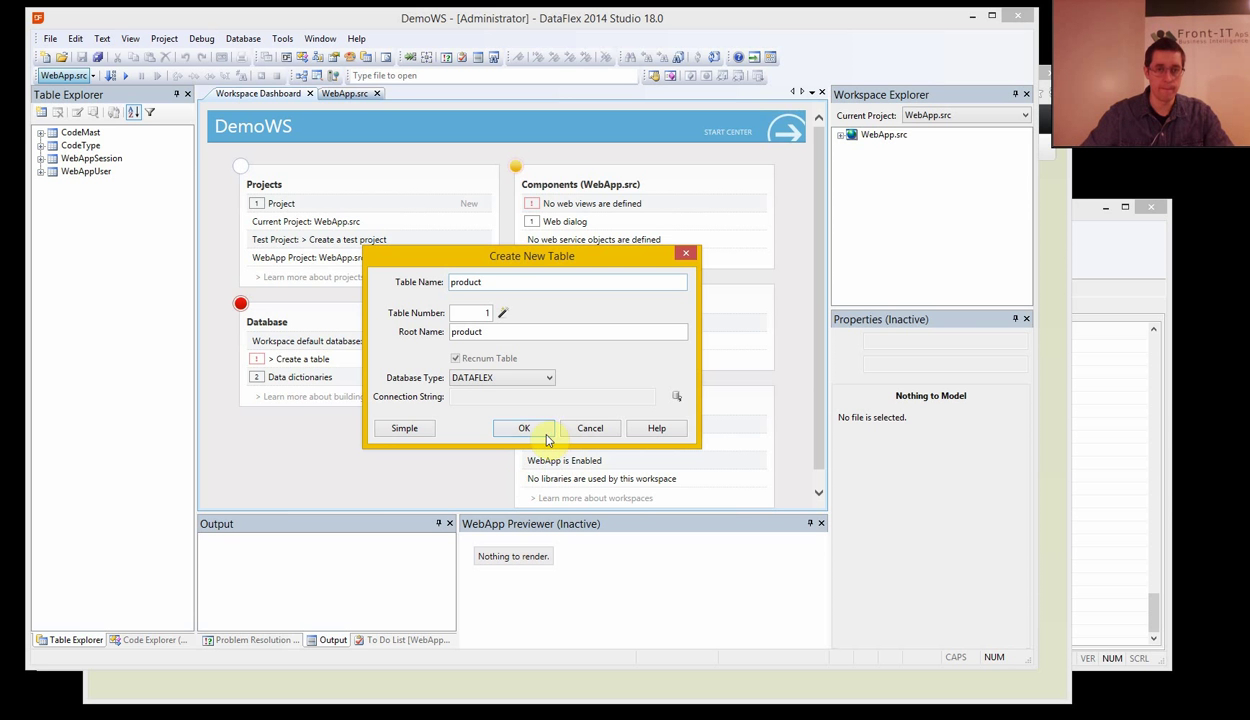
{"action": "left_click", "coordinate": [524, 428]}
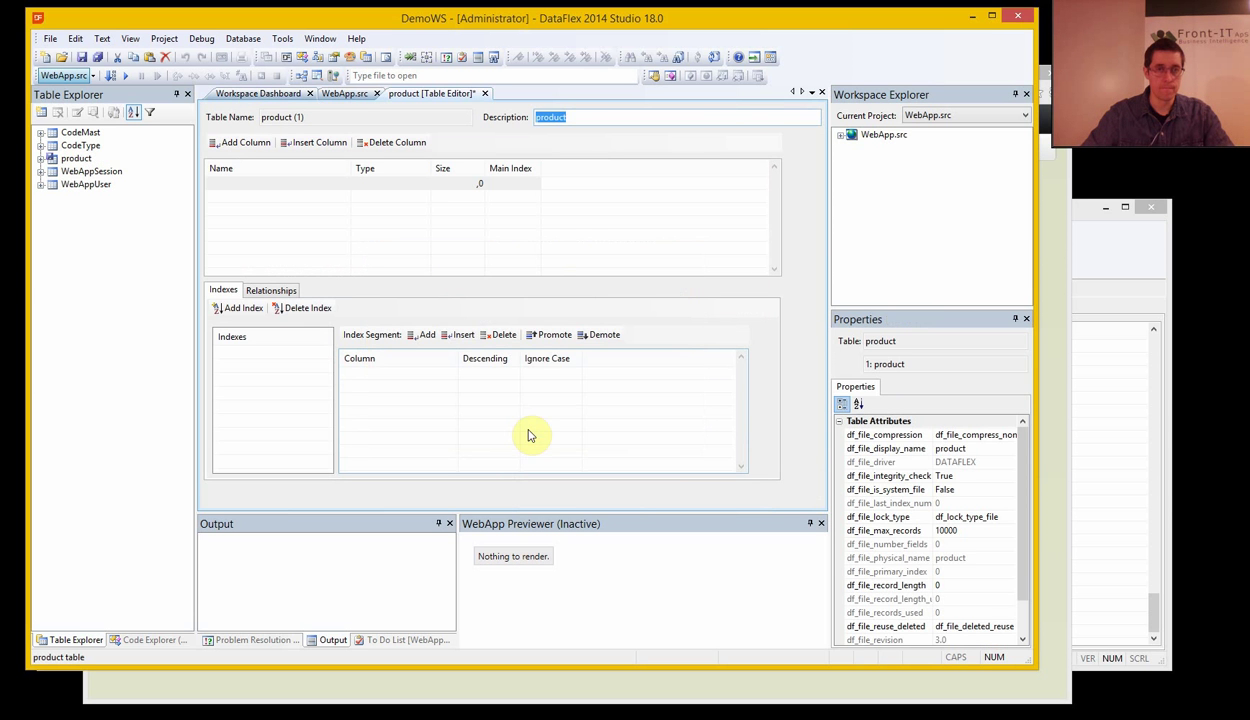
- Define columns id (Numeric), number, name and ean (ASCII) in the table grid
{"action": "left_click", "coordinate": [288, 184]}
{"action": "type", "text": "id"}
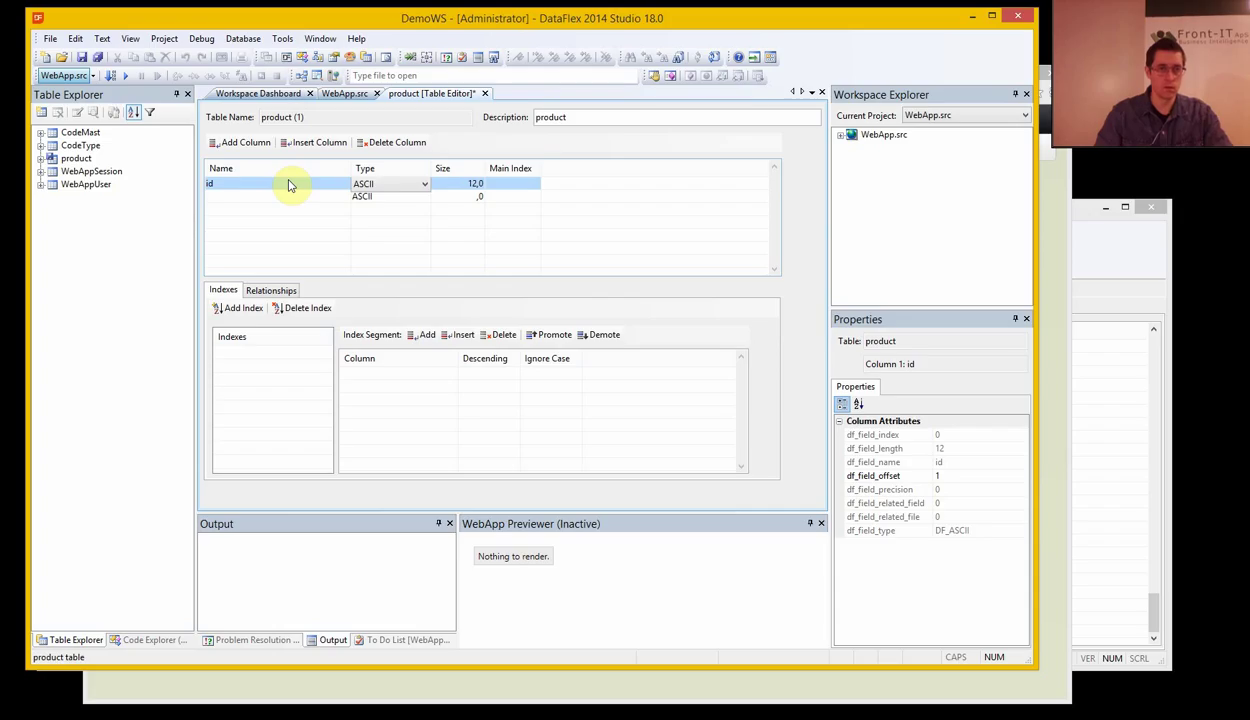
{"action": "left_click", "coordinate": [390, 184]}
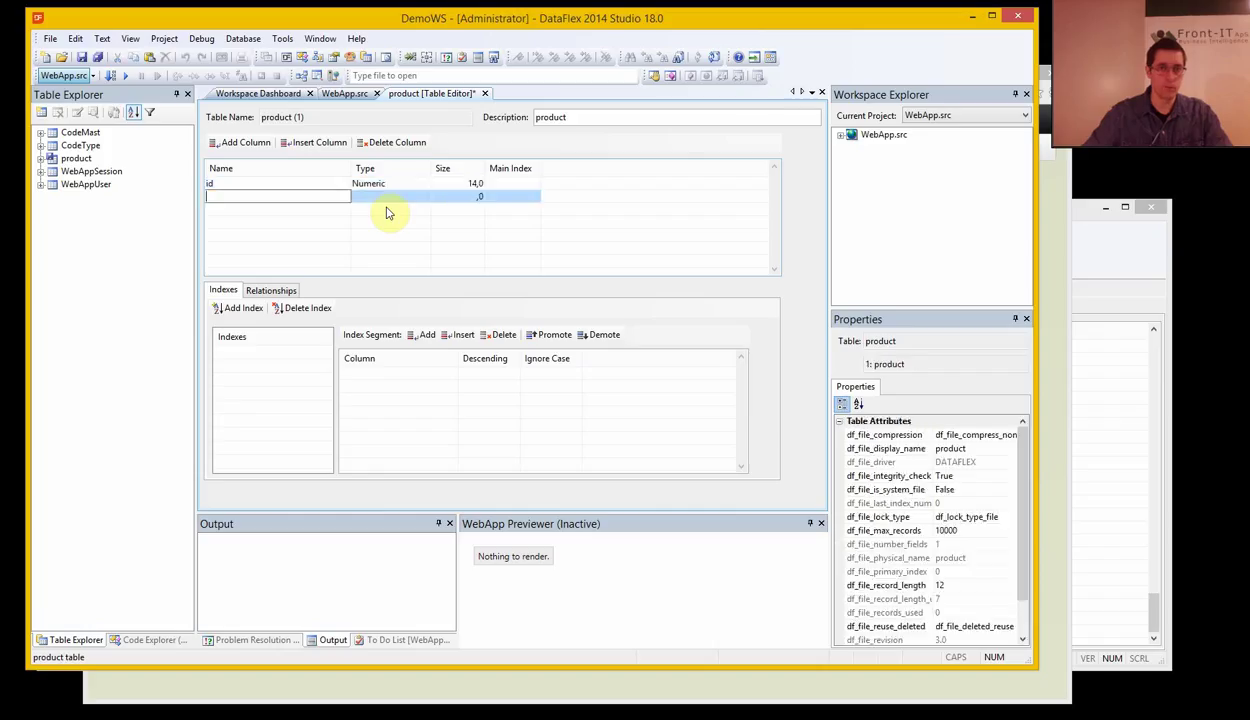
{"action": "type", "text": "num"}
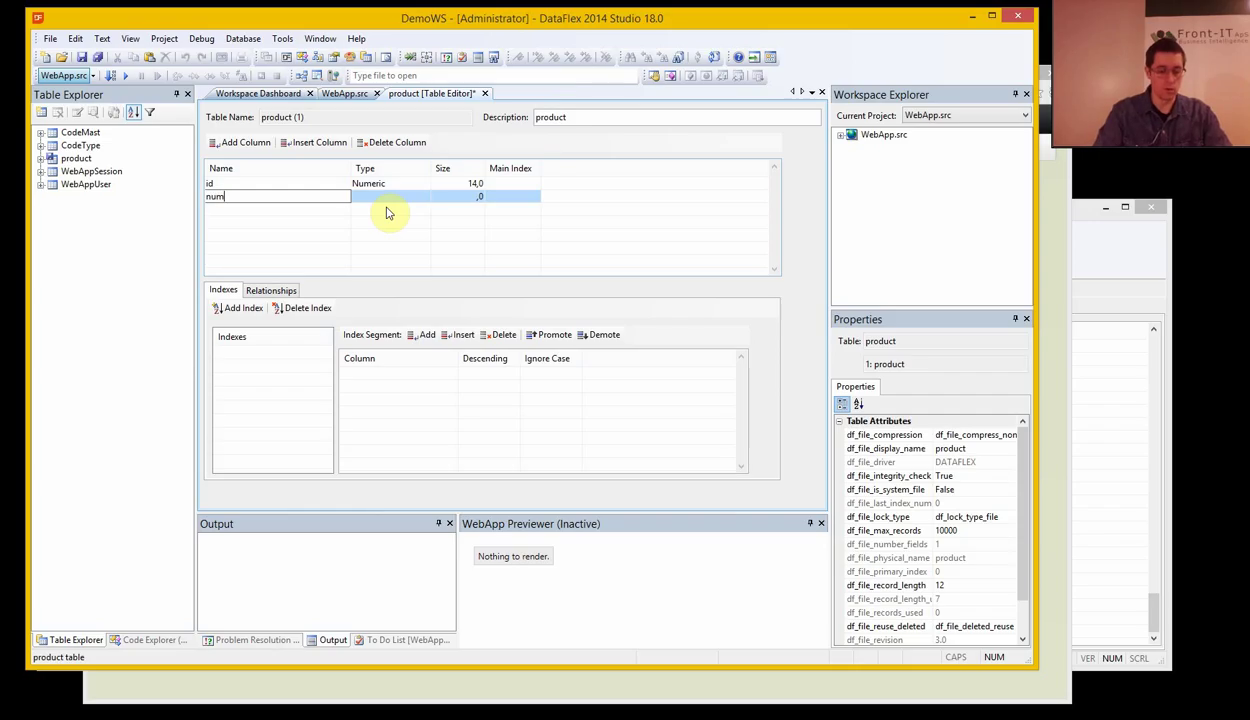
{"action": "type", "text": "ber"}
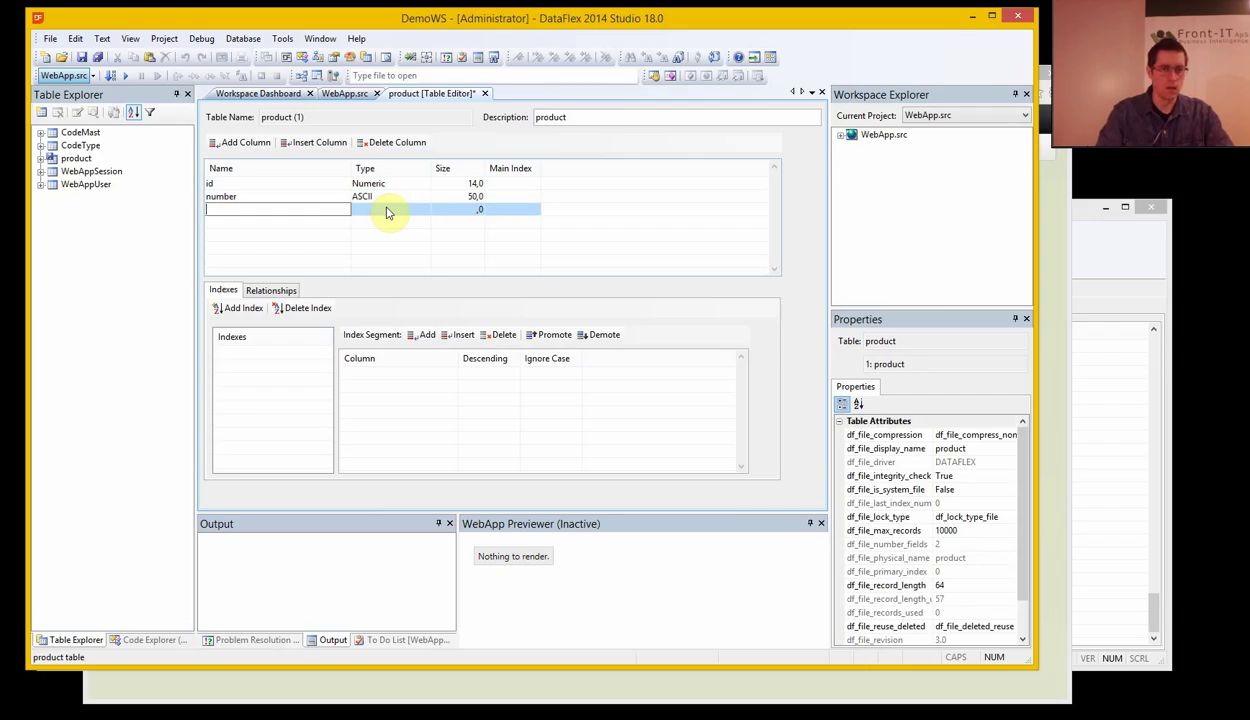
{"action": "type", "text": "name"}
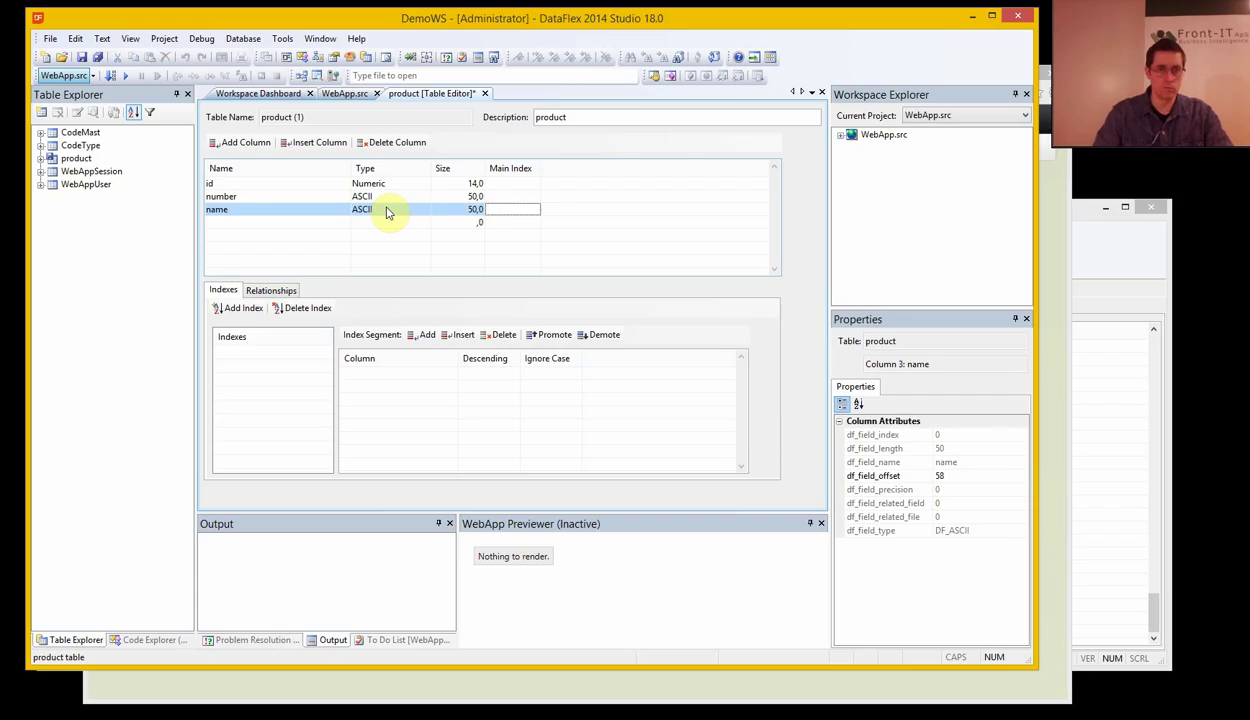
{"action": "left_click", "coordinate": [276, 222]}
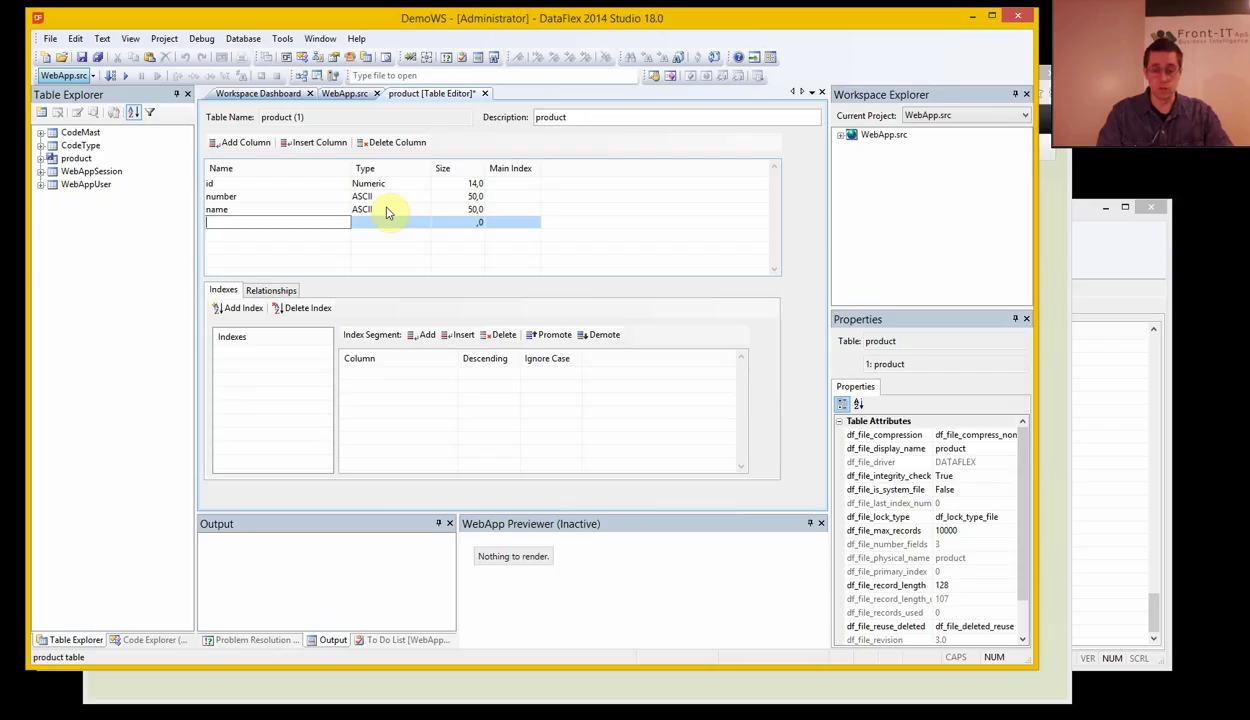
{"action": "type", "text": "e"}
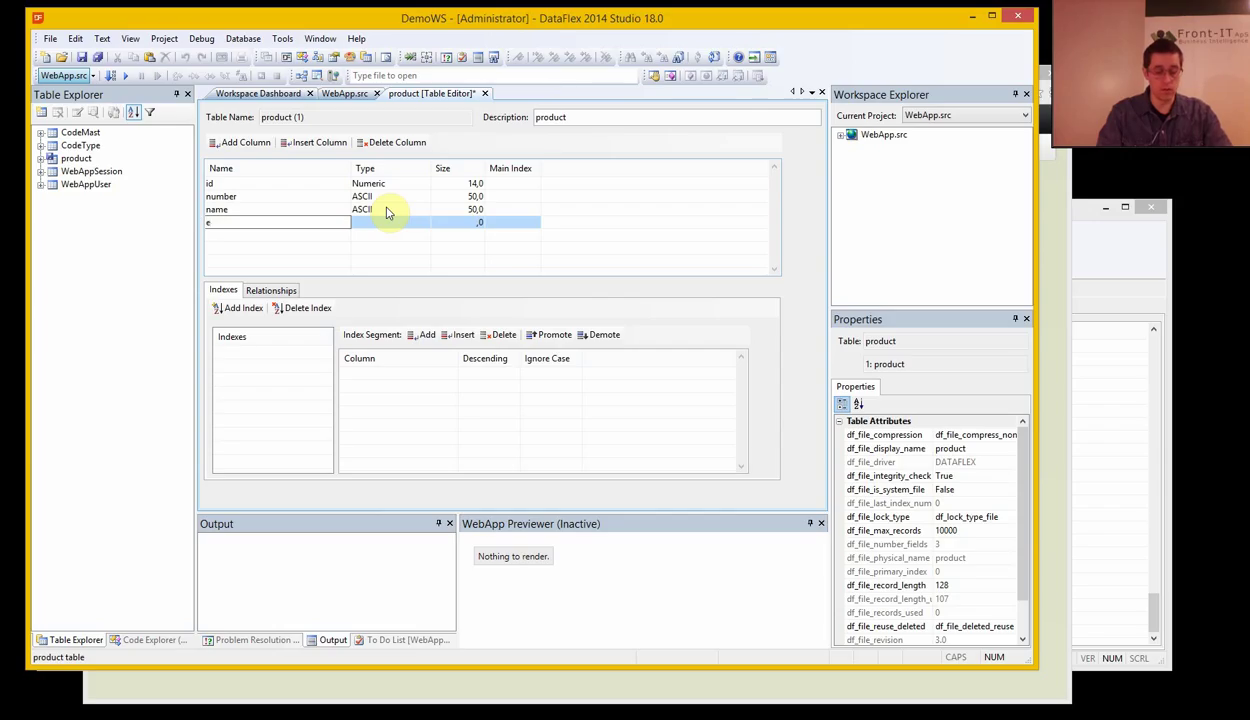
{"action": "type", "text": "ean"}
{"action": "left_click", "coordinate": [458, 222]}
{"action": "type", "text": "20"}
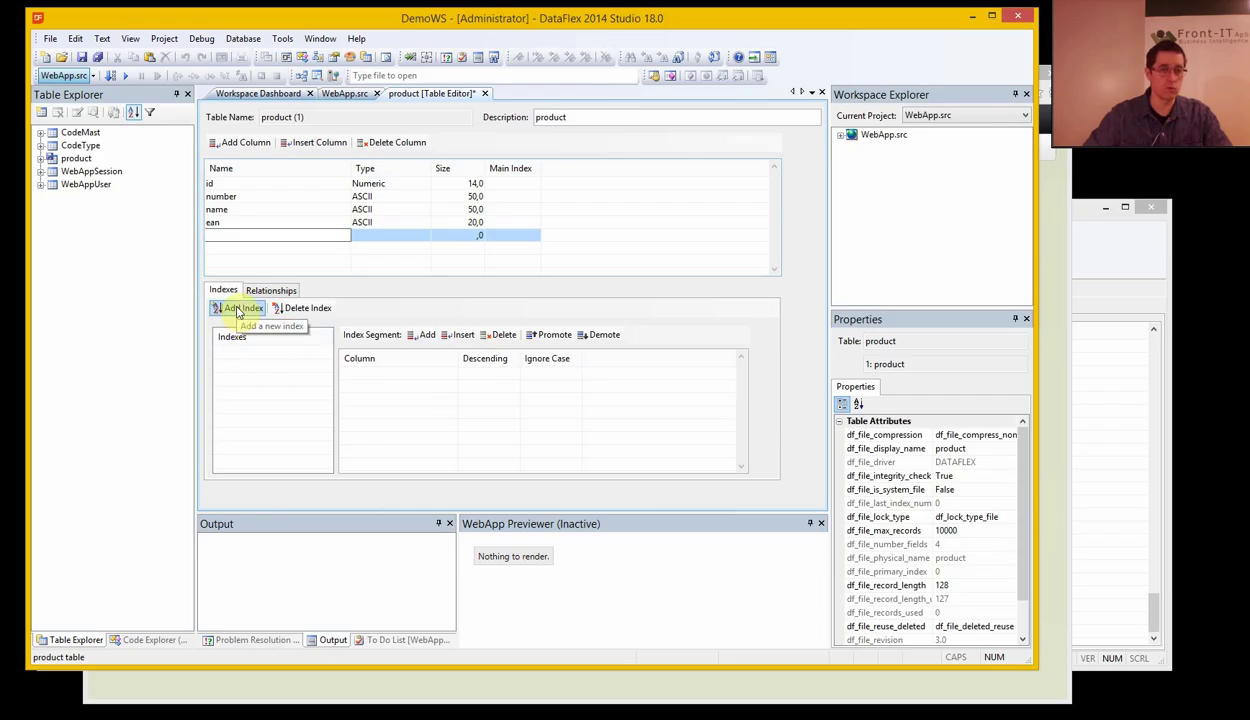
- Add index 1 on the id column
{"action": "left_click", "coordinate": [238, 308]}
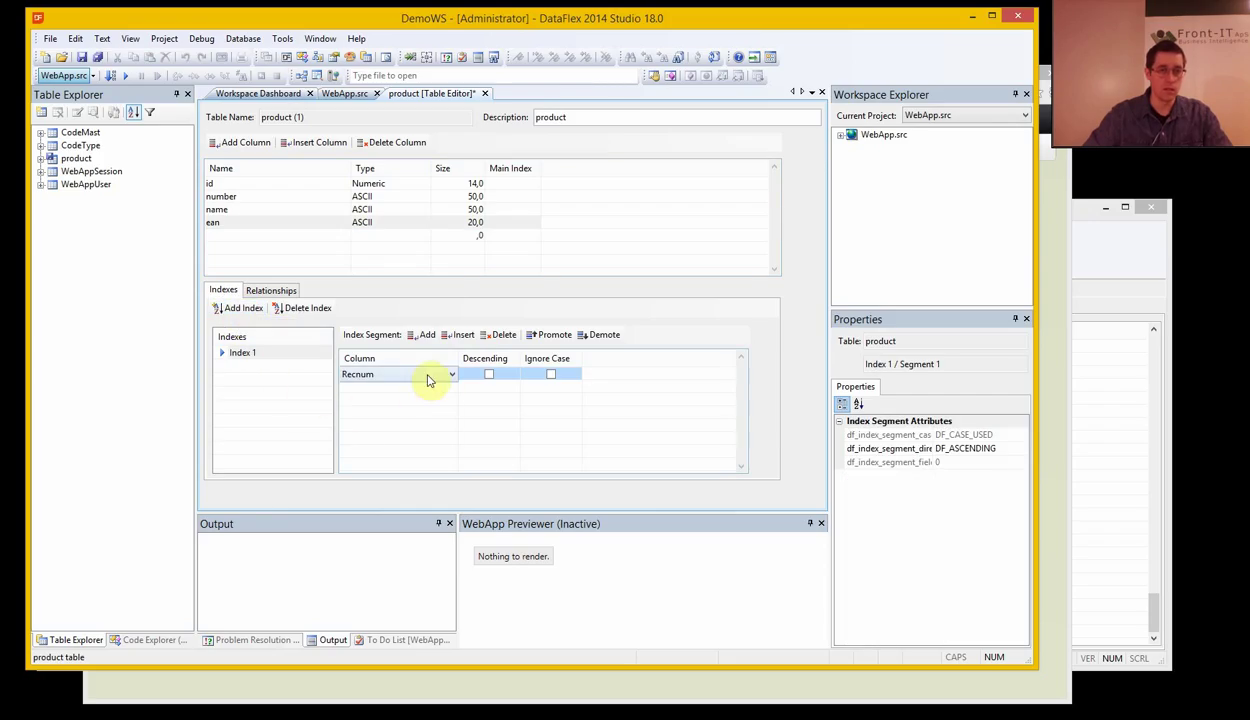
{"action": "left_click", "coordinate": [448, 374]}
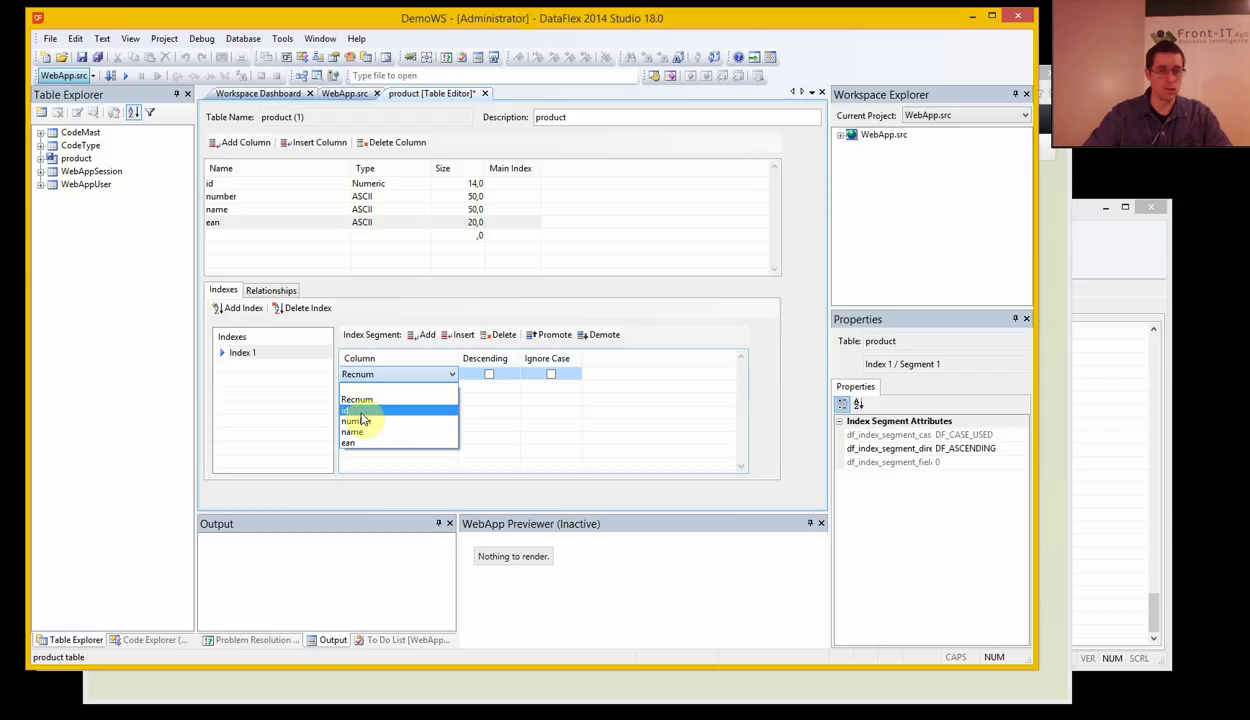
{"action": "left_click", "coordinate": [360, 410]}
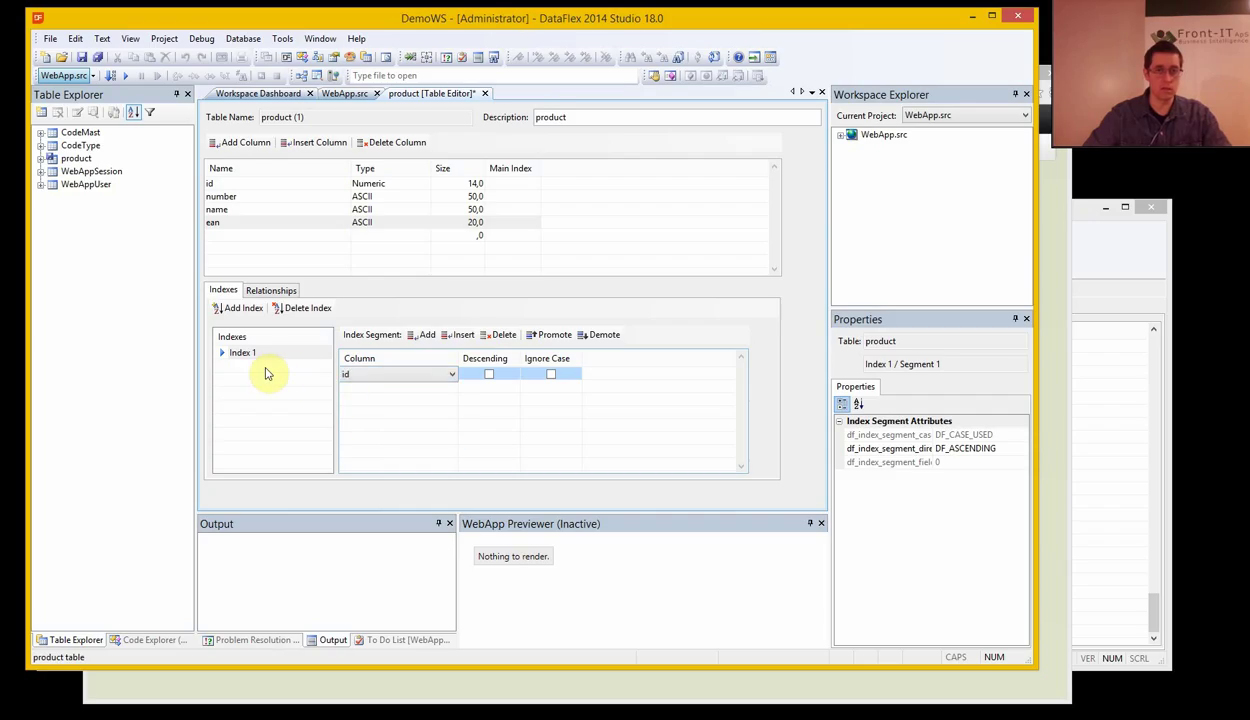
{"action": "left_click", "coordinate": [242, 352]}
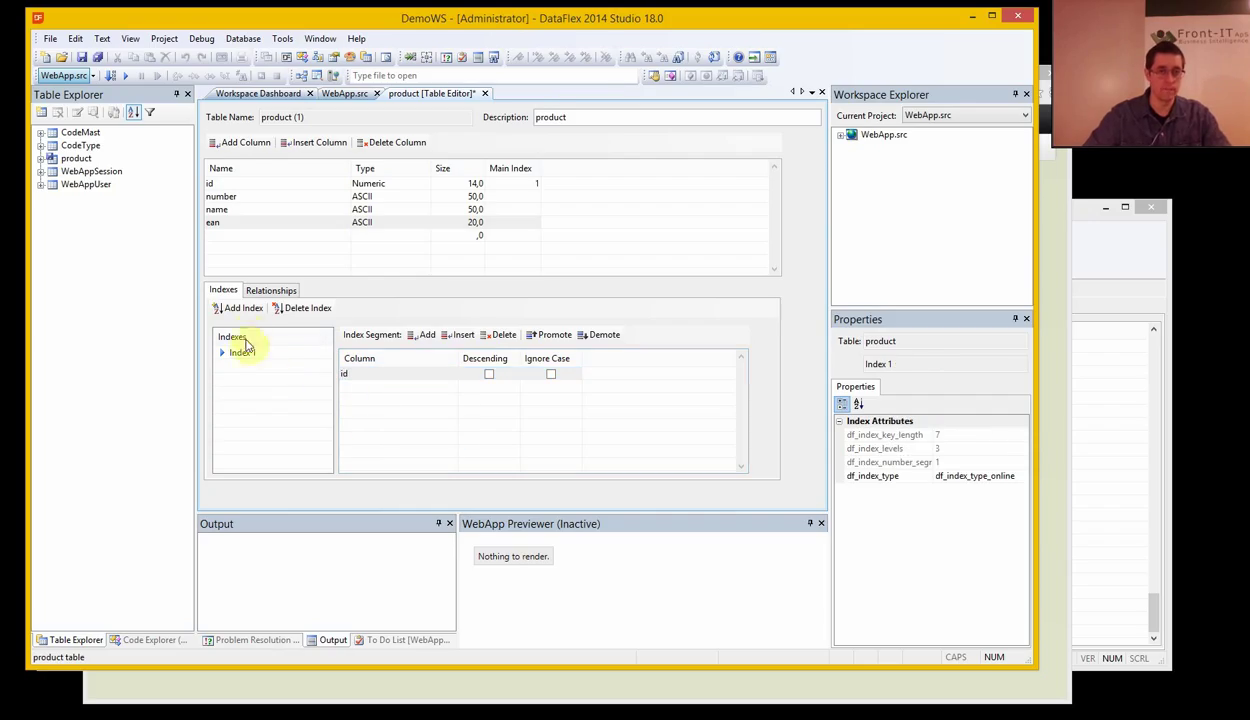
- Add index 2 with segments number and id
{"action": "left_click", "coordinate": [244, 366]}
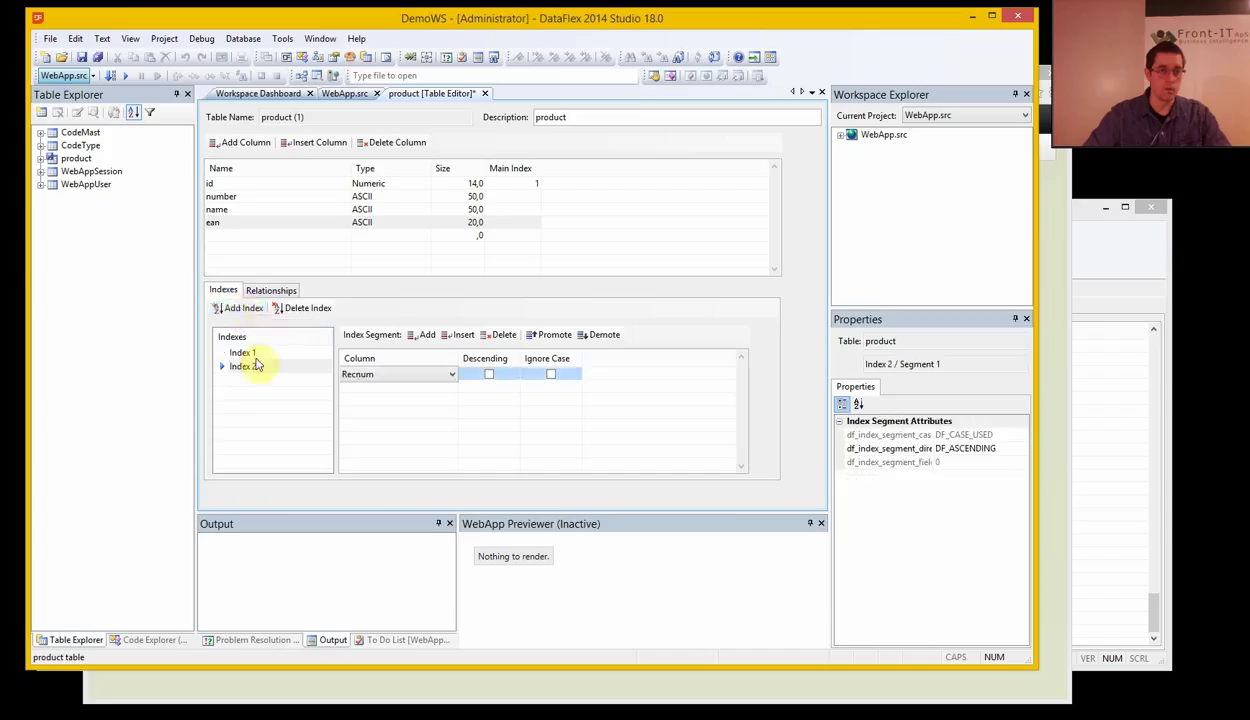
{"action": "left_click", "coordinate": [444, 374]}
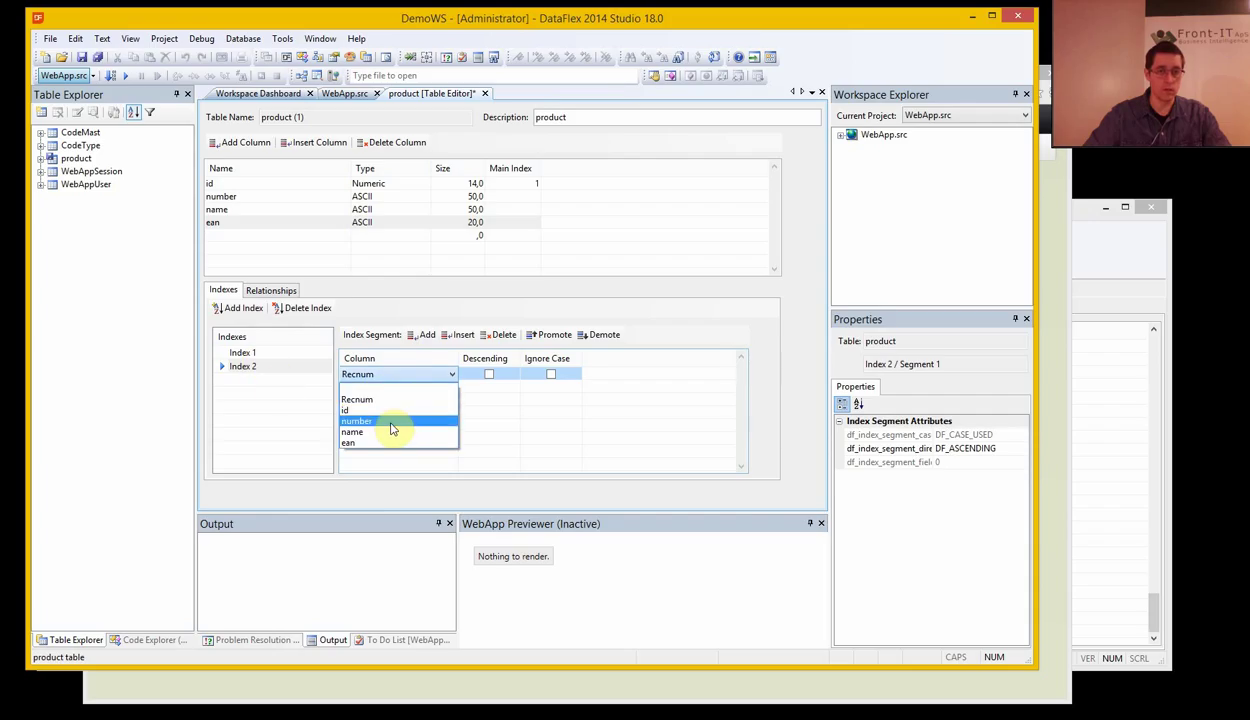
{"action": "left_click", "coordinate": [356, 420]}
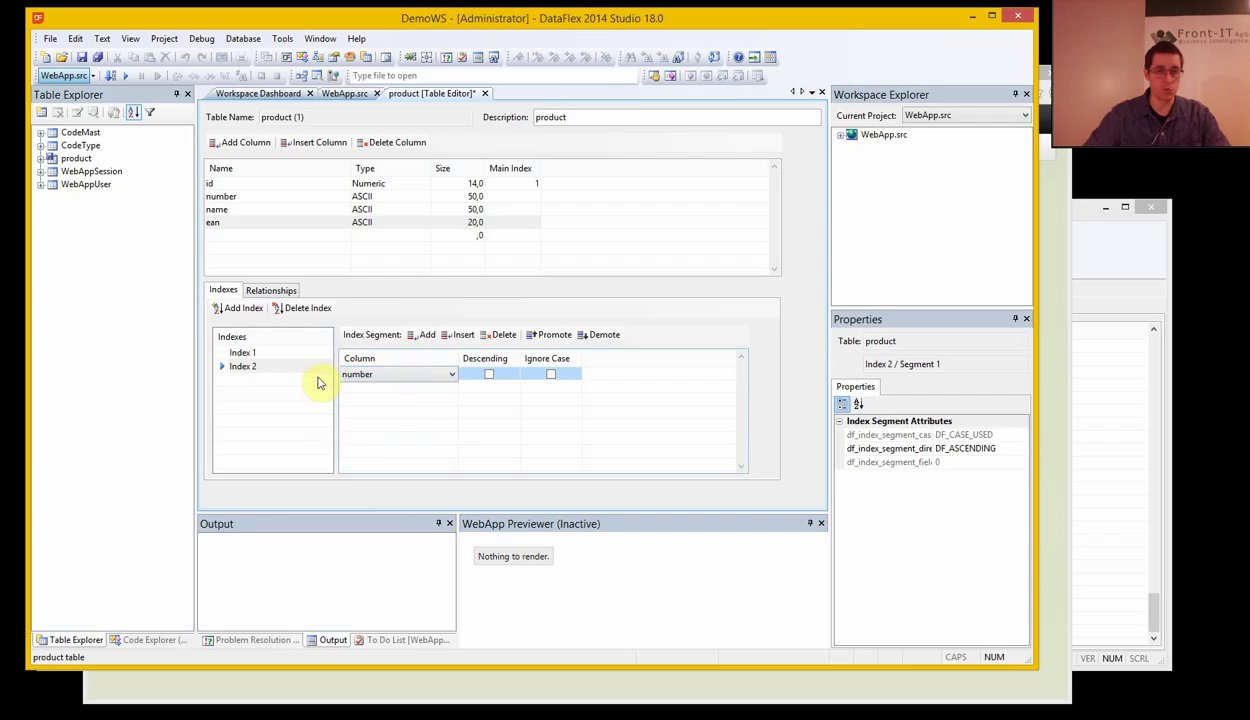
{"action": "mouse_move", "coordinate": [448, 396]}
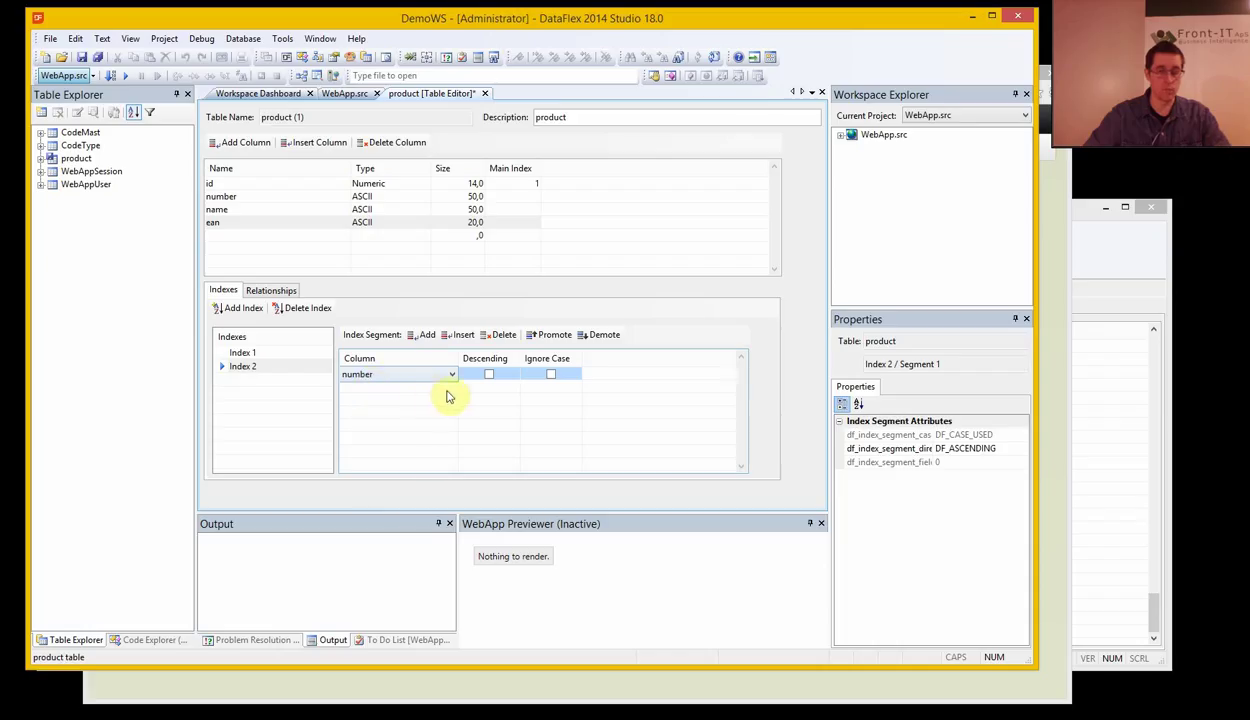
{"action": "left_click", "coordinate": [444, 388]}
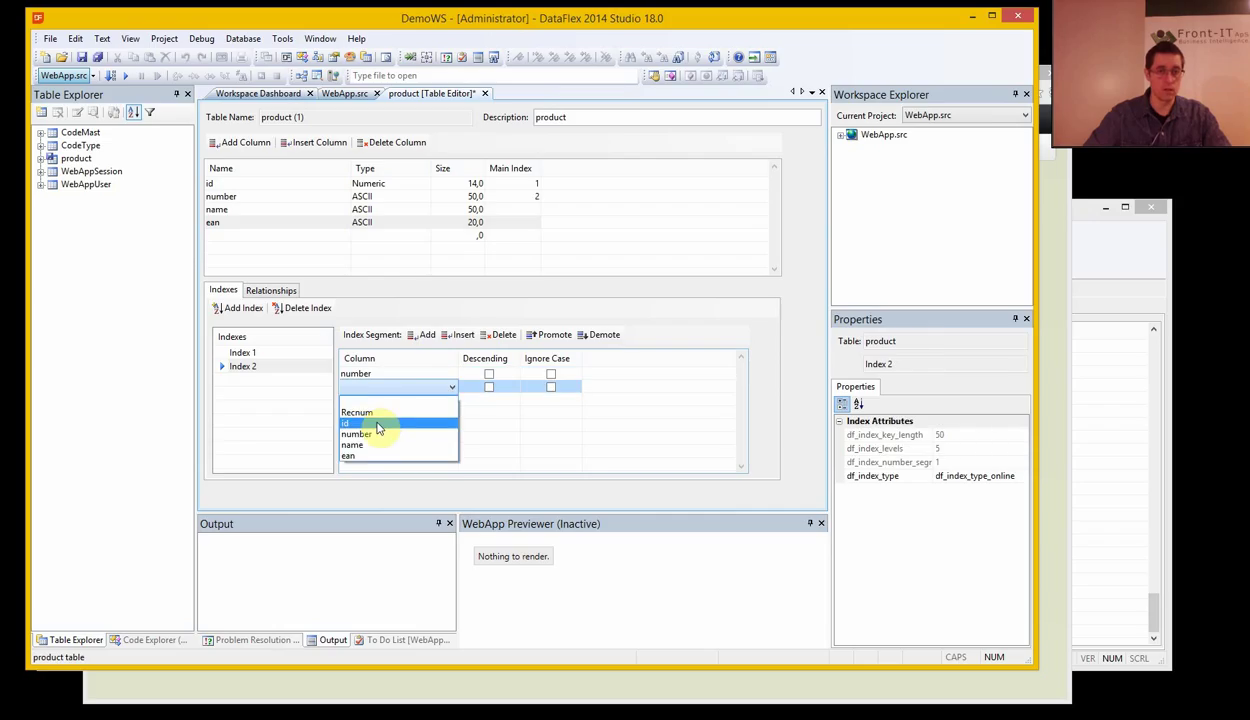
{"action": "left_click", "coordinate": [346, 422]}
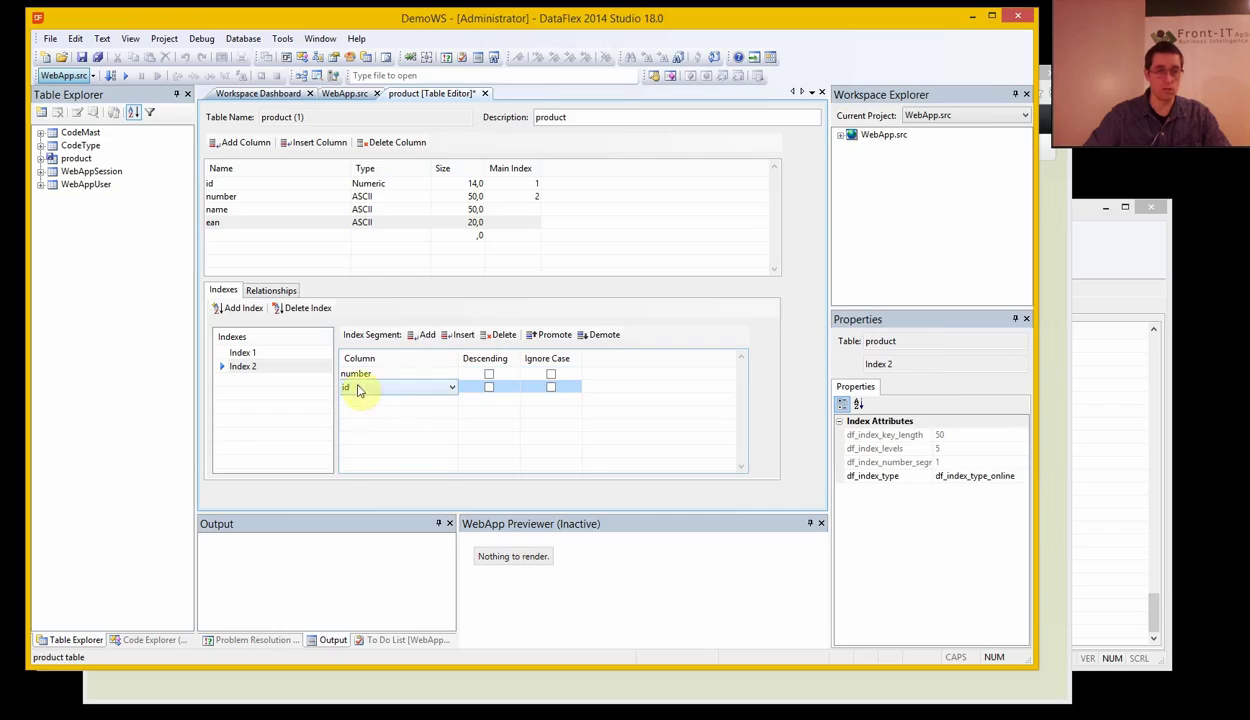
{"action": "mouse_move", "coordinate": [386, 400]}
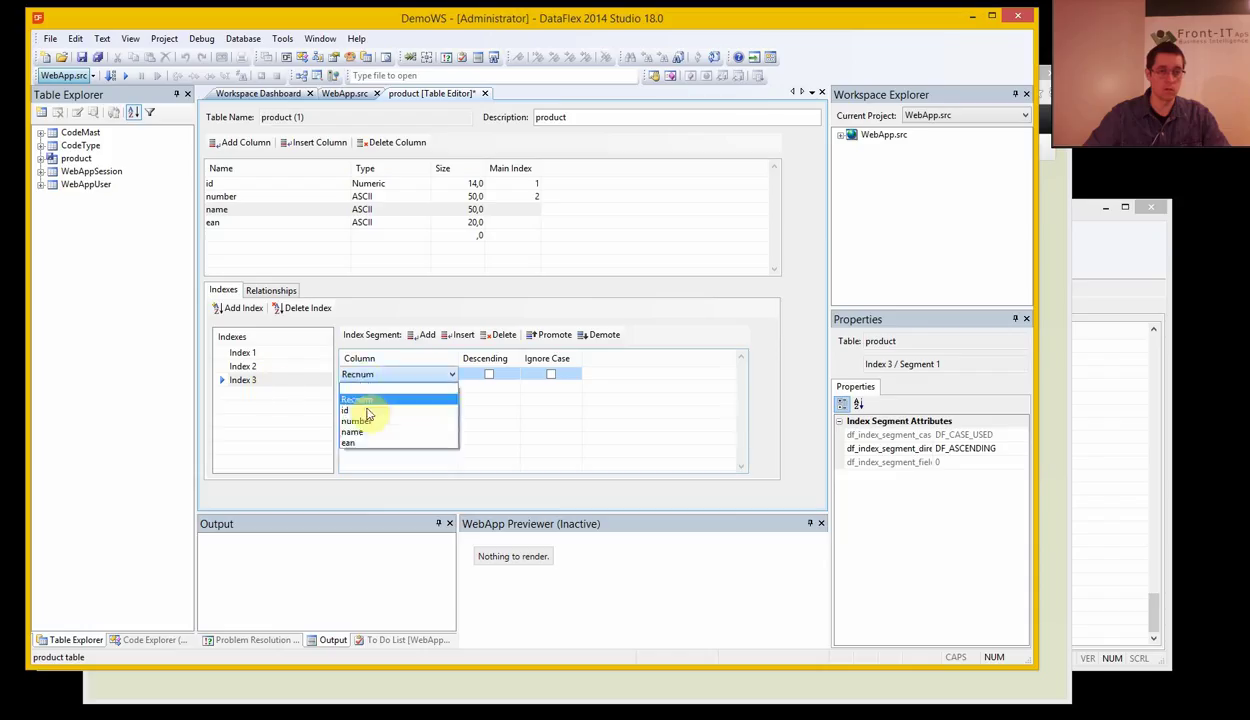
- Add index 3 with segments name and id
{"action": "left_click", "coordinate": [352, 432]}
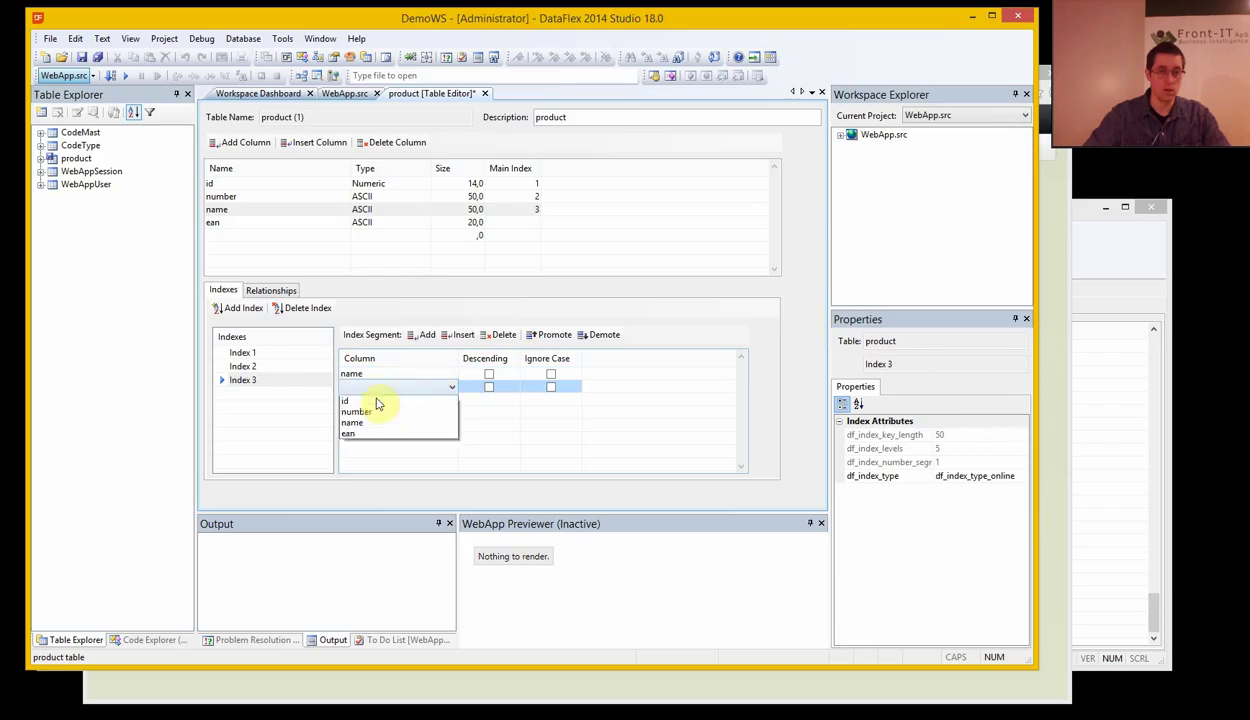
{"action": "left_click", "coordinate": [346, 400]}
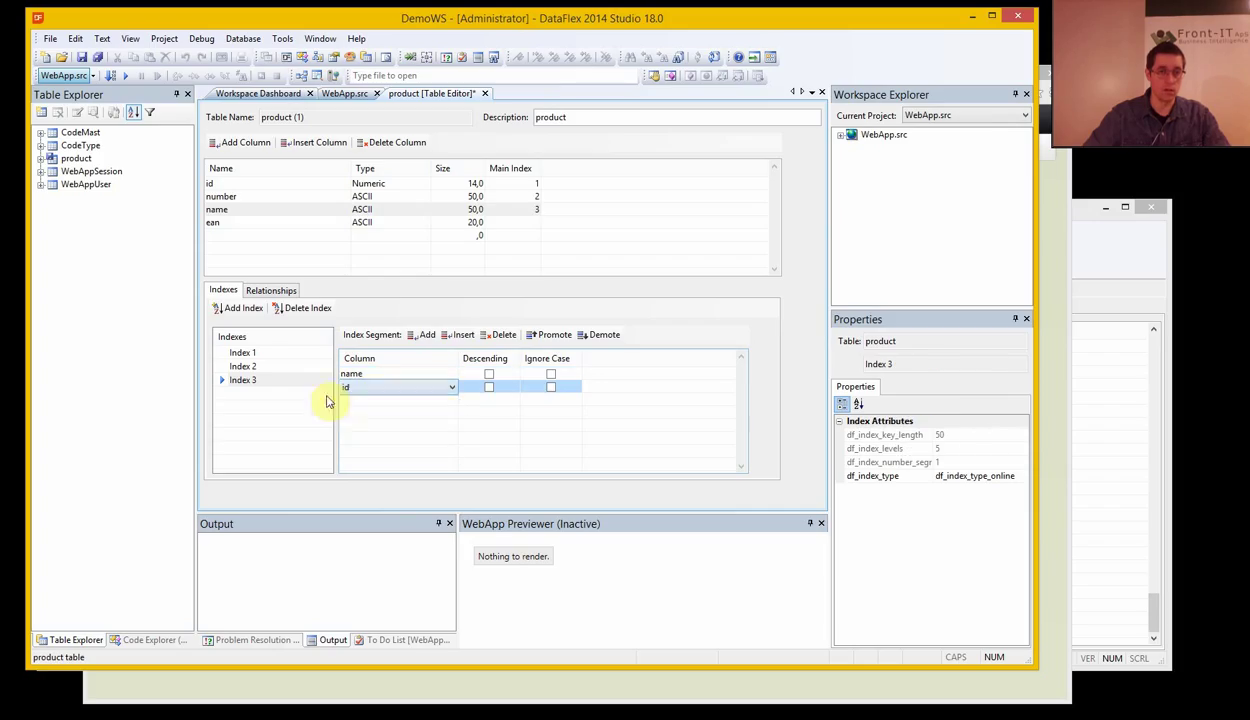
- Add index 4 with segments ean and id
{"action": "left_click", "coordinate": [240, 308]}
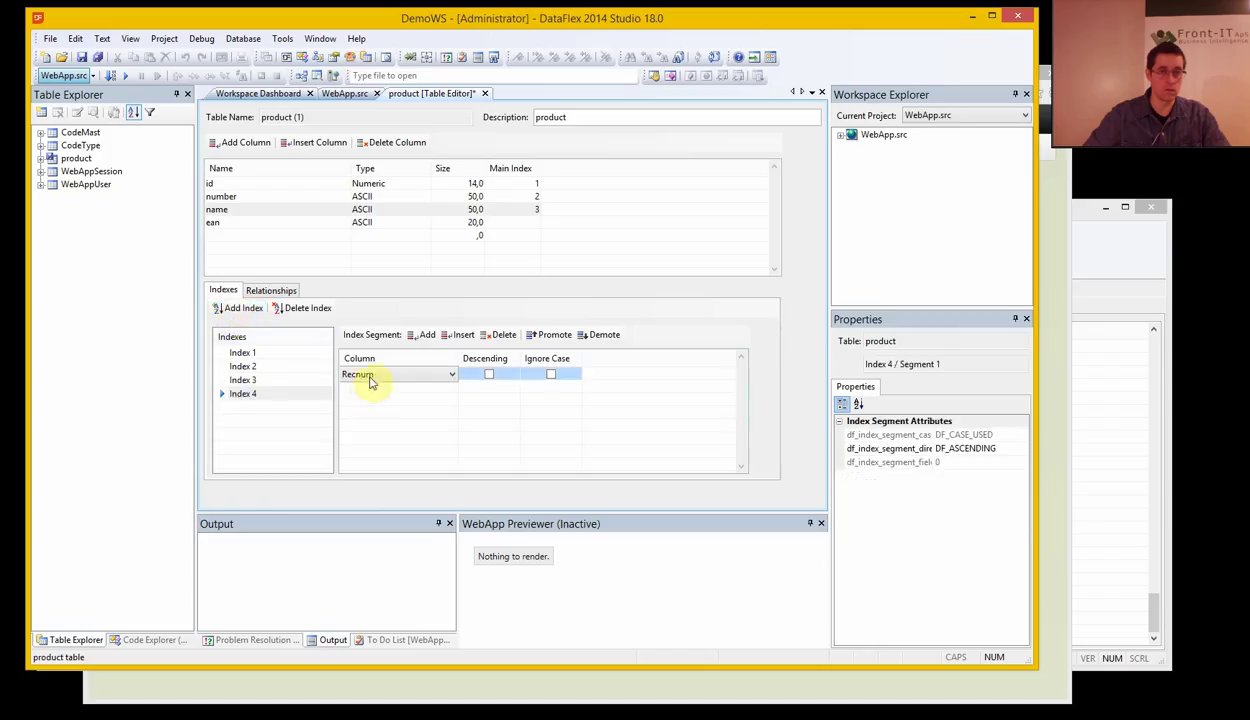
{"action": "left_click", "coordinate": [450, 374]}
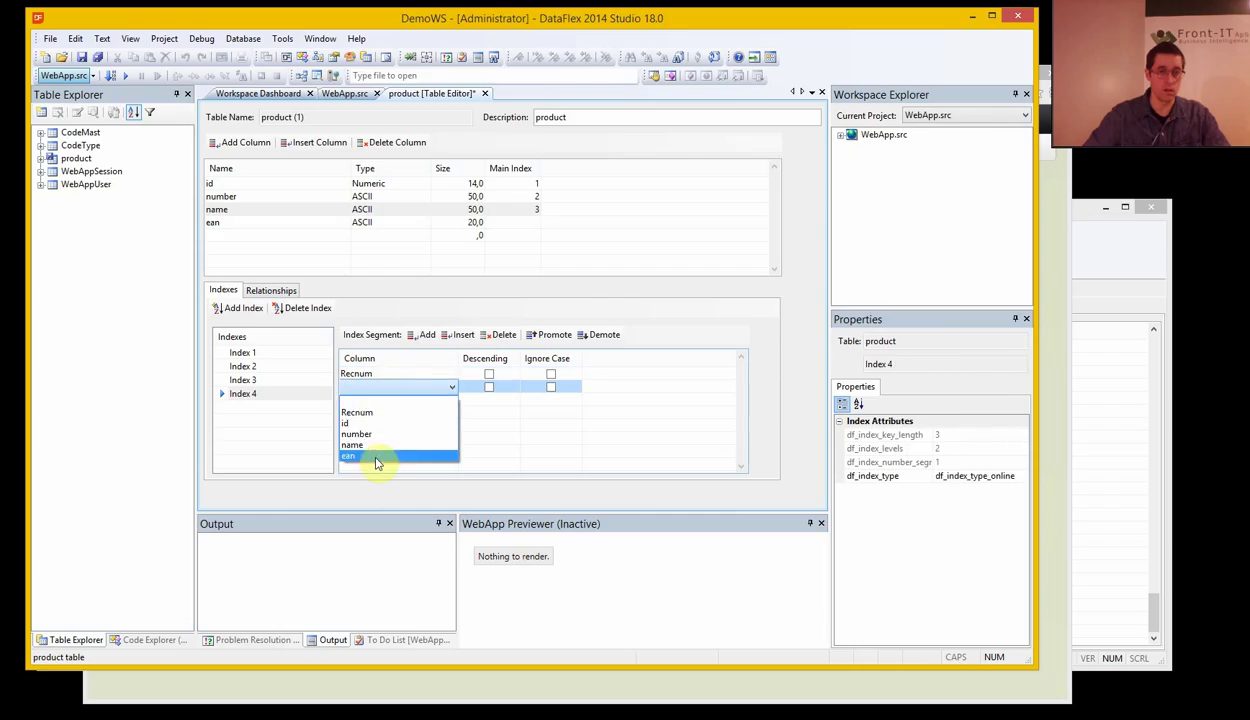
{"action": "left_click", "coordinate": [368, 456]}
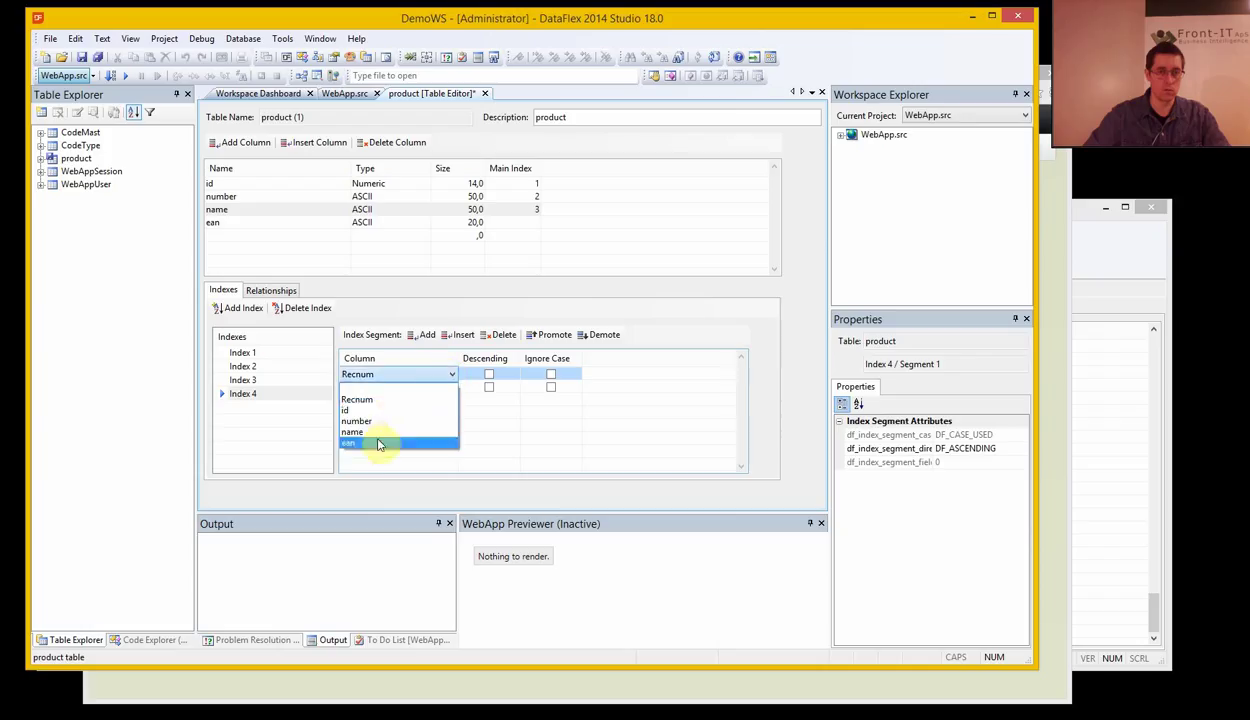
{"action": "left_click", "coordinate": [348, 444]}
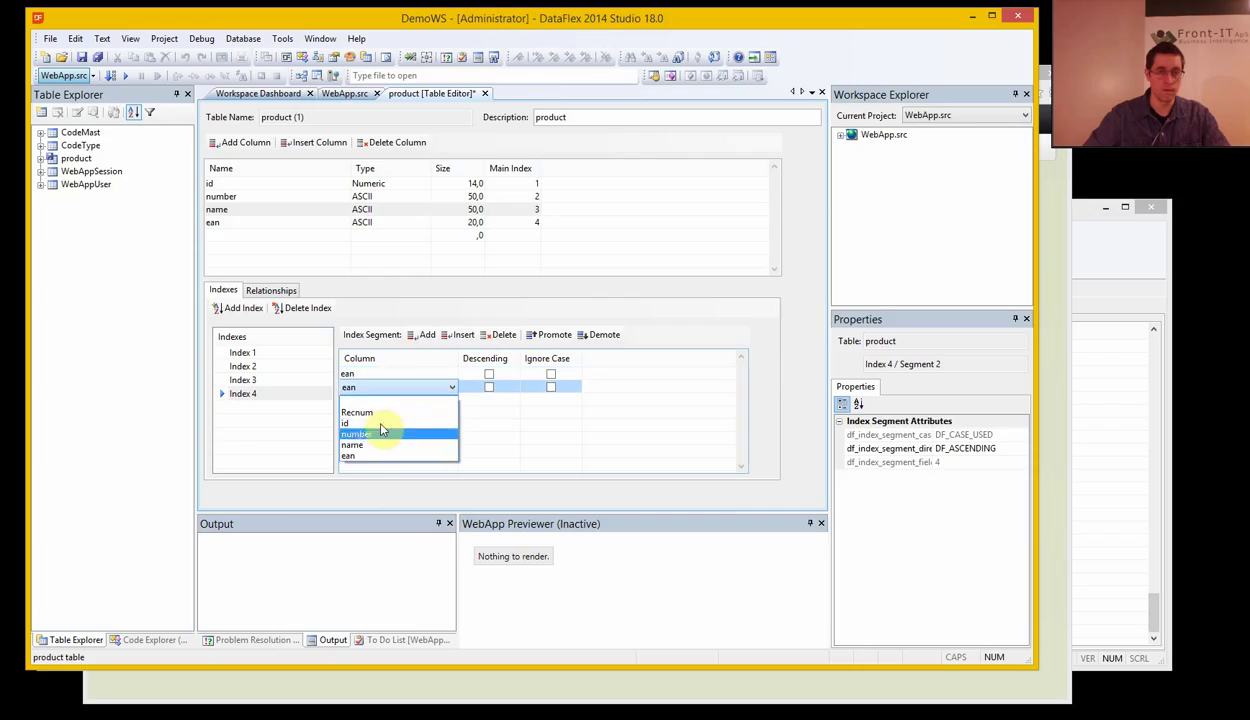
{"action": "left_click", "coordinate": [346, 424]}
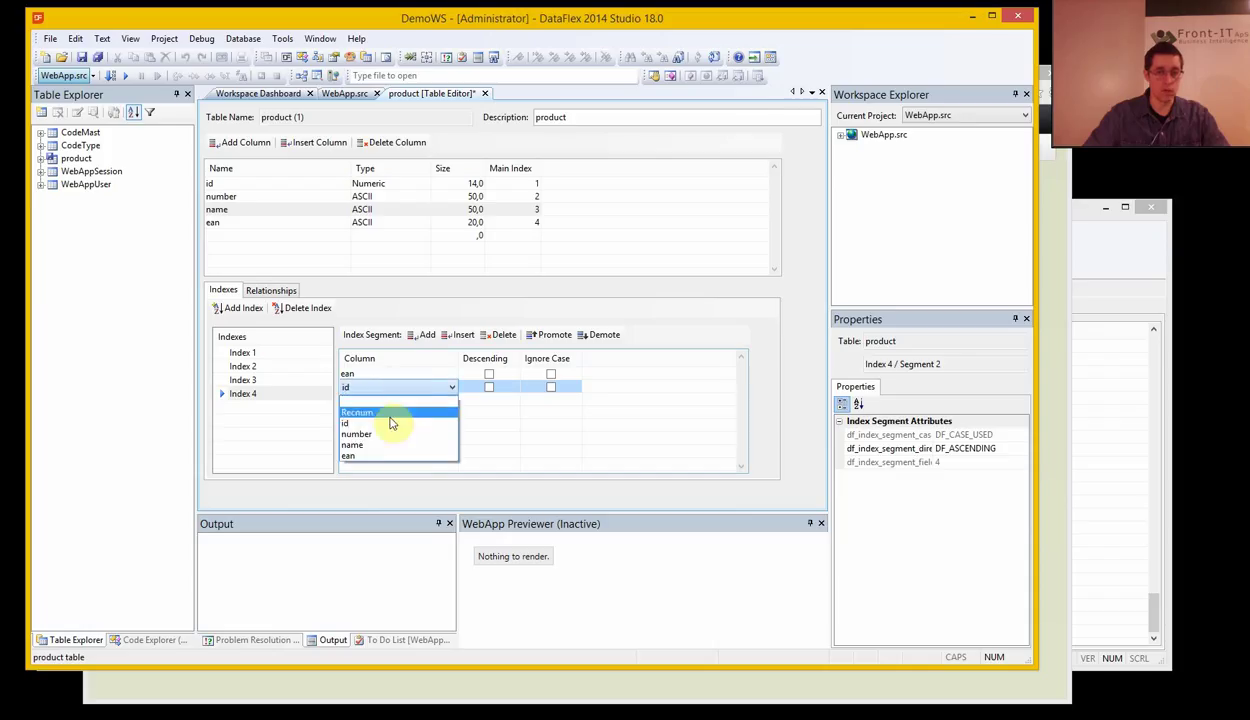
{"action": "left_click", "coordinate": [346, 422]}
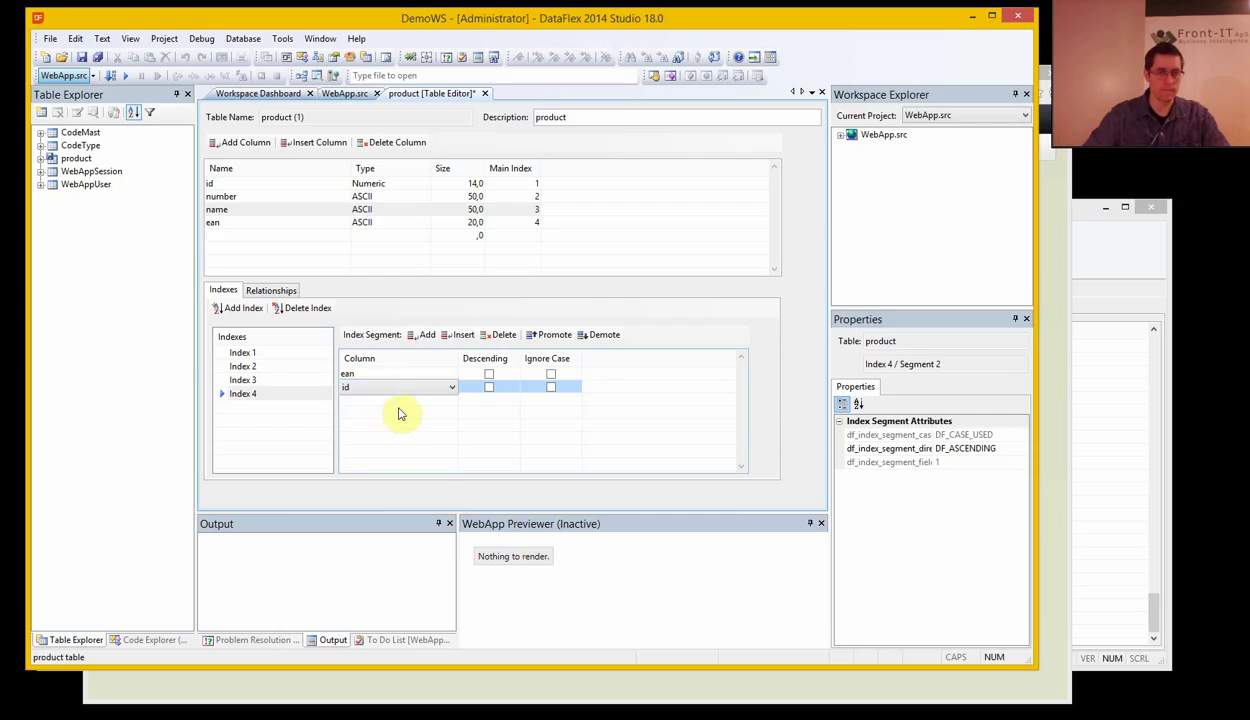
{"action": "mouse_move", "coordinate": [310, 364]}
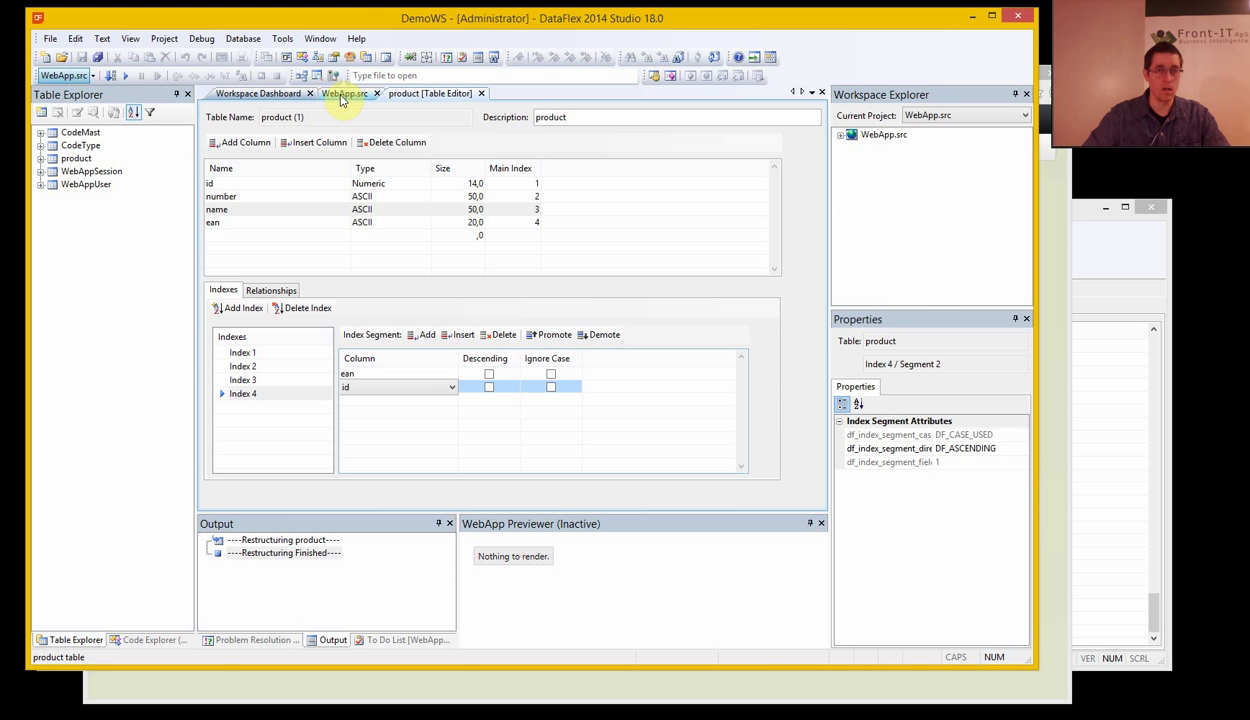
{"action": "mouse_move", "coordinate": [346, 94]}
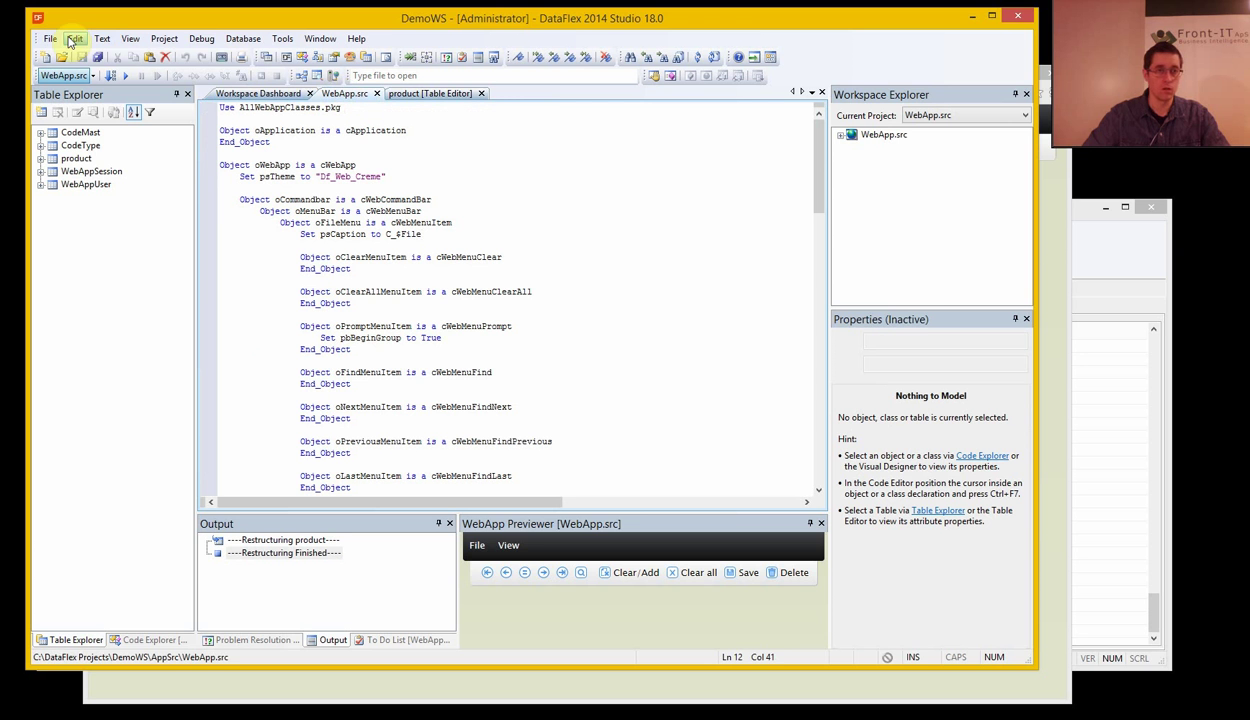
- Start the Web View Wizard and name the view Product, accepting the oProduct prefix
{"action": "left_click", "coordinate": [48, 58]}
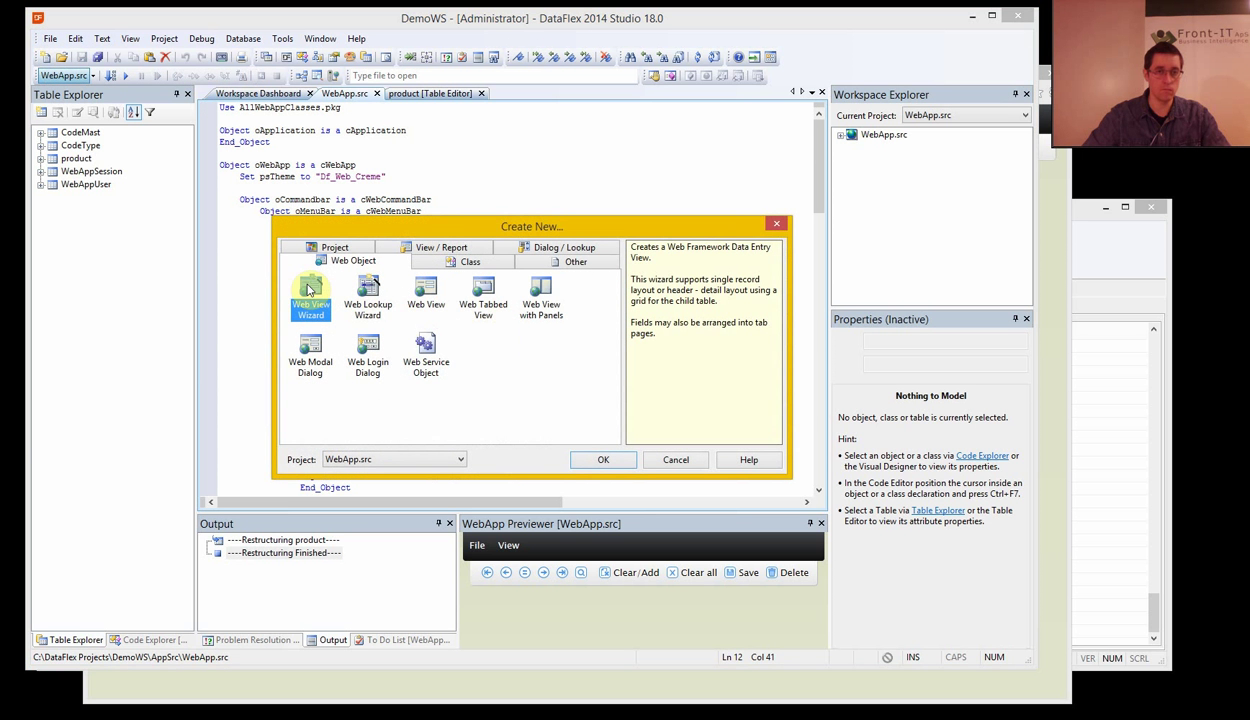
{"action": "left_click", "coordinate": [604, 458]}
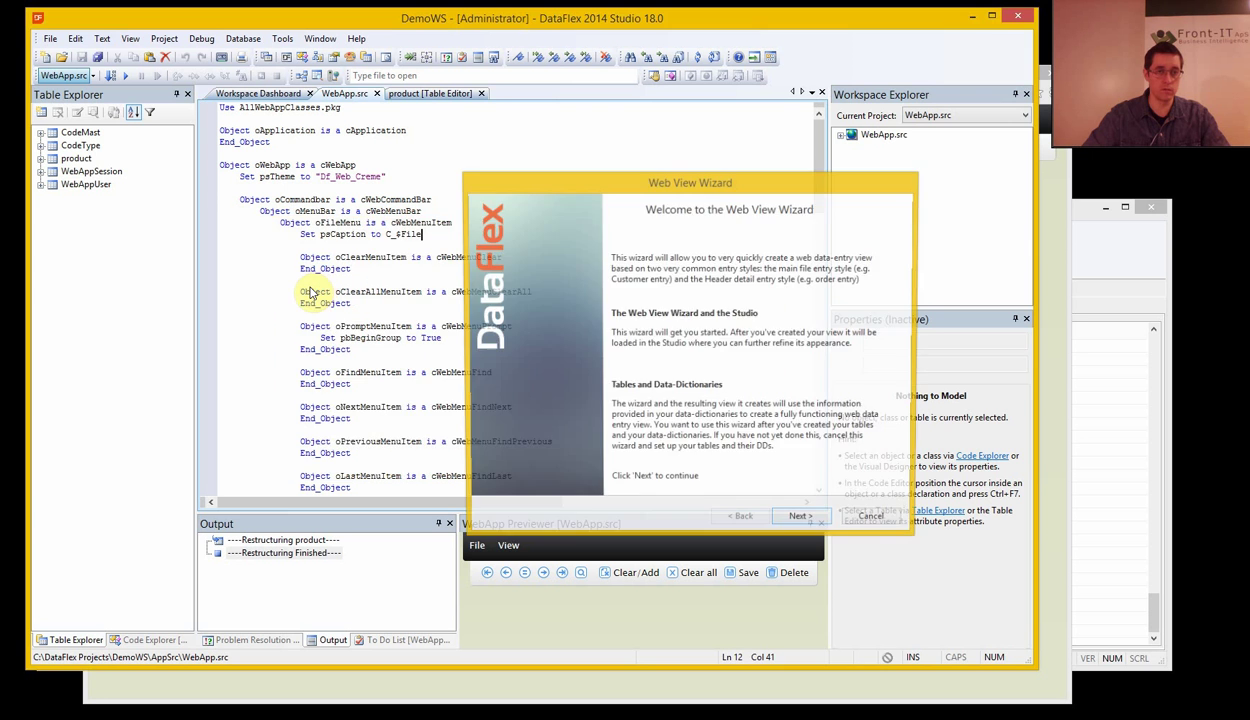
{"action": "left_click", "coordinate": [800, 516]}
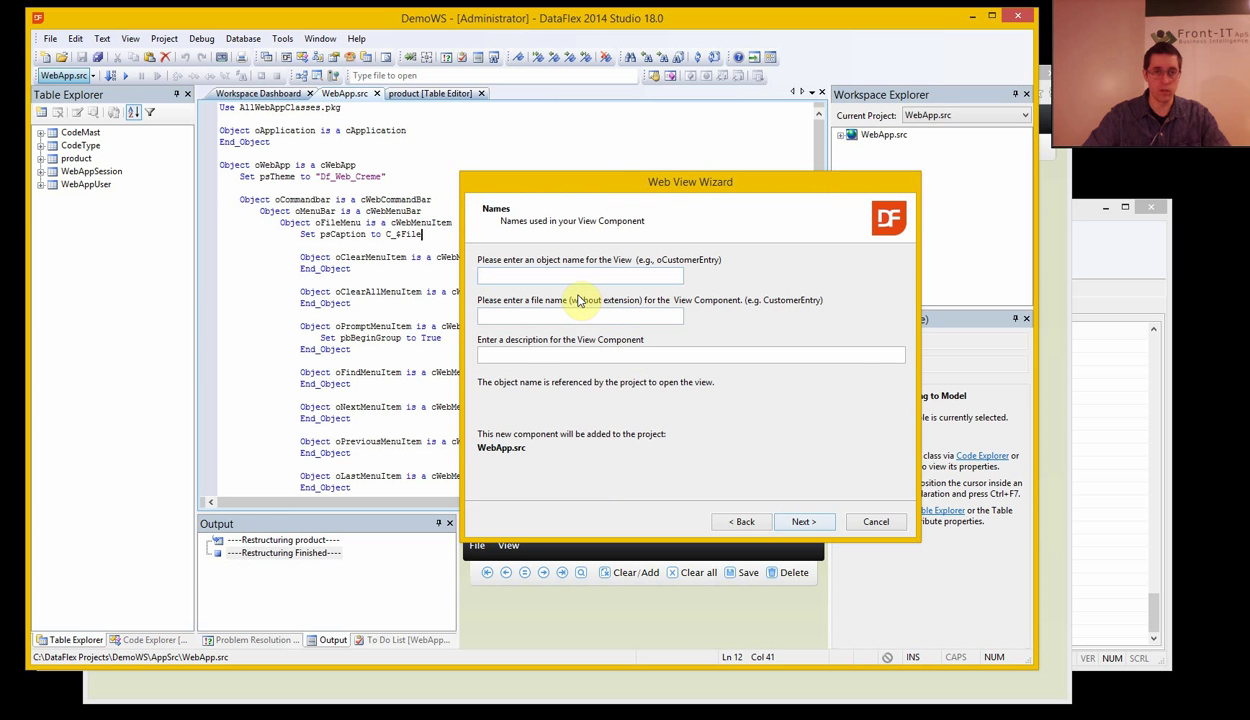
{"action": "type", "text": "Product"}
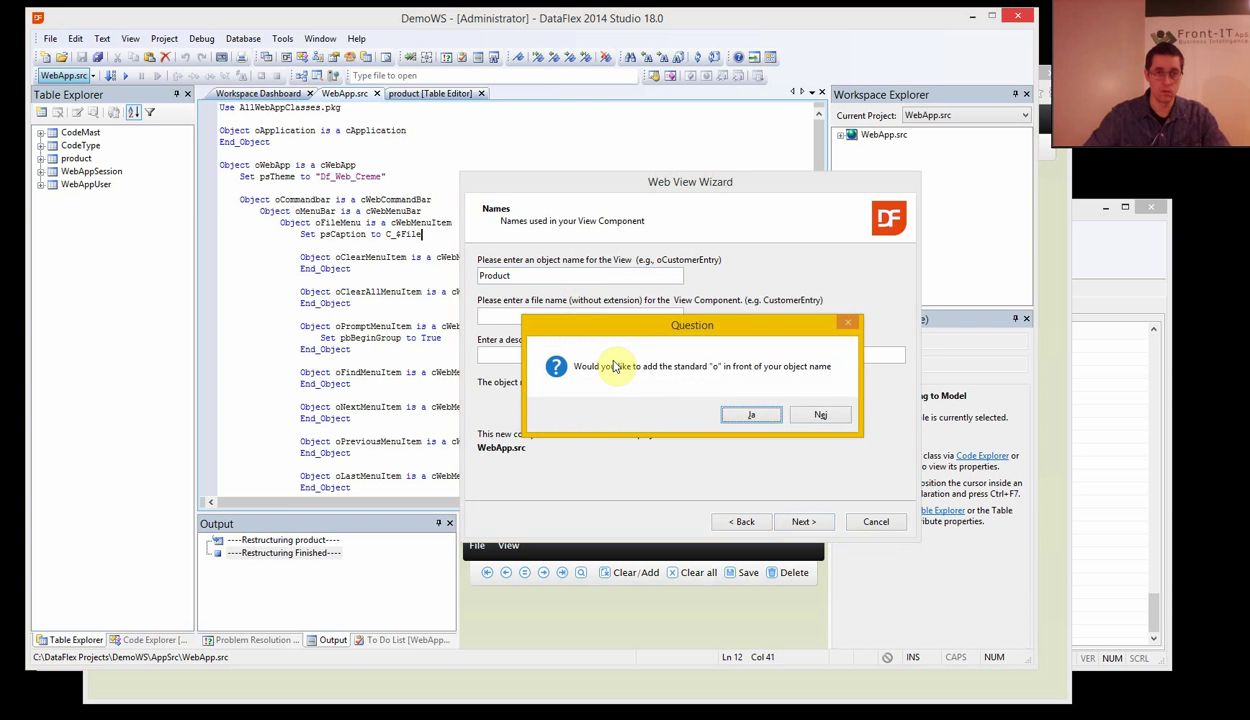
{"action": "left_click", "coordinate": [752, 414]}
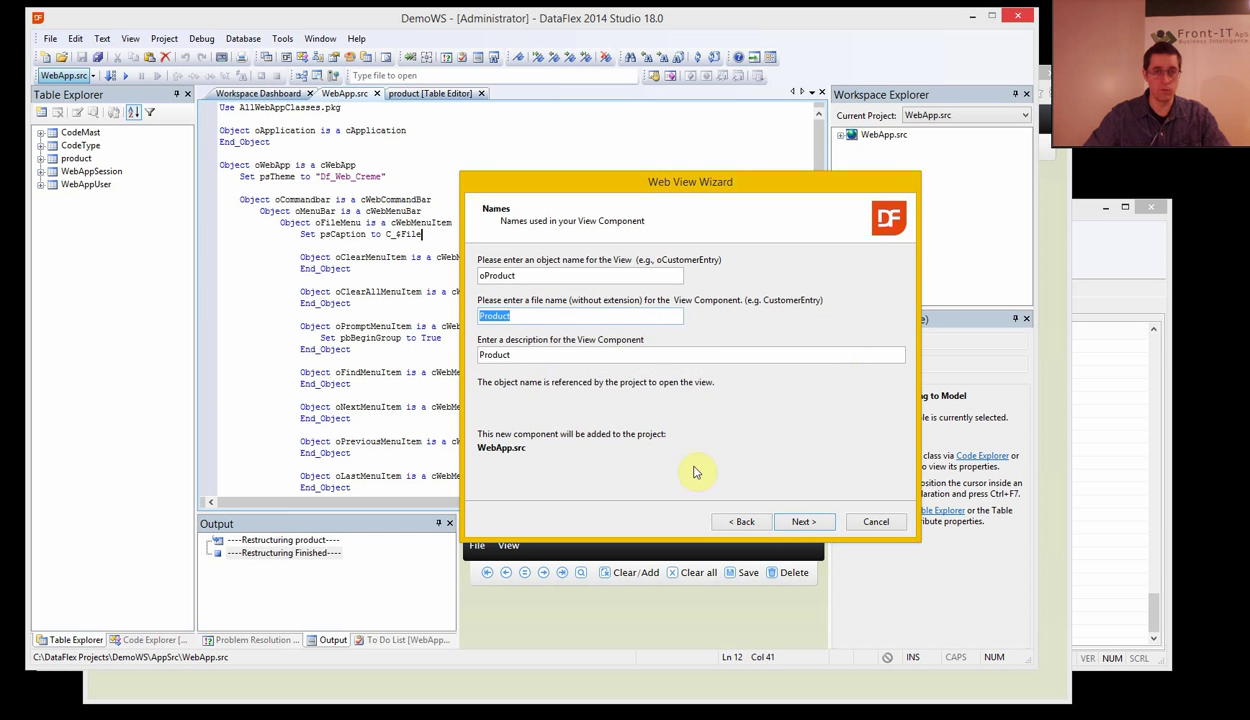
{"action": "left_click", "coordinate": [804, 520]}
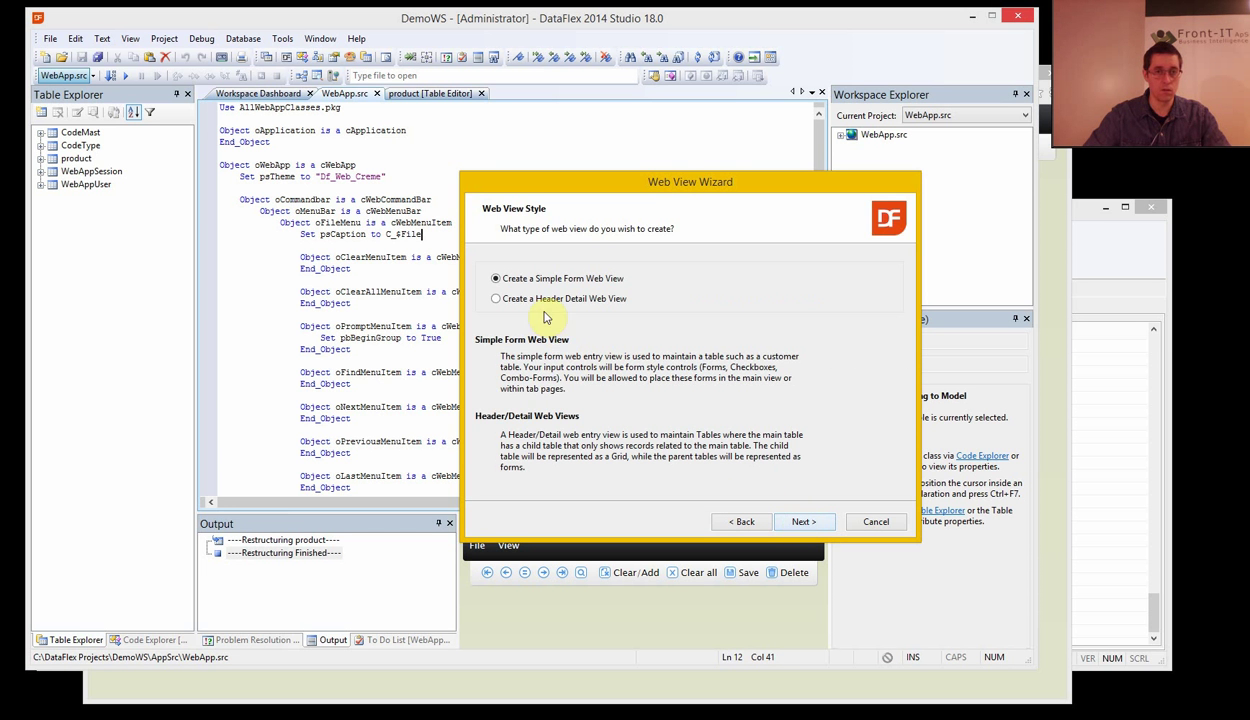
{"action": "mouse_move", "coordinate": [522, 312]}
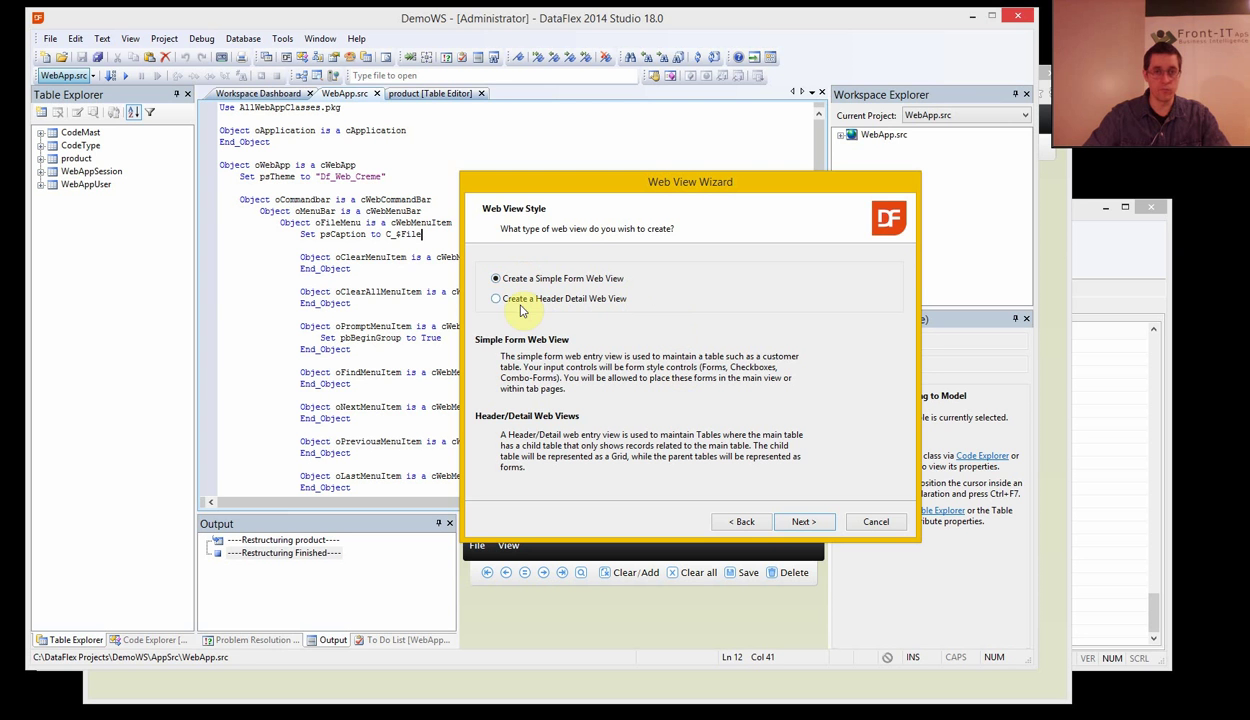
{"action": "left_click", "coordinate": [804, 520]}
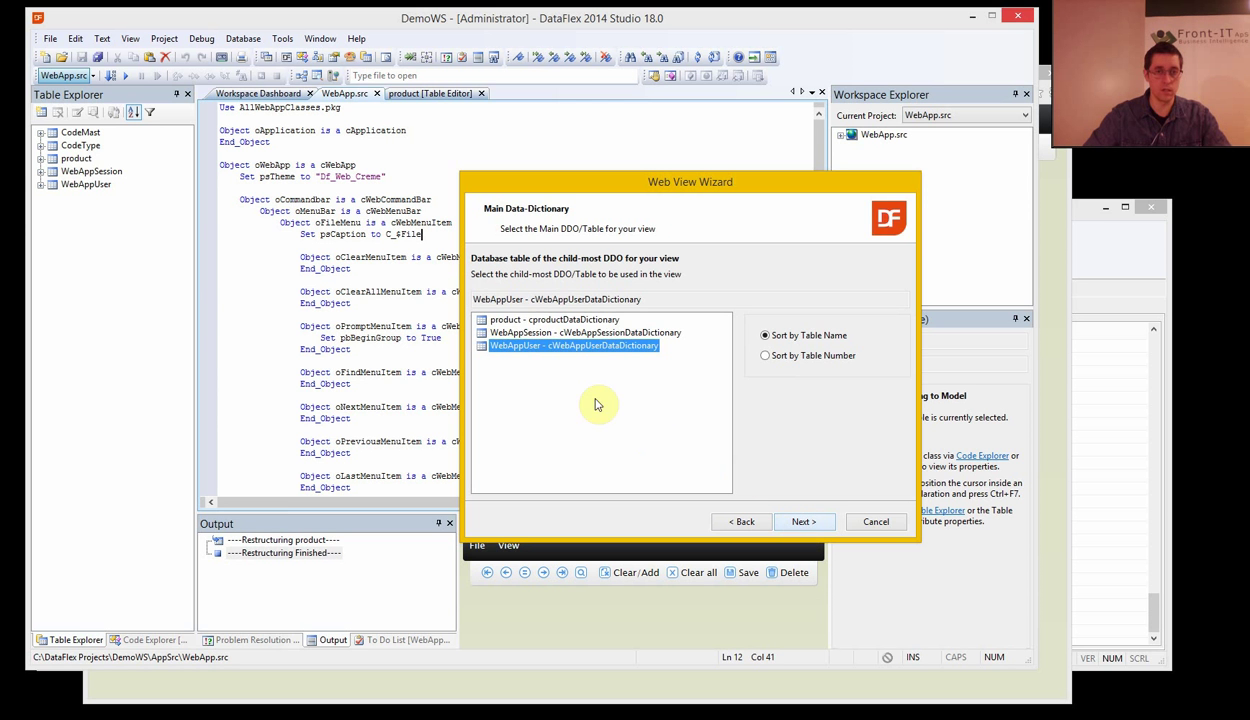
{"action": "left_click", "coordinate": [550, 320]}
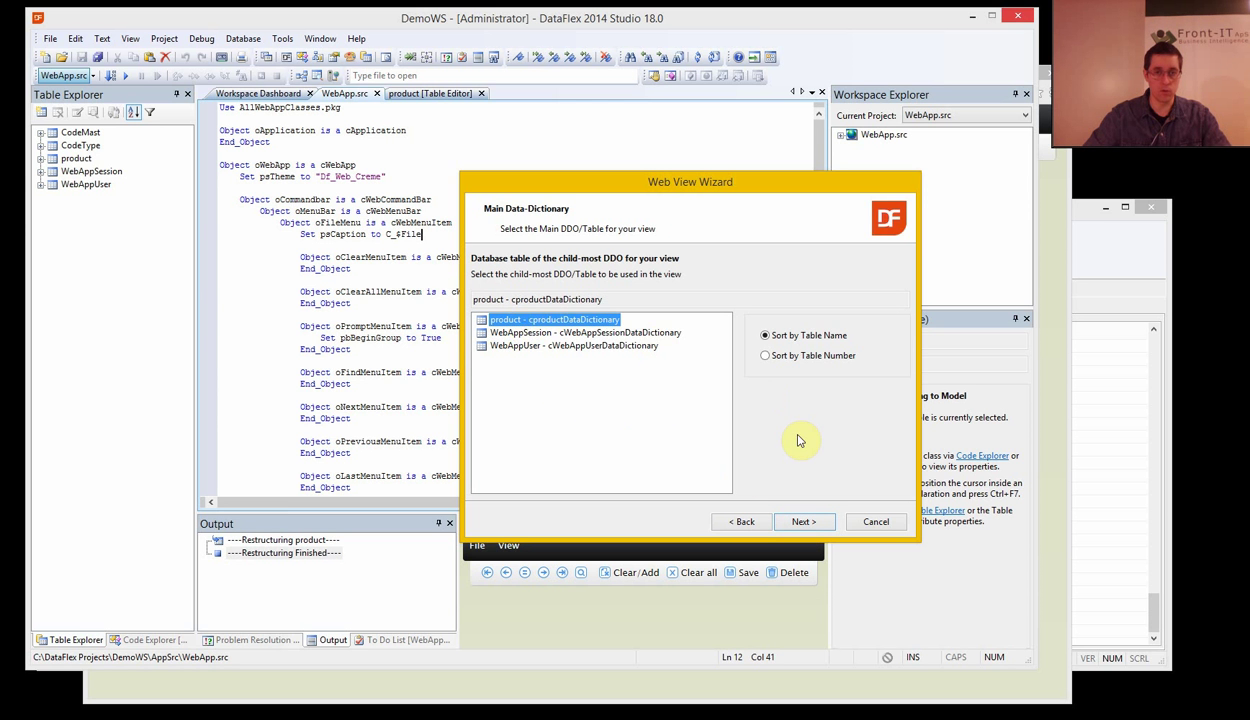
{"action": "left_click", "coordinate": [804, 520]}
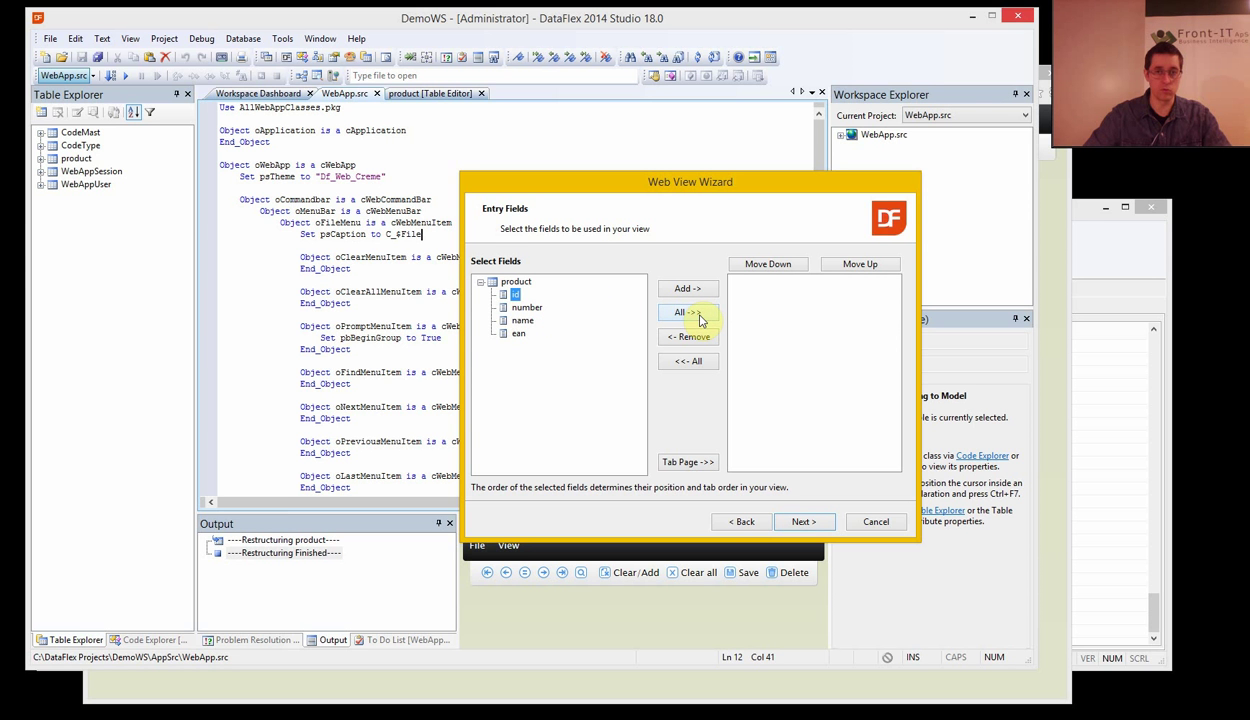
{"action": "left_click", "coordinate": [688, 312]}
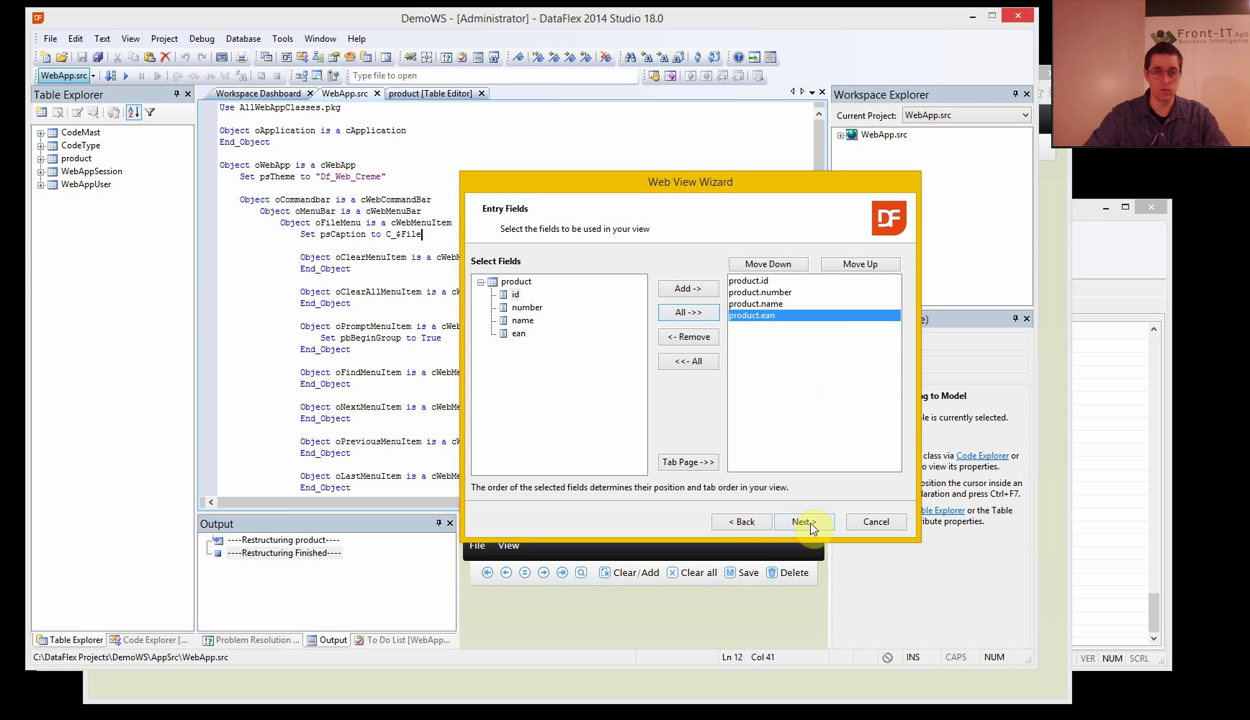
{"action": "mouse_move", "coordinate": [688, 462]}
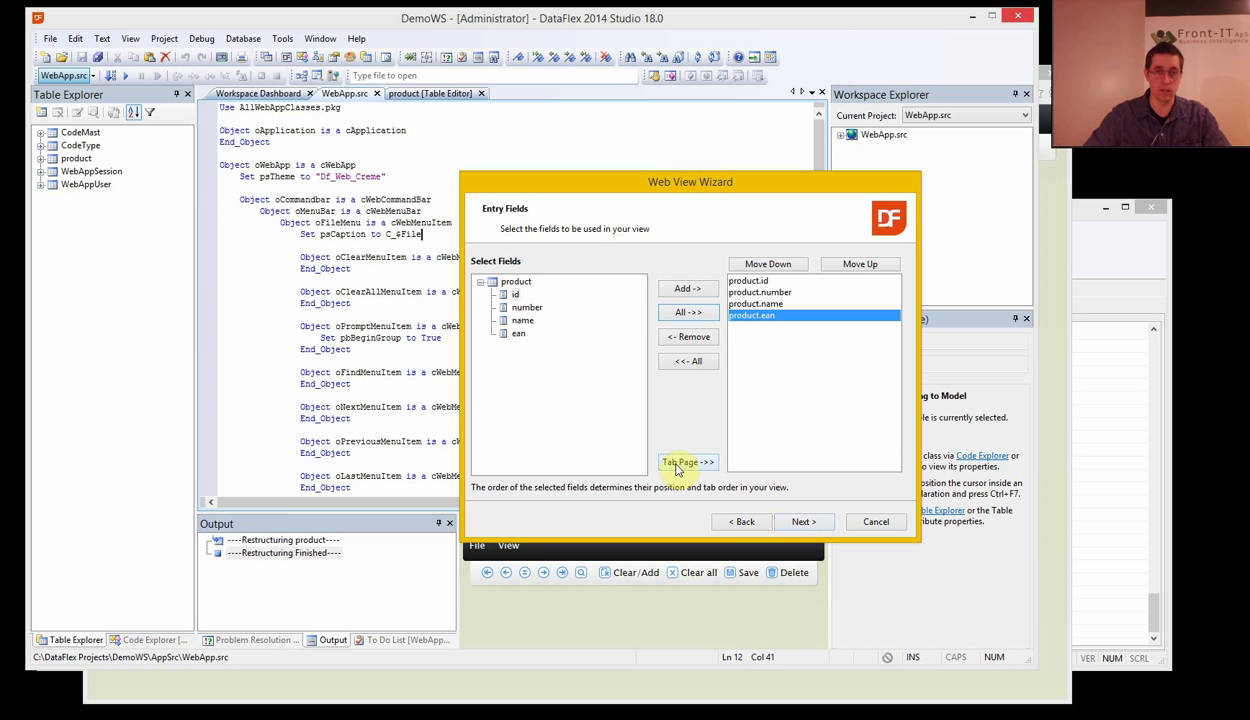
{"action": "left_click", "coordinate": [688, 460]}
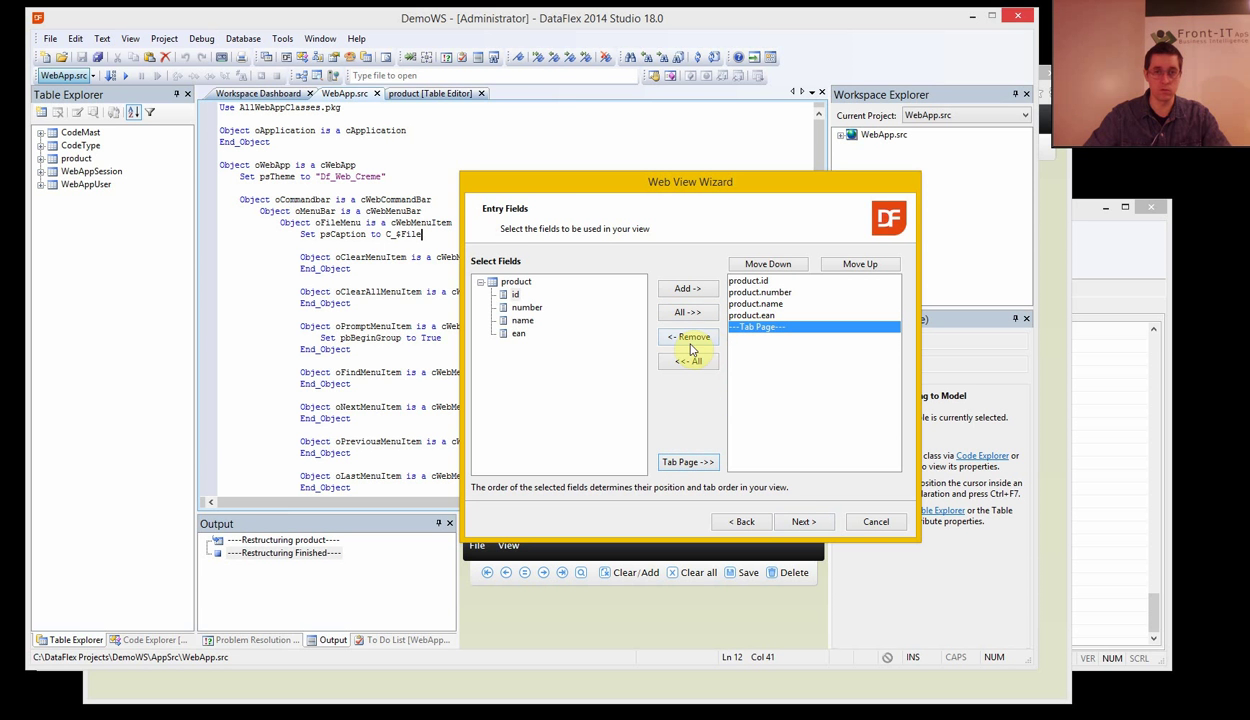
{"action": "left_click", "coordinate": [688, 336]}
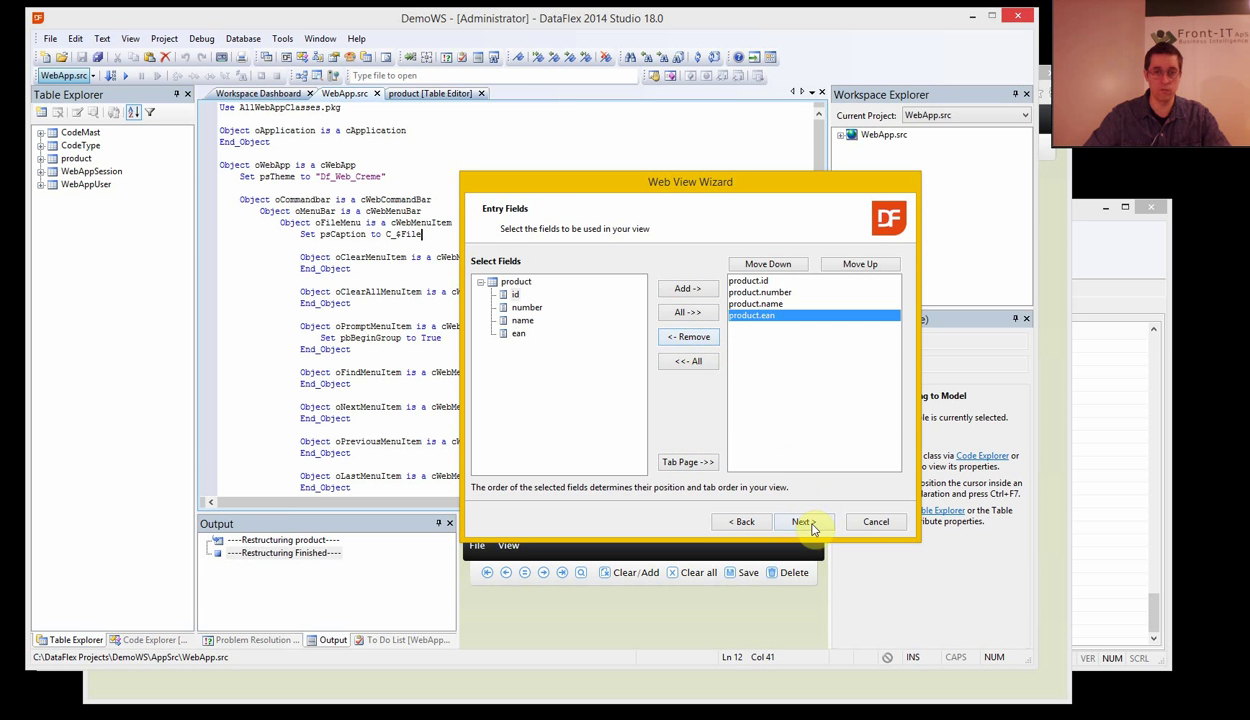
- Set the field labels to Number, Name and EAN in the wizard's label grid
{"action": "left_click", "coordinate": [802, 520]}
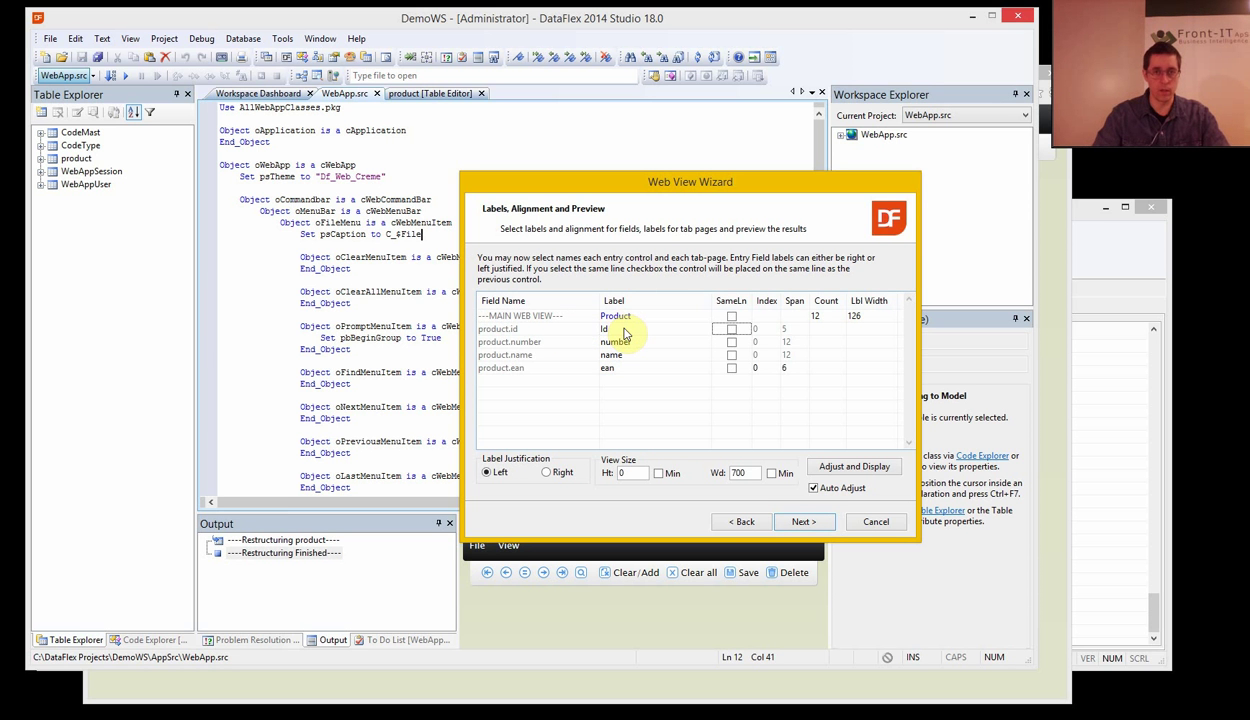
{"action": "double_click", "coordinate": [616, 340]}
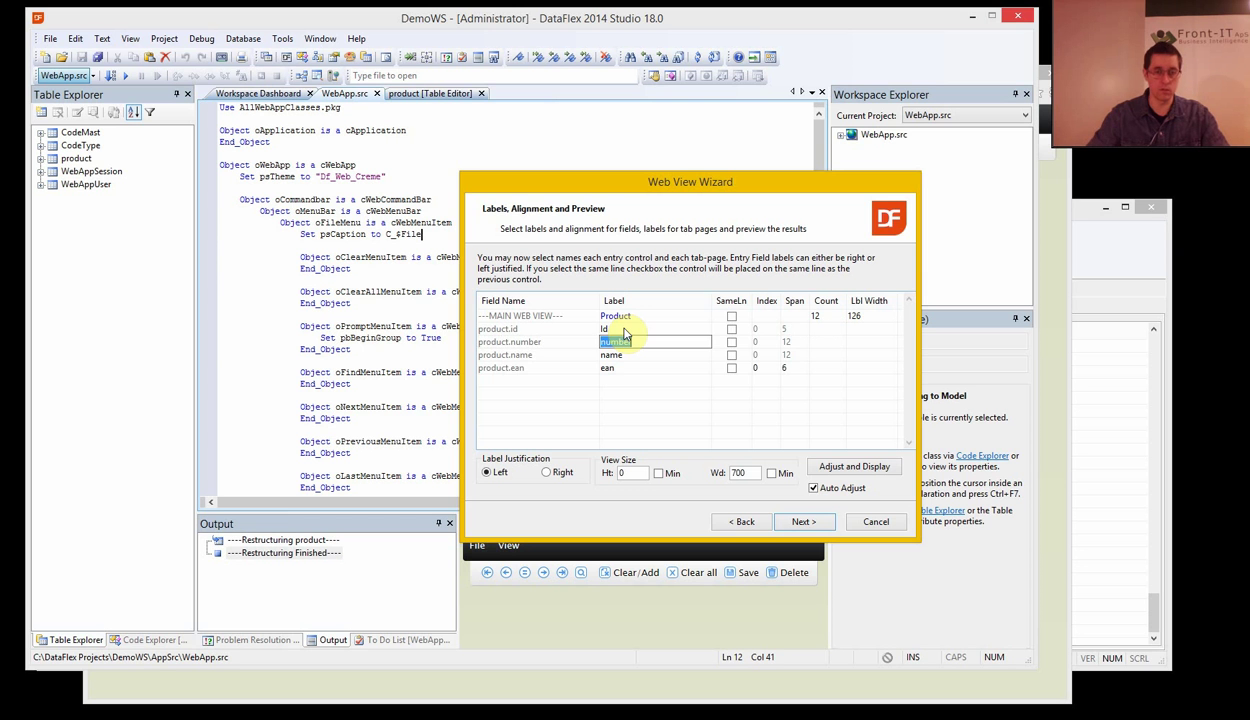
{"action": "type", "text": "Number"}
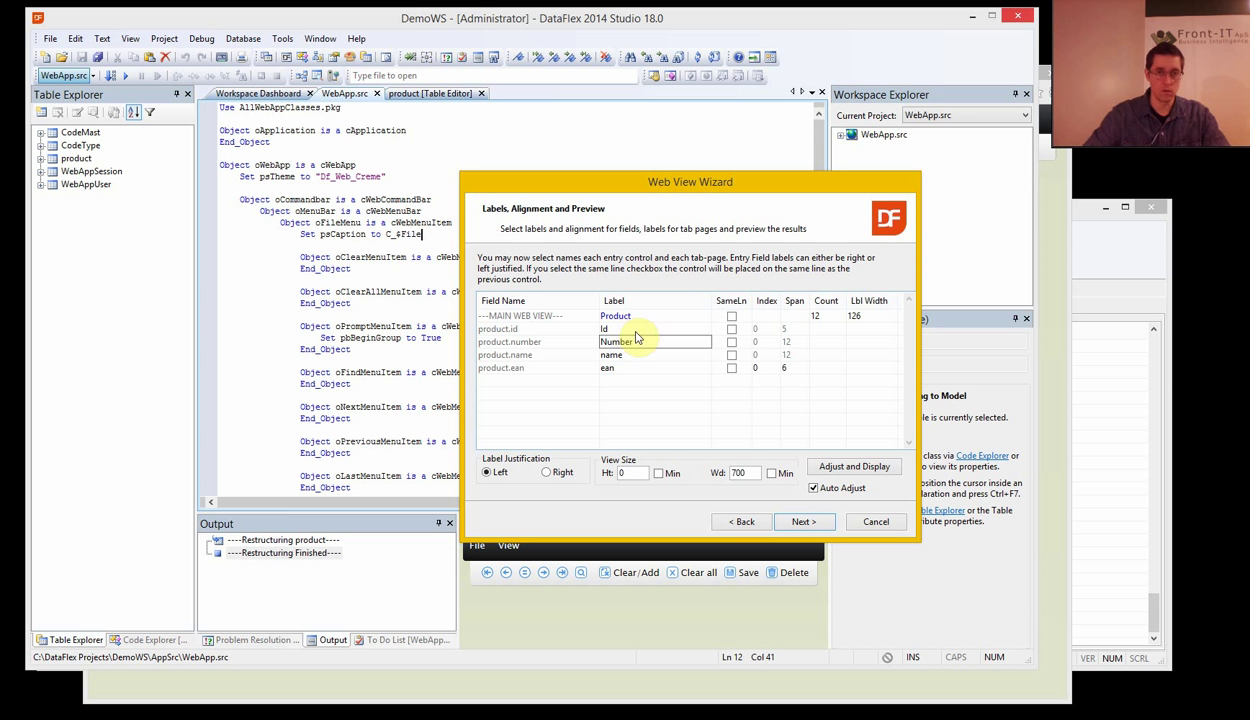
{"action": "left_click", "coordinate": [636, 356]}
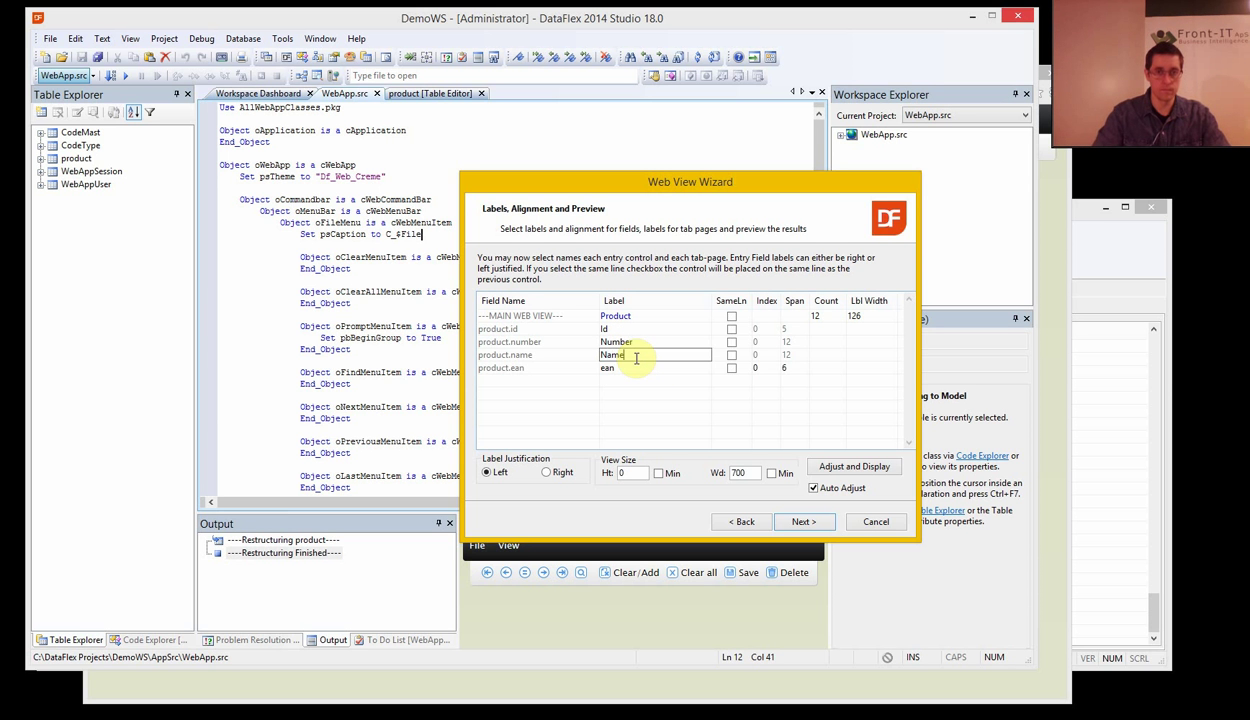
{"action": "type", "text": "A"}
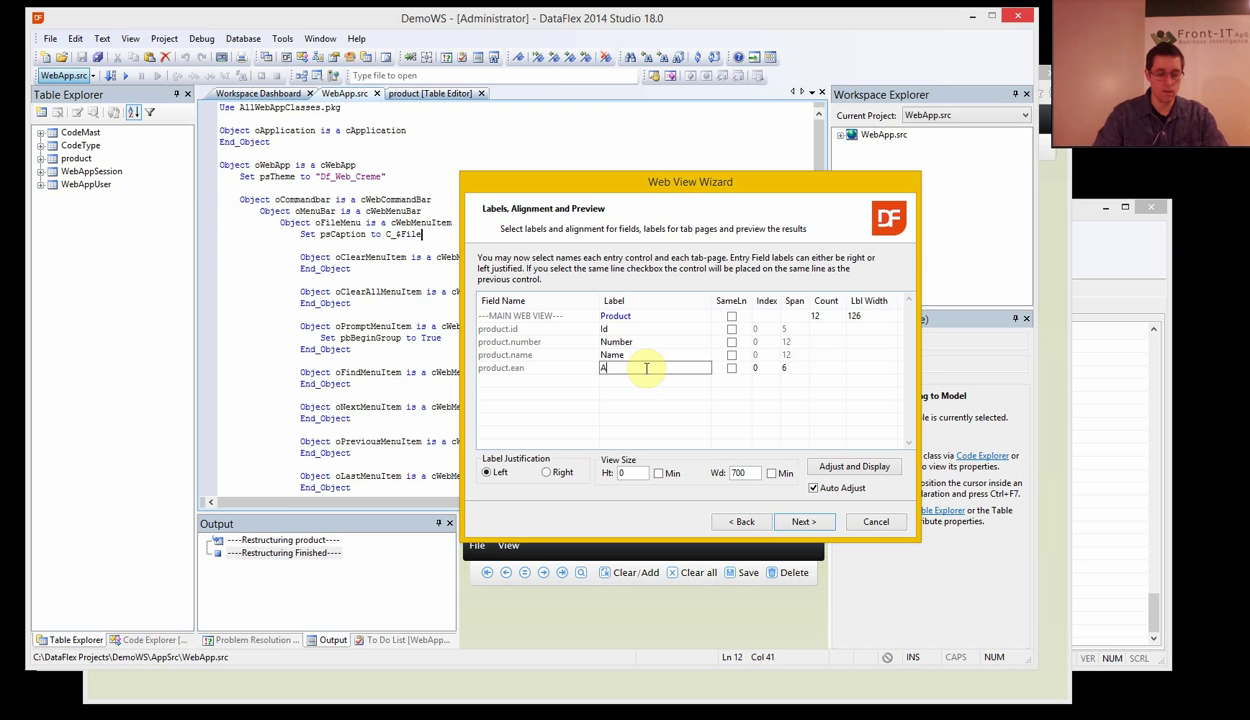
{"action": "type", "text": "EAN"}
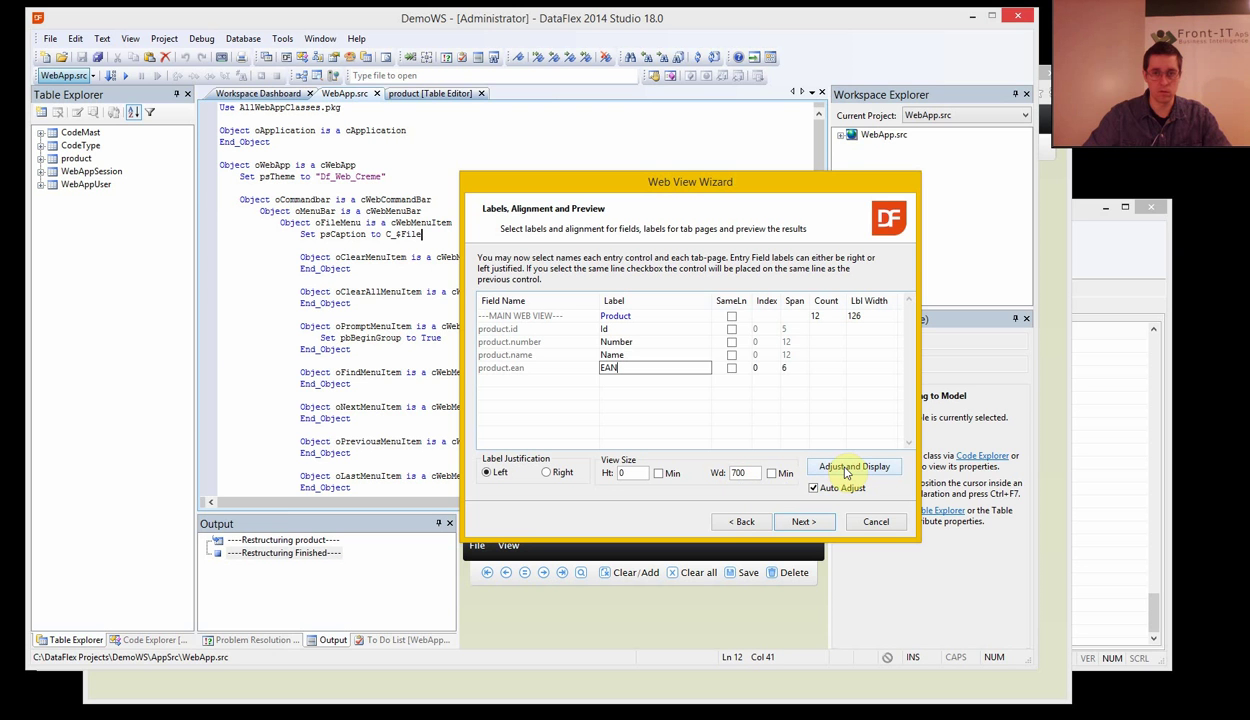
- Place Number on the same line as Id, preview the form layout, and continue to completion
{"action": "left_click", "coordinate": [852, 466]}
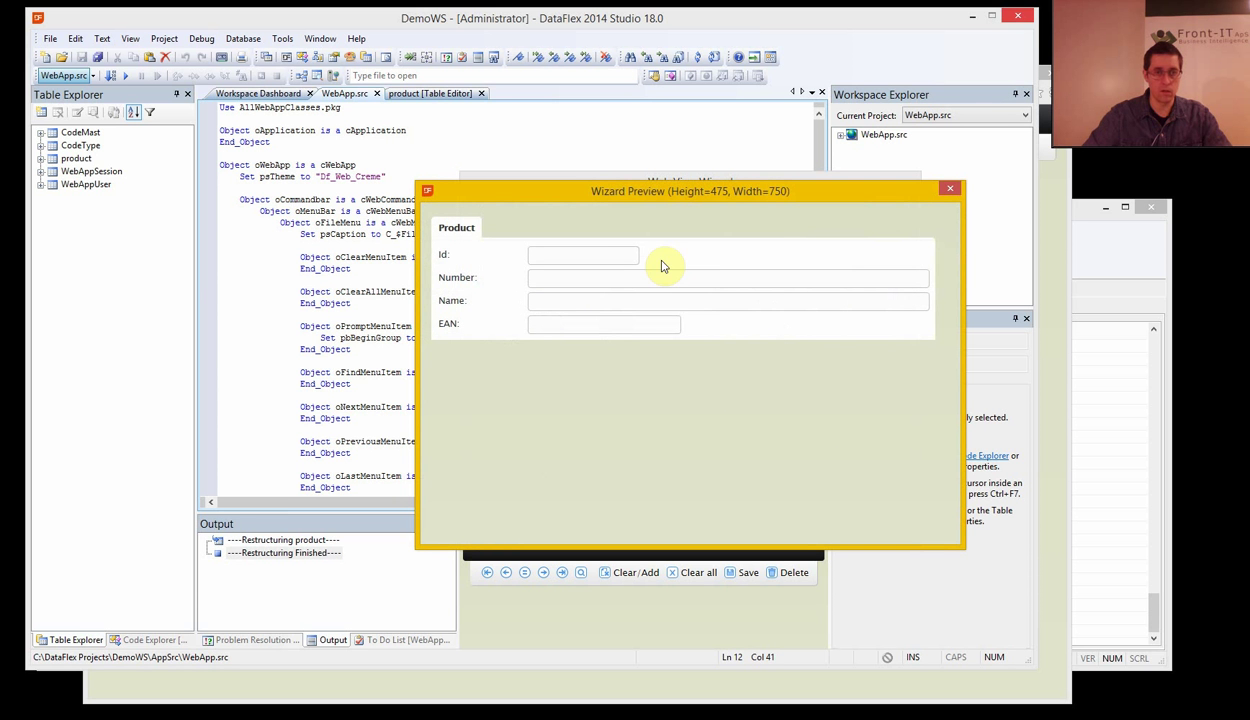
{"action": "mouse_move", "coordinate": [436, 256]}
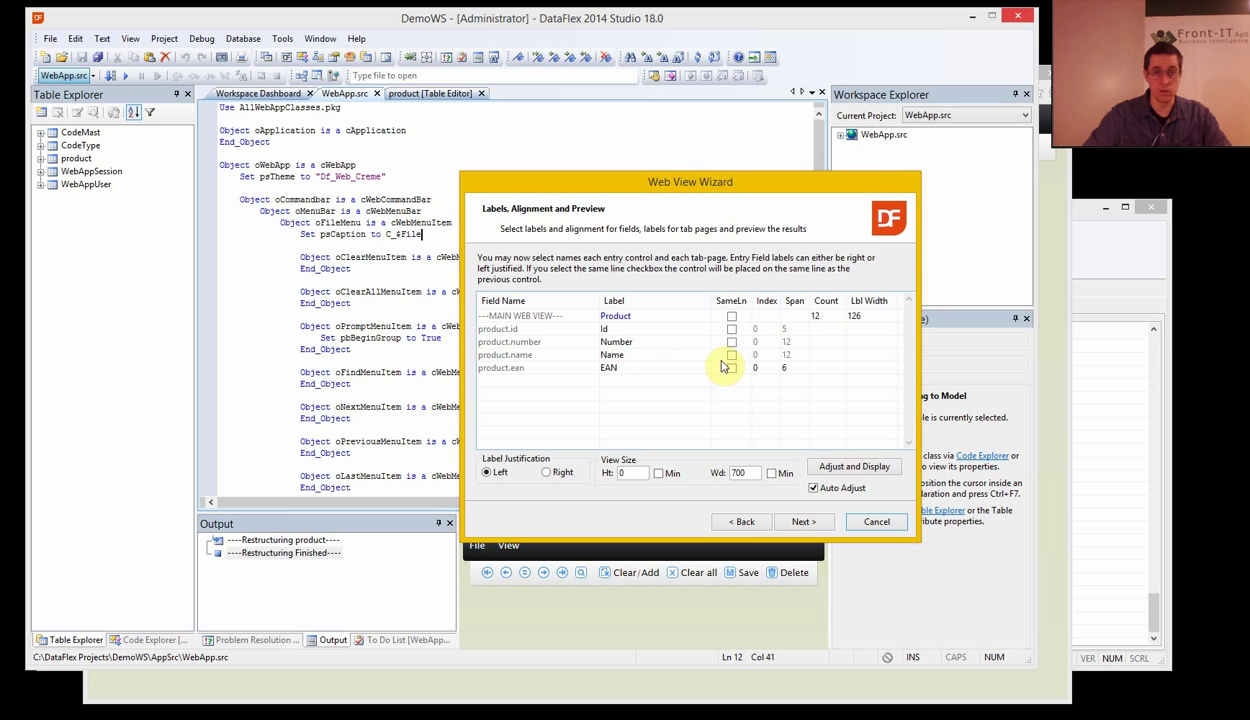
{"action": "left_click", "coordinate": [732, 356]}
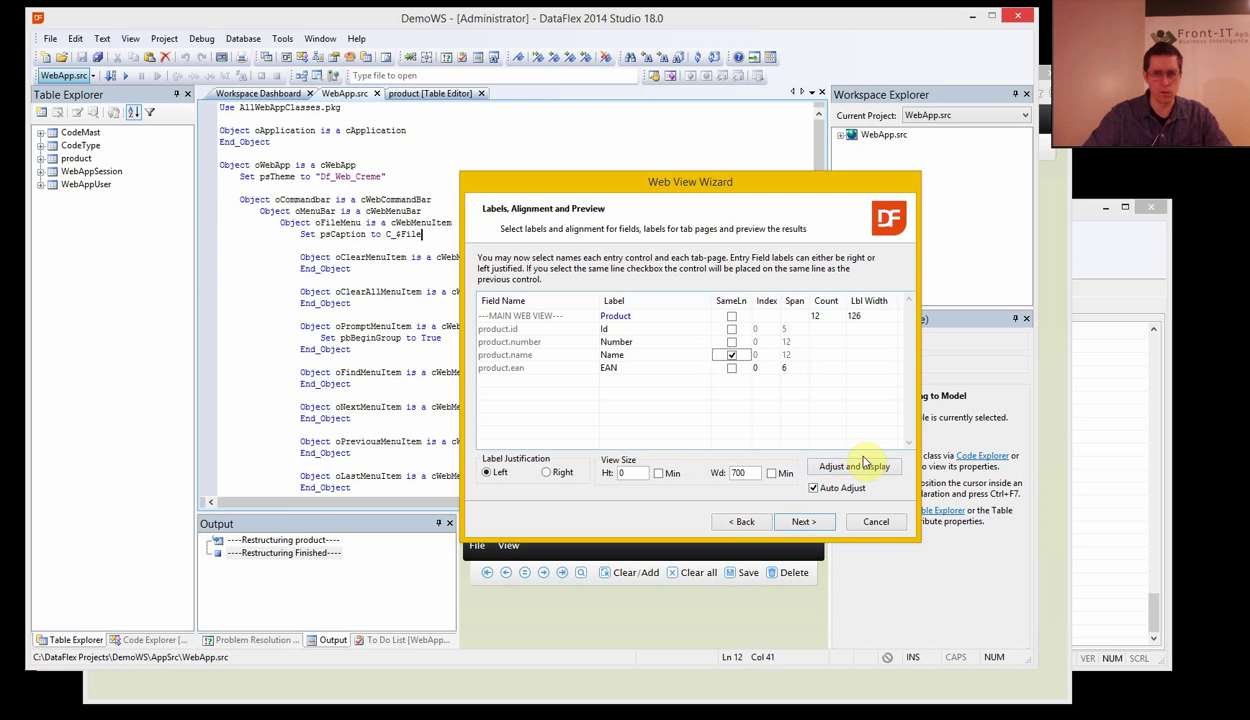
{"action": "left_click", "coordinate": [852, 466]}
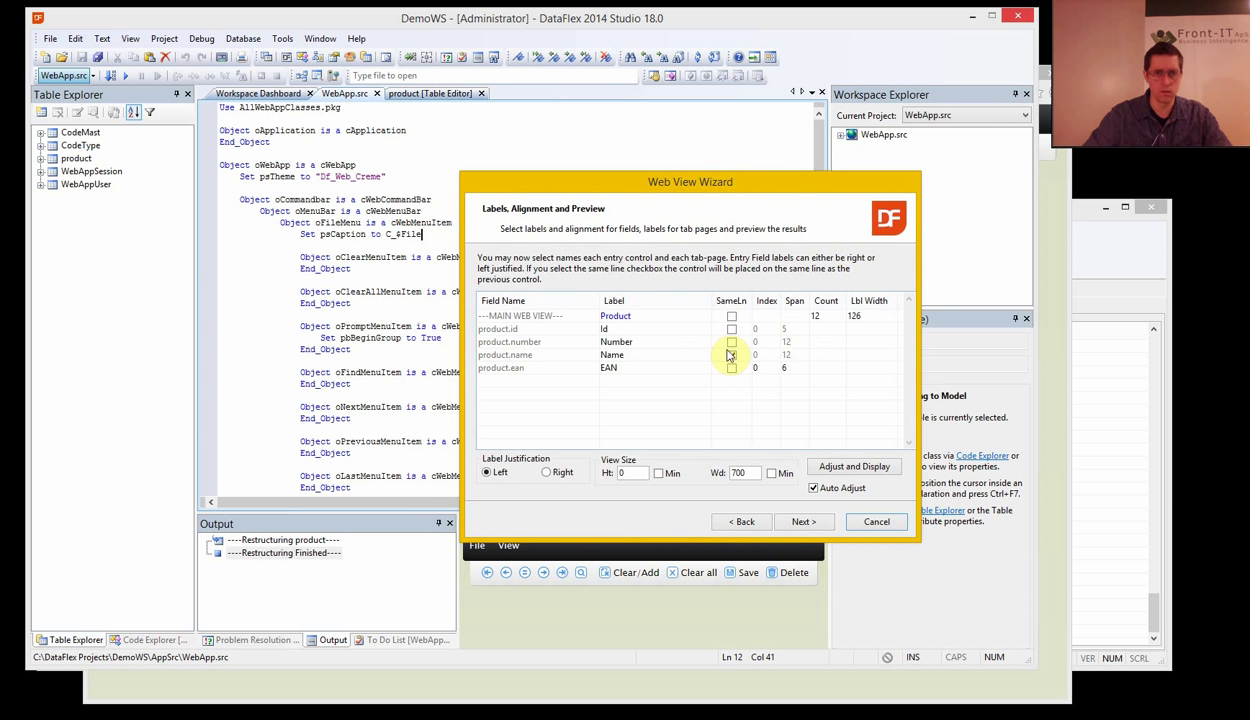
{"action": "left_click", "coordinate": [732, 354]}
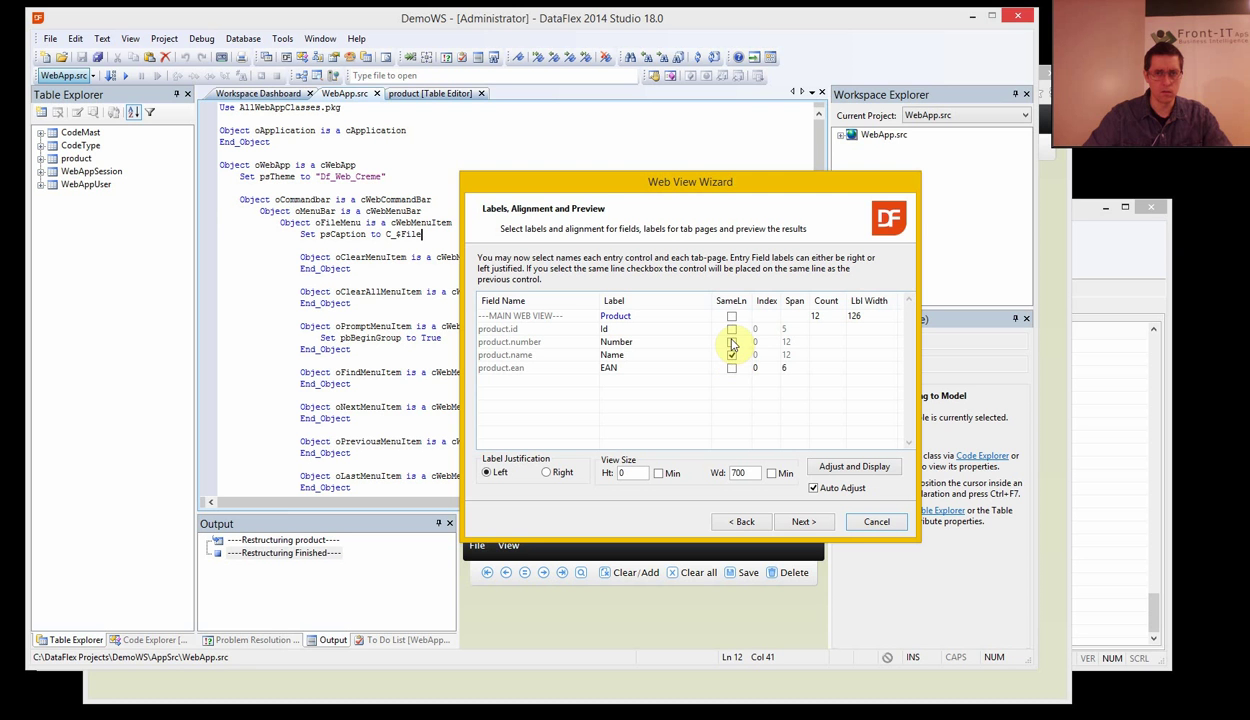
{"action": "left_click", "coordinate": [854, 466]}
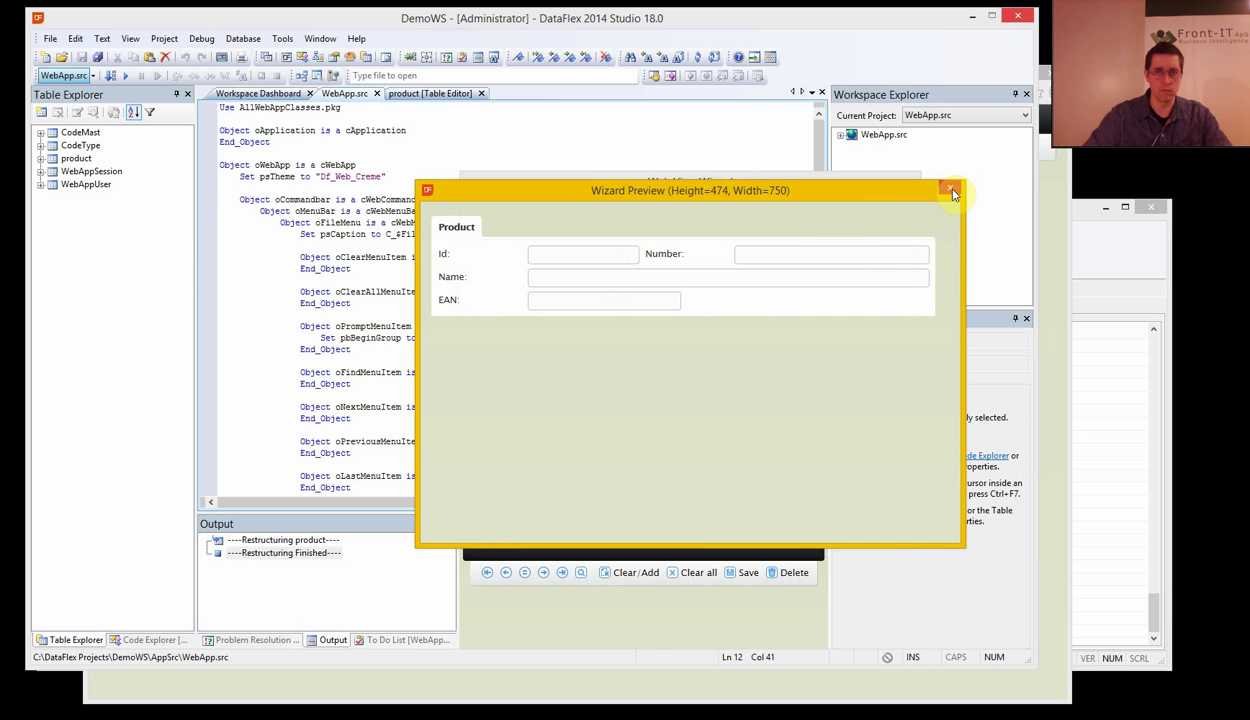
{"action": "left_click", "coordinate": [952, 188]}
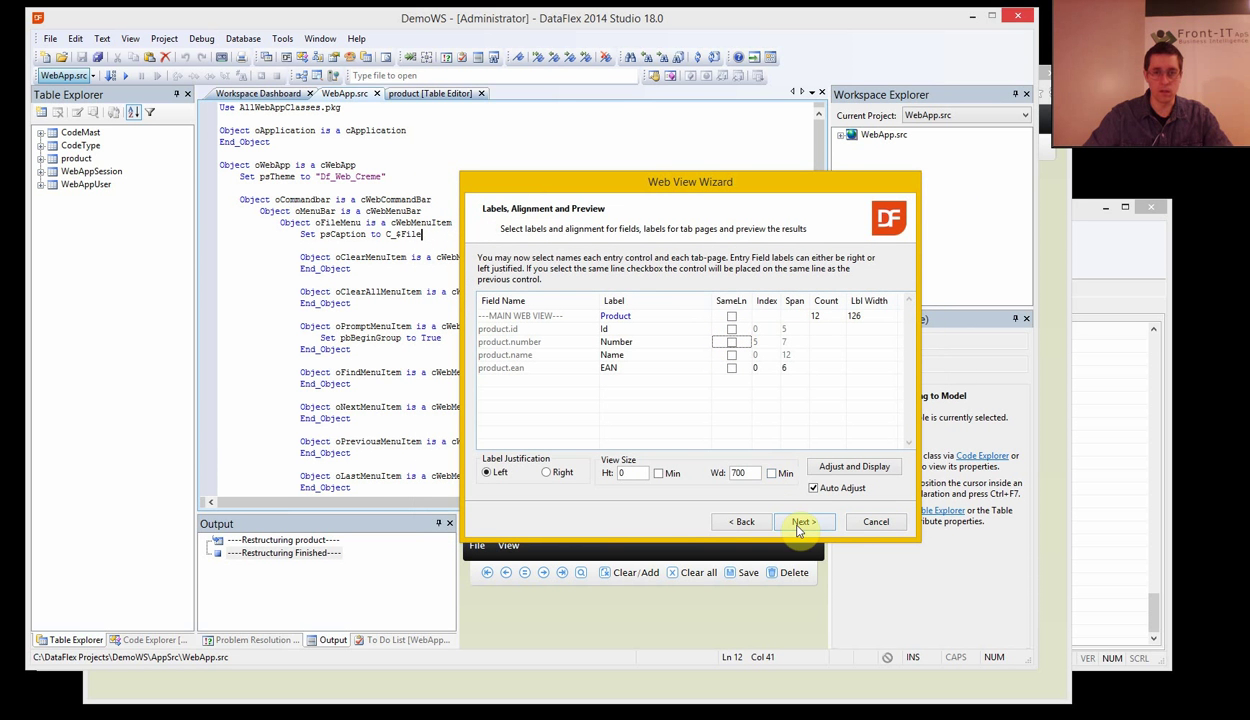
{"action": "mouse_move", "coordinate": [822, 526]}
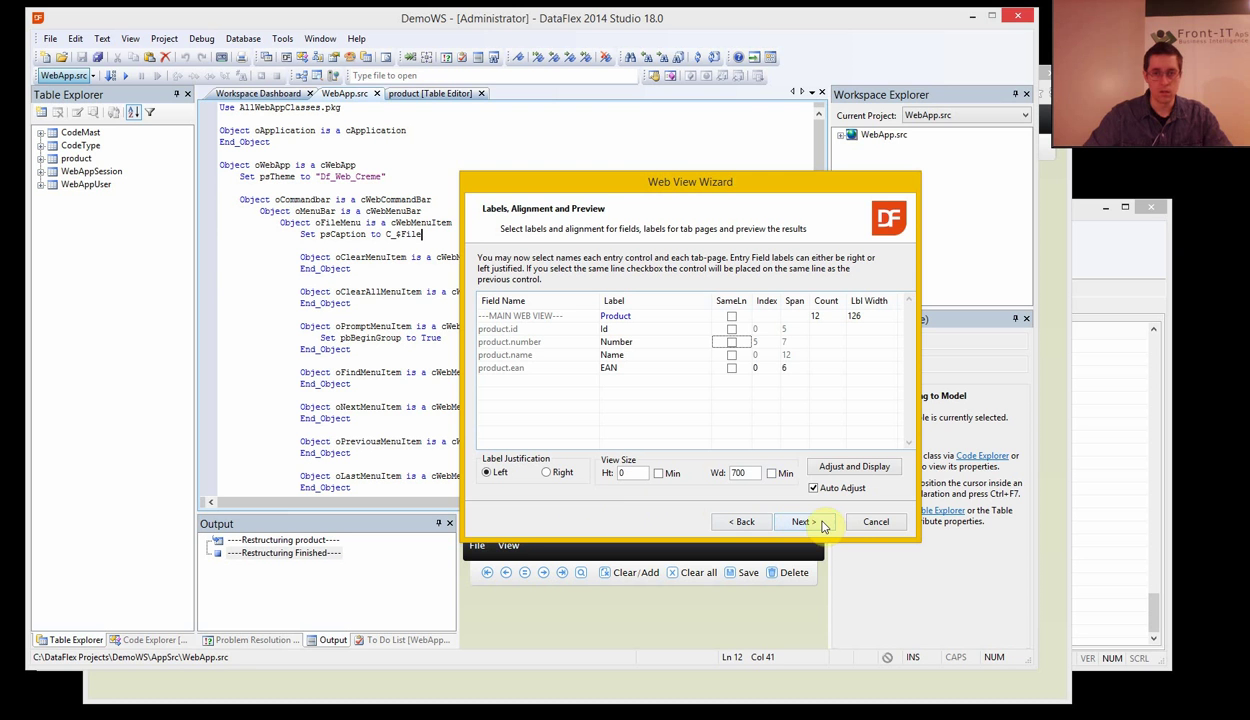
{"action": "left_click", "coordinate": [804, 522]}
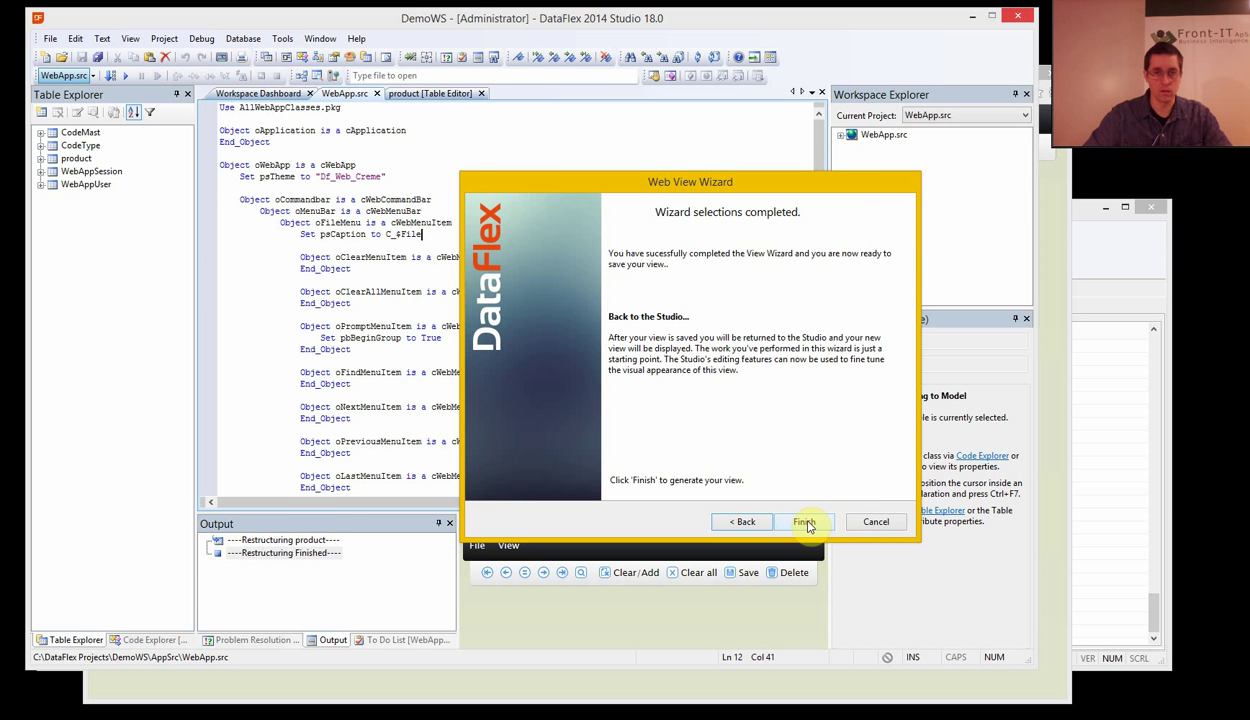
- Finish the wizard to generate Product.wo and view its source and form preview
{"action": "left_click", "coordinate": [804, 520]}
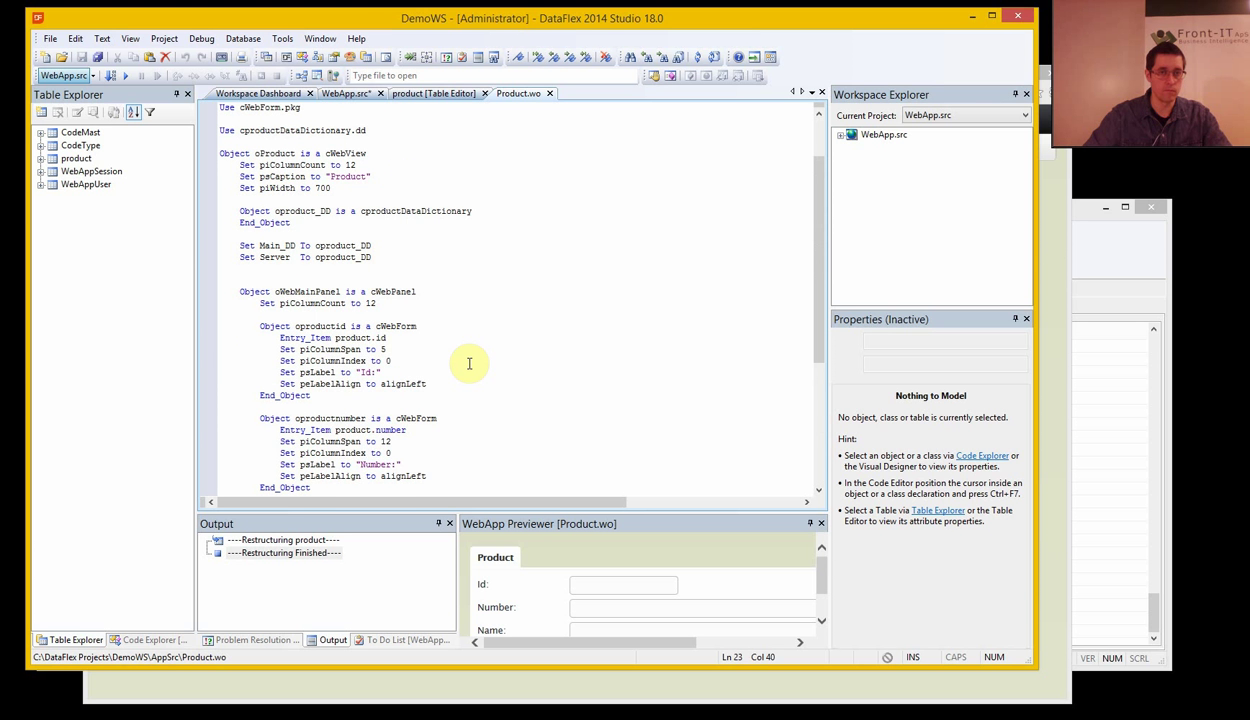
{"action": "double_click", "coordinate": [352, 336]}
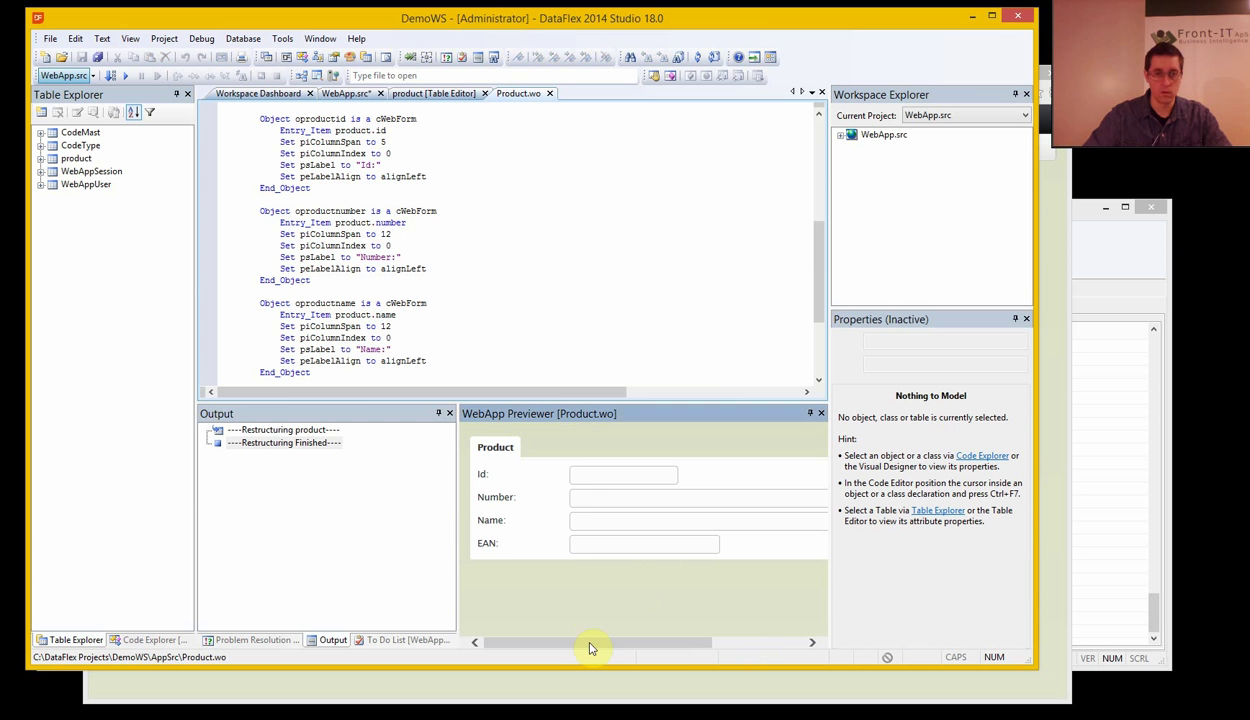
{"action": "mouse_move", "coordinate": [608, 524]}
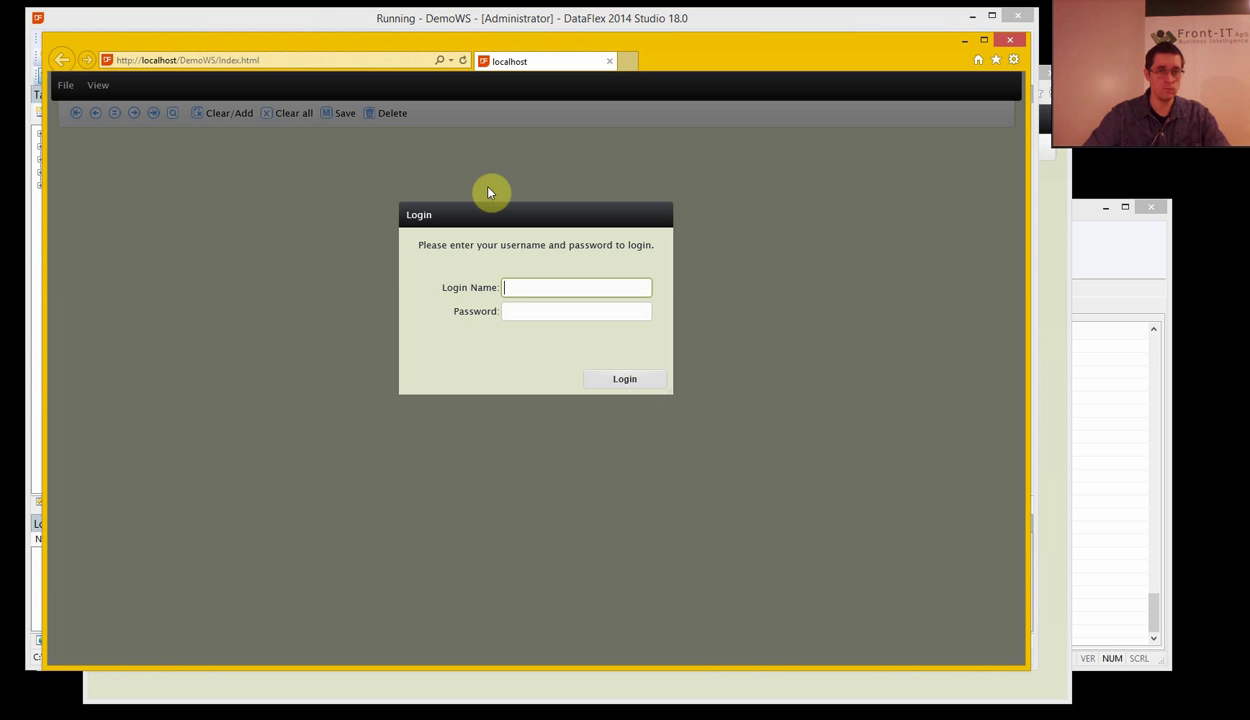
- Log in to the DemoWS web app as Guest
{"action": "type", "text": "Guest"}
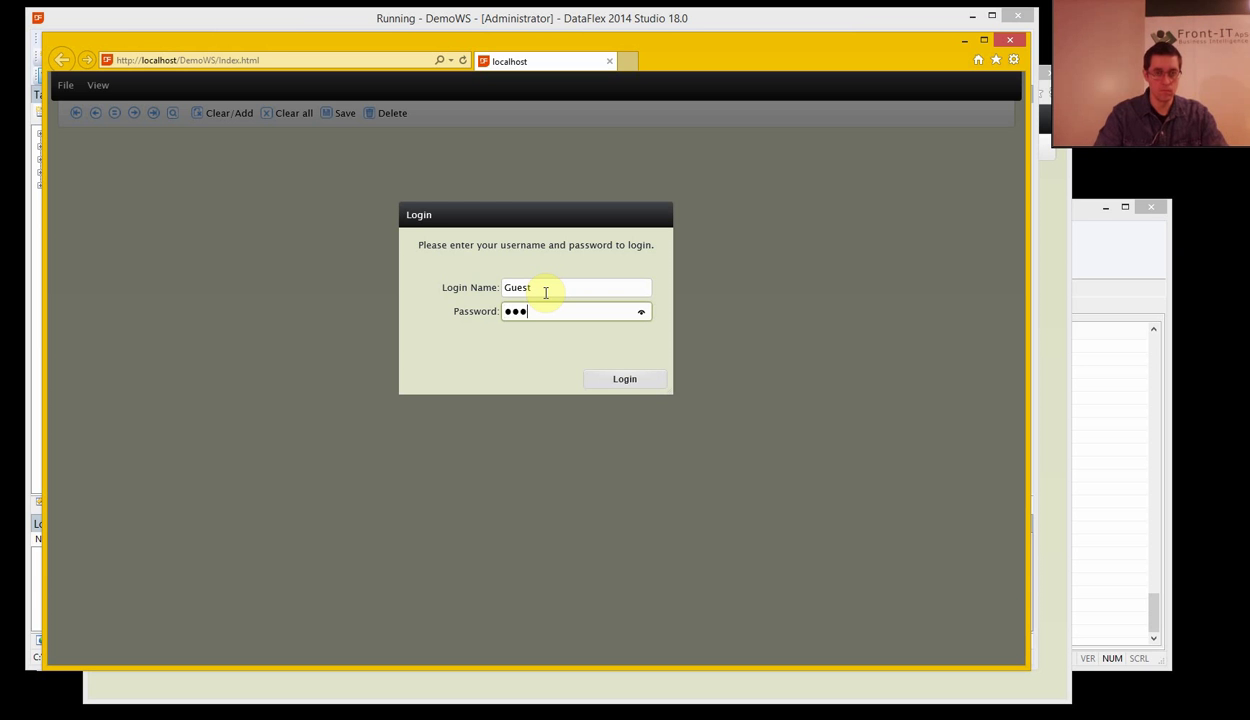
{"action": "left_click", "coordinate": [624, 380]}
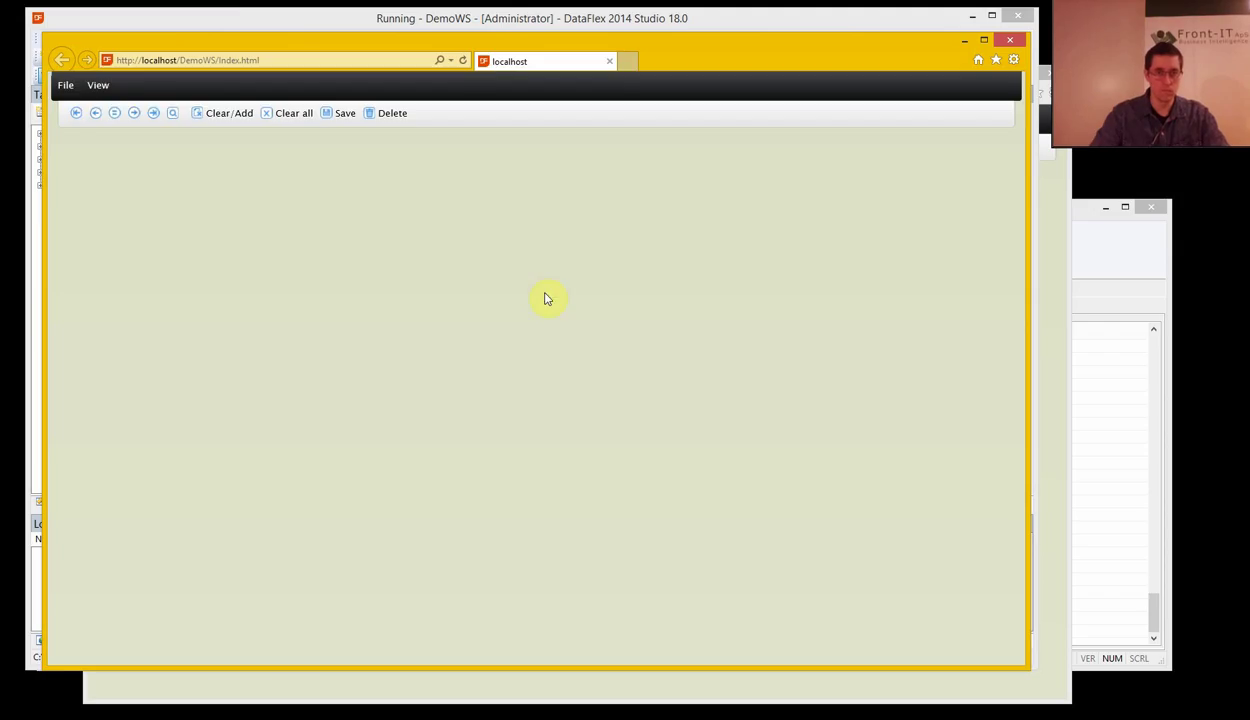
- Save a first product in the Product view: 123, Prod1, EAN 32221
{"action": "left_click", "coordinate": [96, 84]}
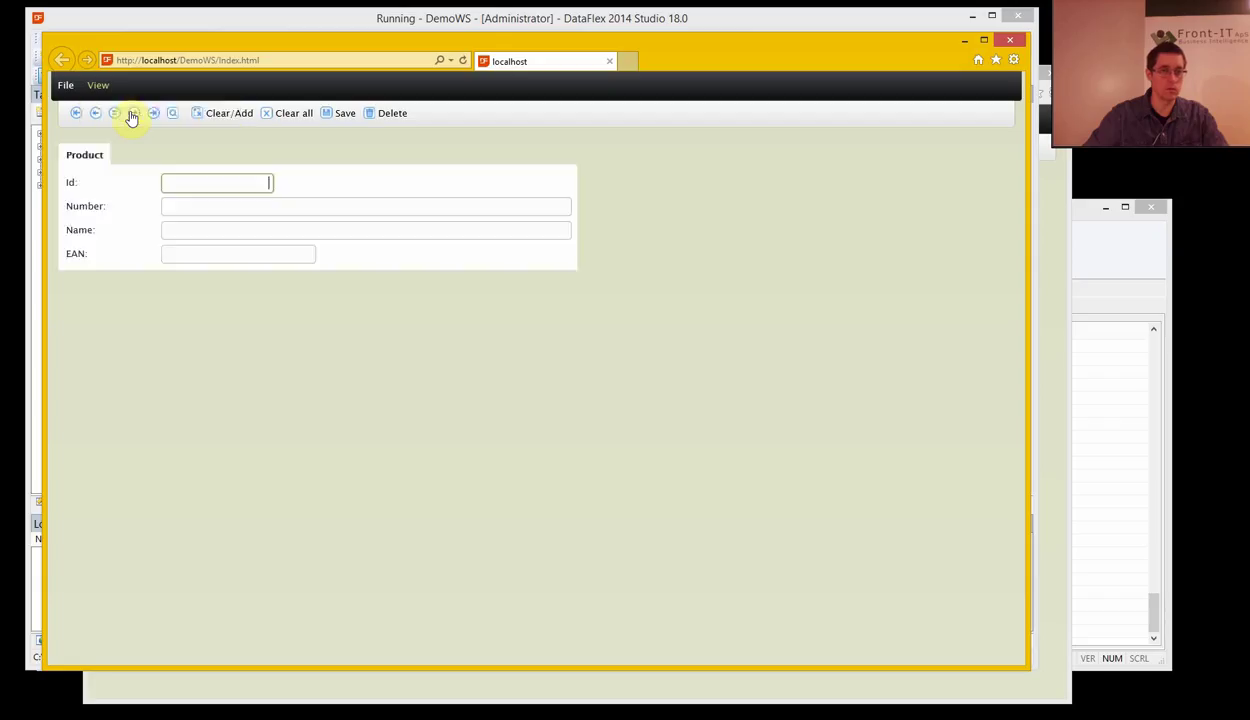
{"action": "mouse_move", "coordinate": [272, 200]}
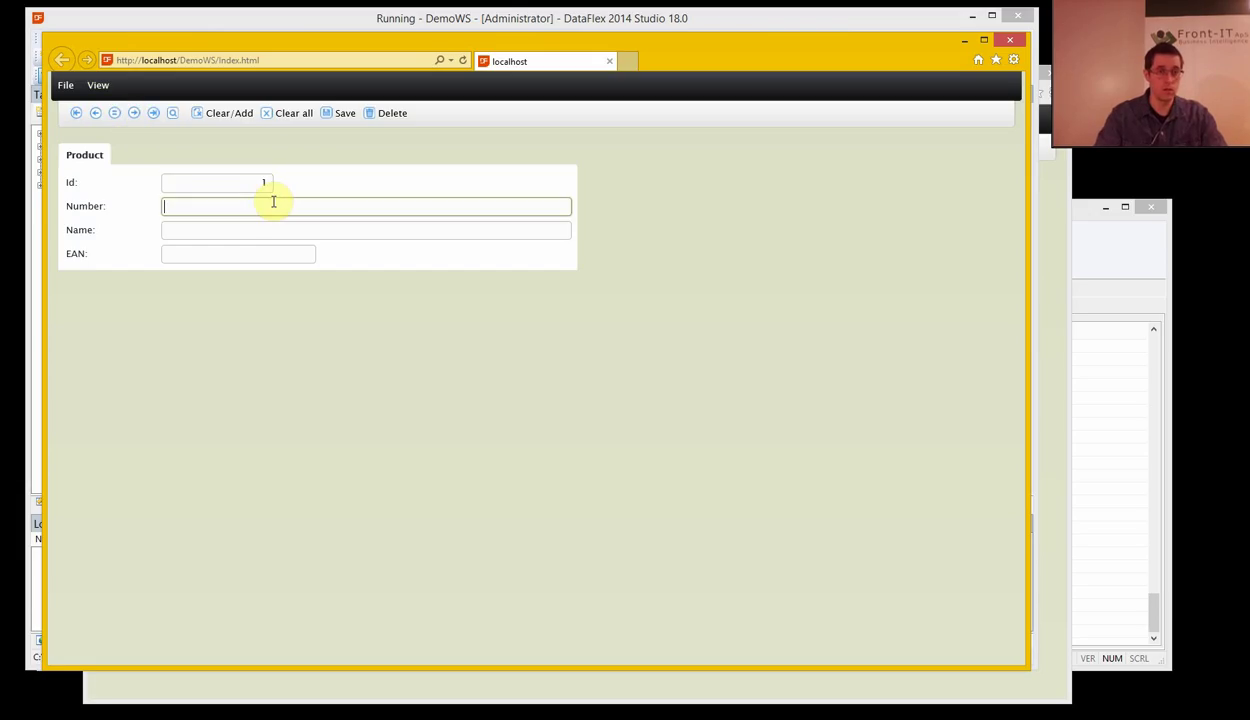
{"action": "type", "text": "123"}
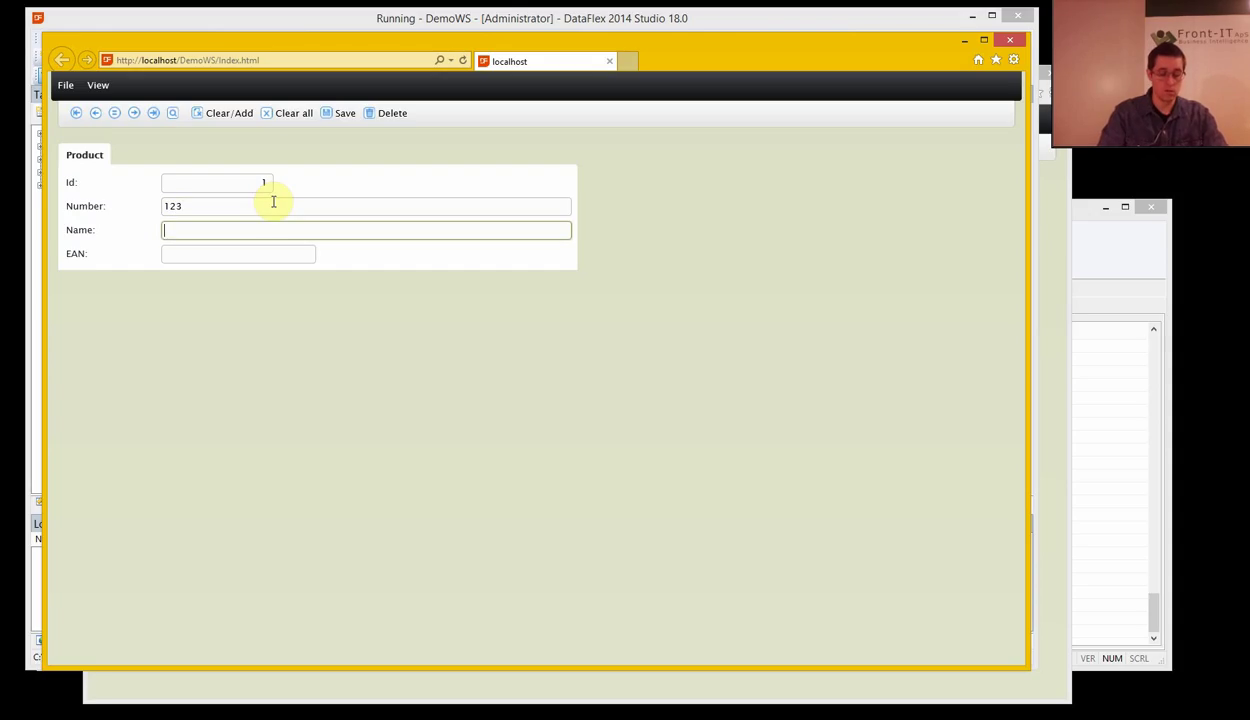
{"action": "type", "text": "Prod1"}
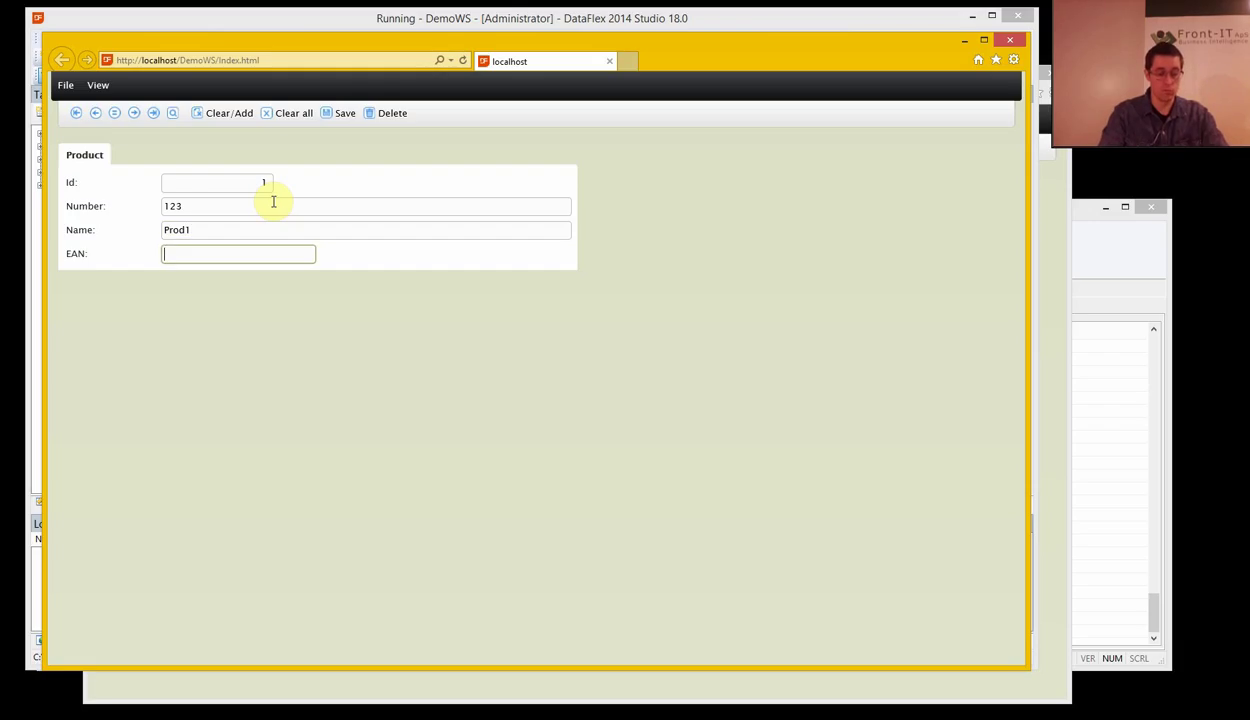
{"action": "type", "text": "32221"}
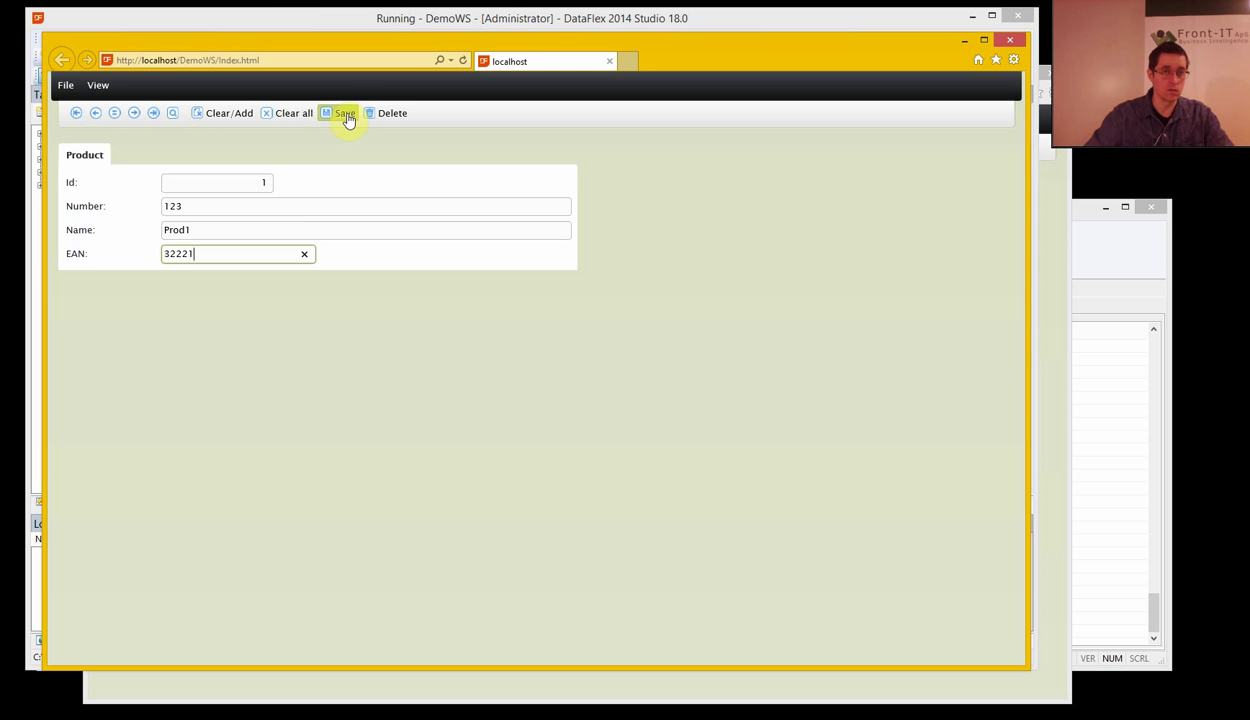
{"action": "left_click", "coordinate": [346, 112]}
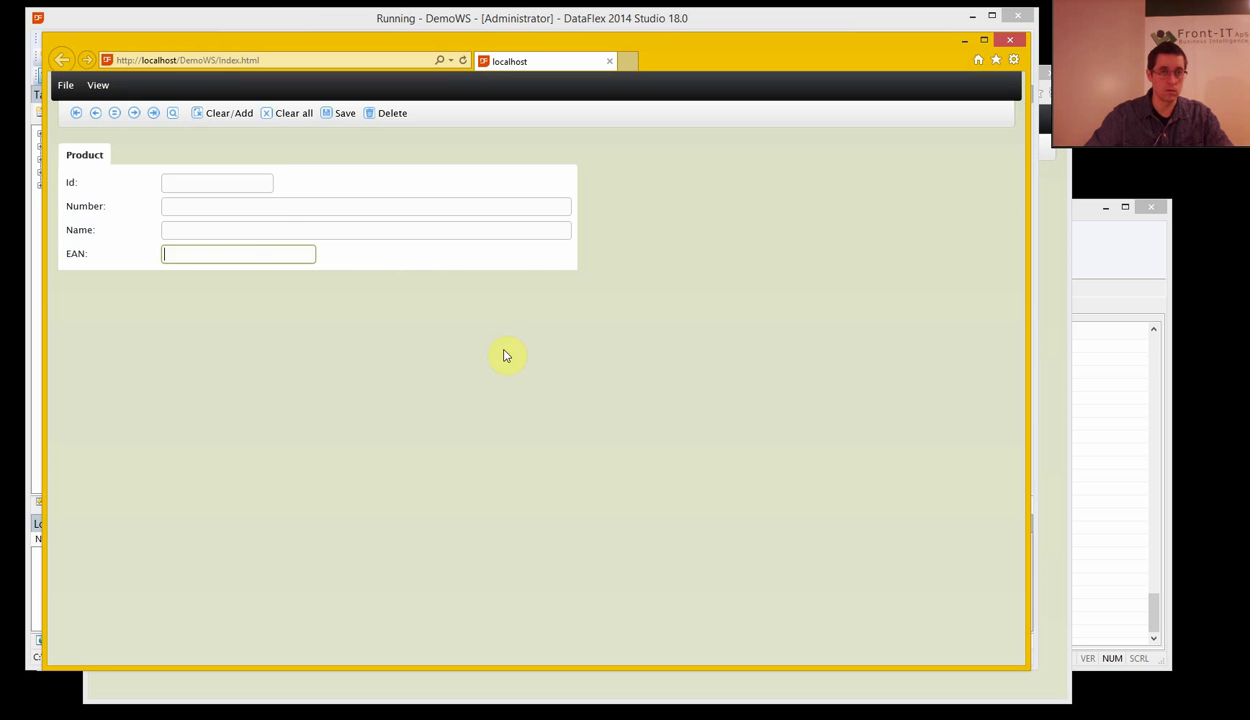
- Enter a second product numbered 223 named Prod 2 with its EAN
{"action": "left_click", "coordinate": [216, 184]}
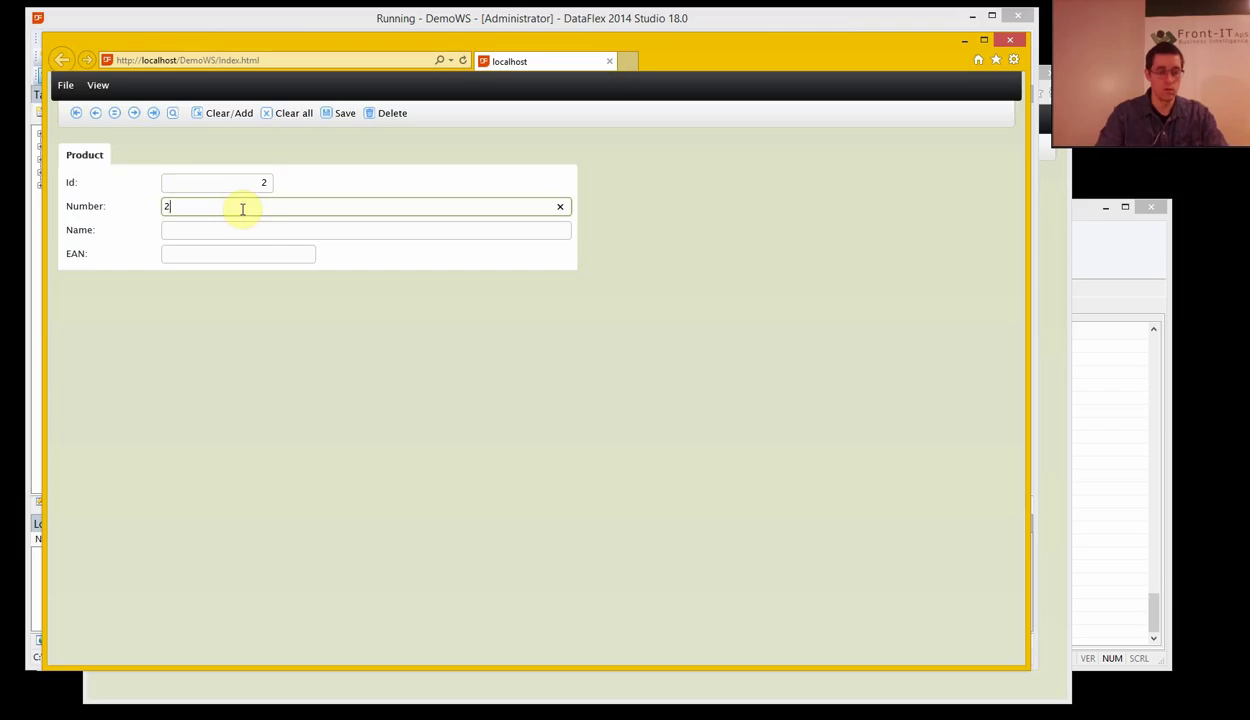
{"action": "type", "text": "23"}
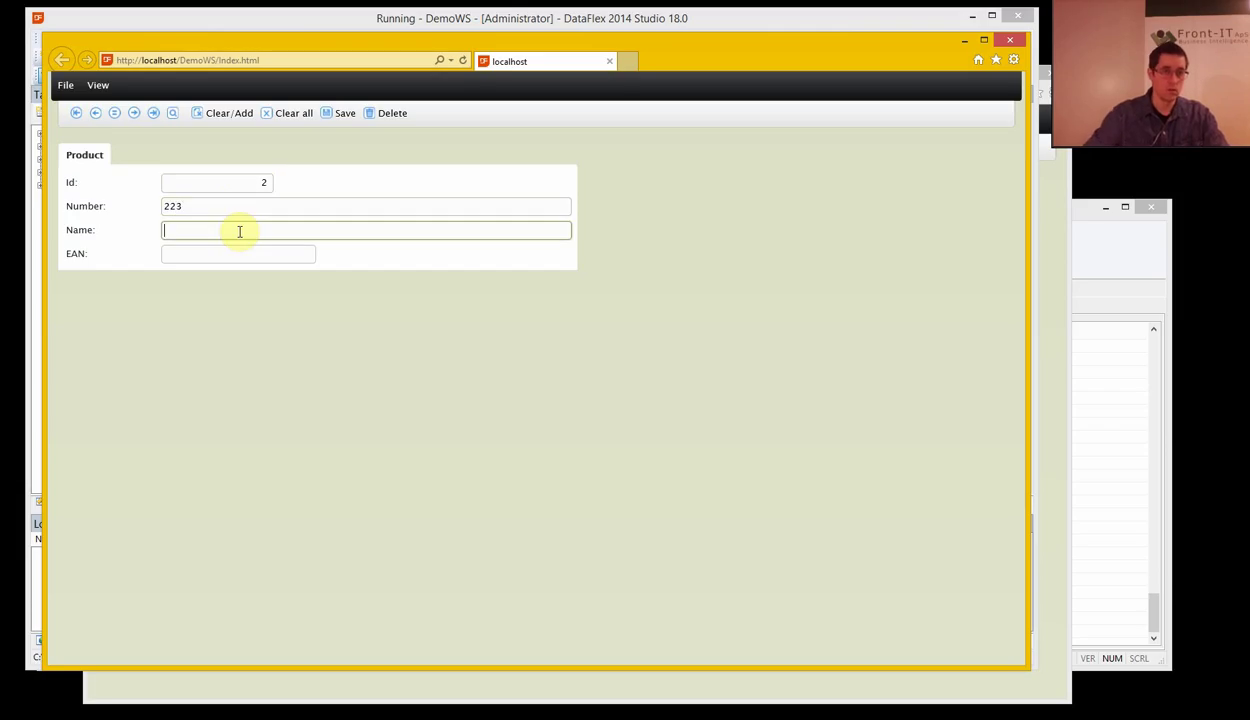
{"action": "type", "text": "P"}
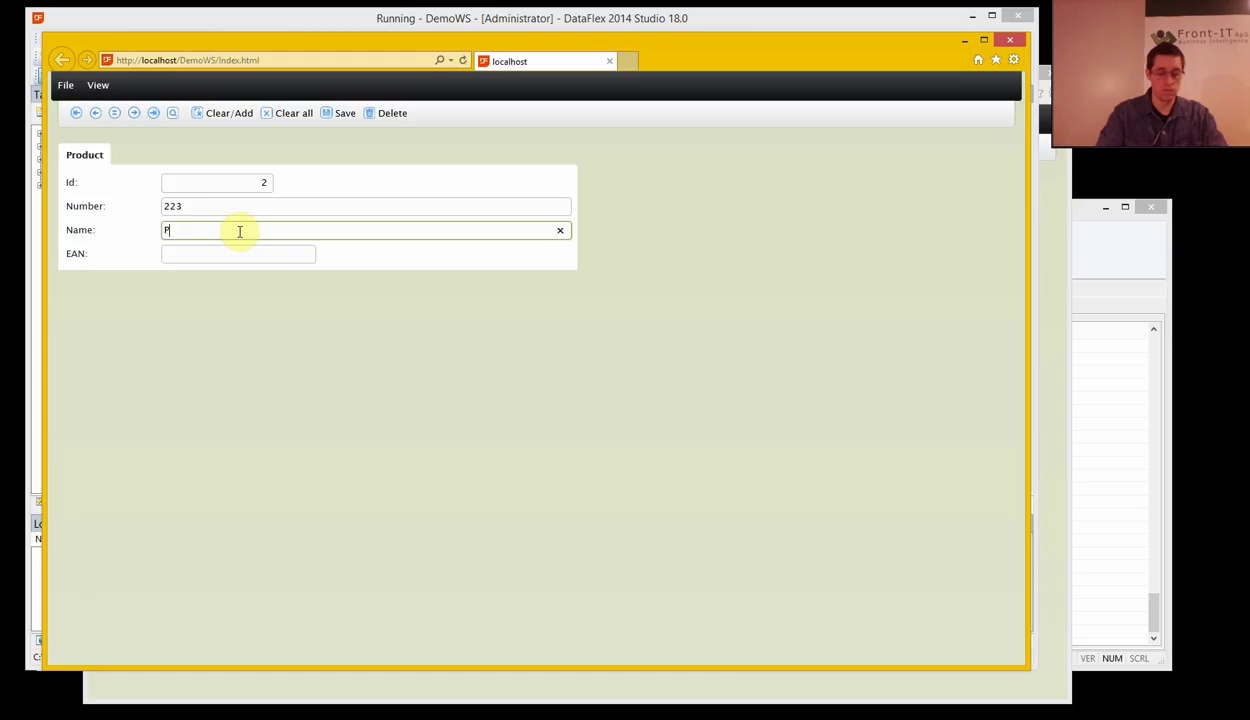
{"action": "type", "text": "rod 2"}
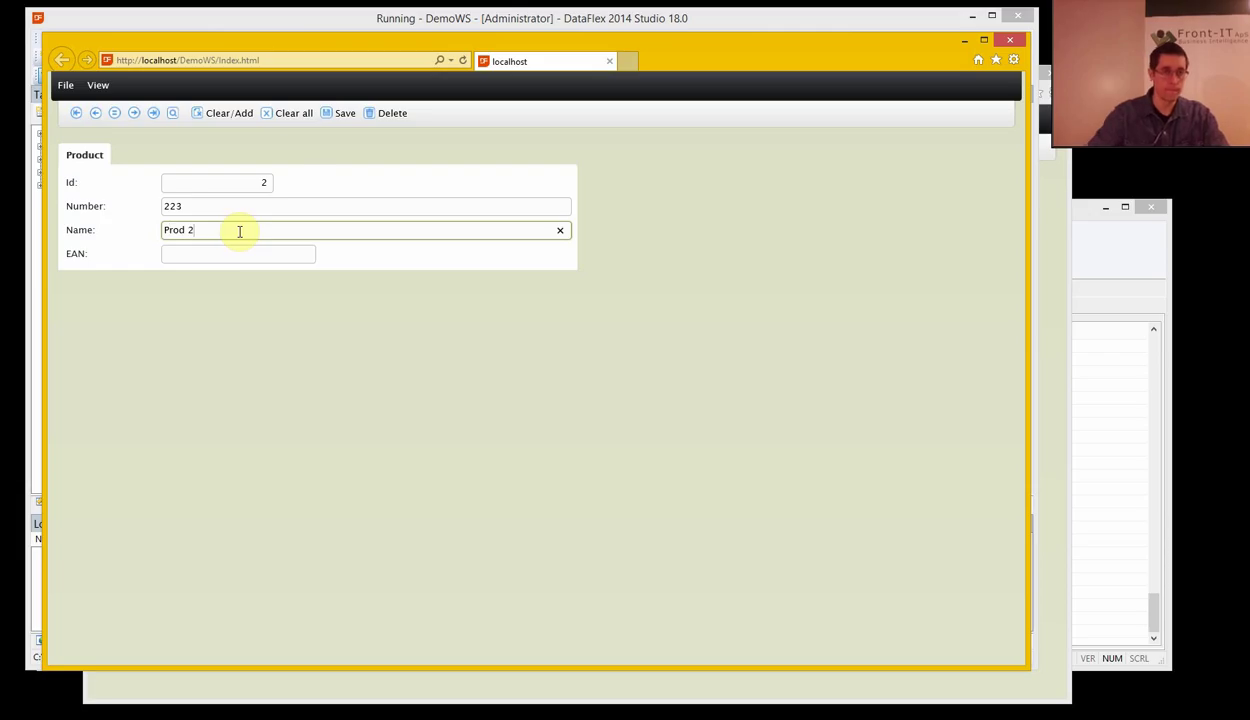
{"action": "type", "text": "342"}
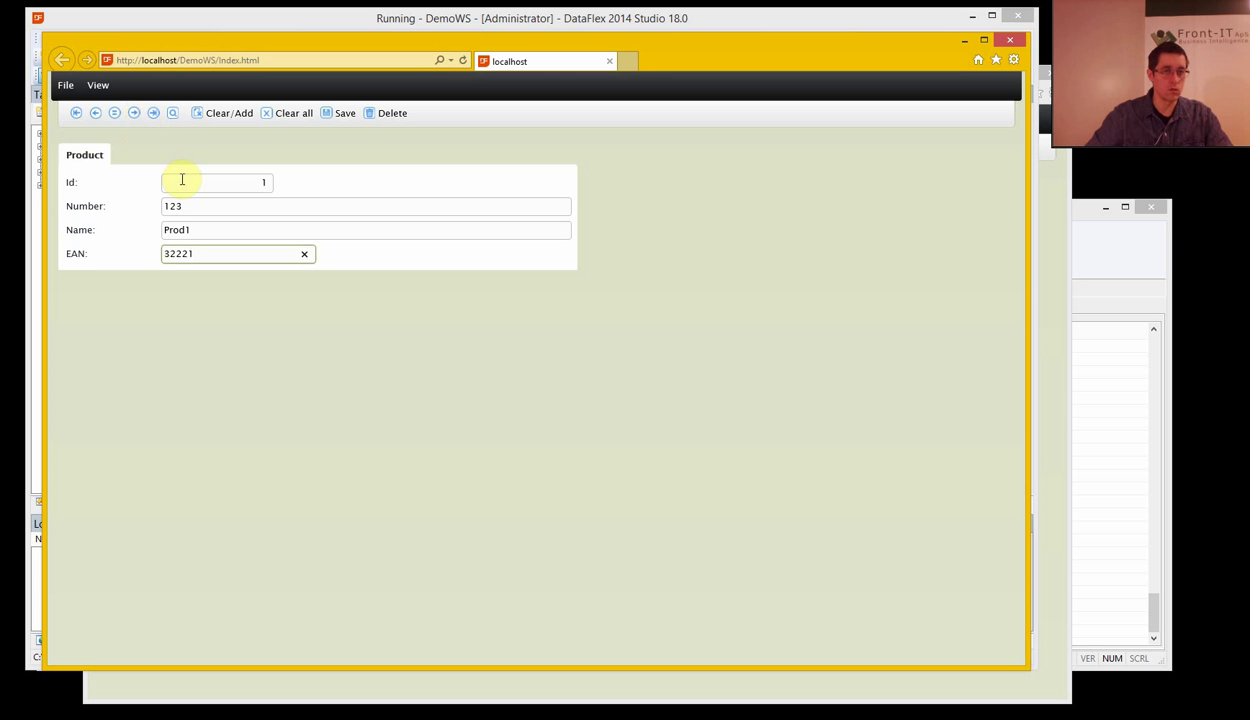
- Browse to the next record, clear the fields, and find the product with Id 2
{"action": "left_click", "coordinate": [134, 112]}
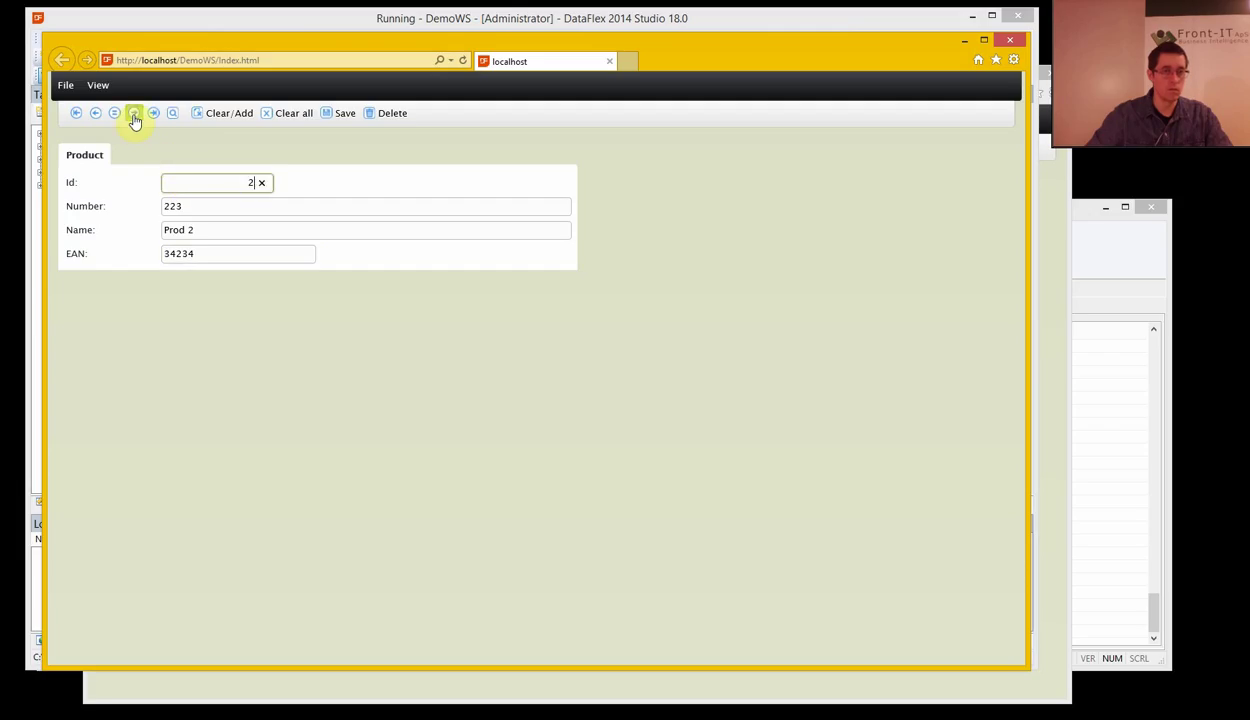
{"action": "left_click", "coordinate": [136, 112]}
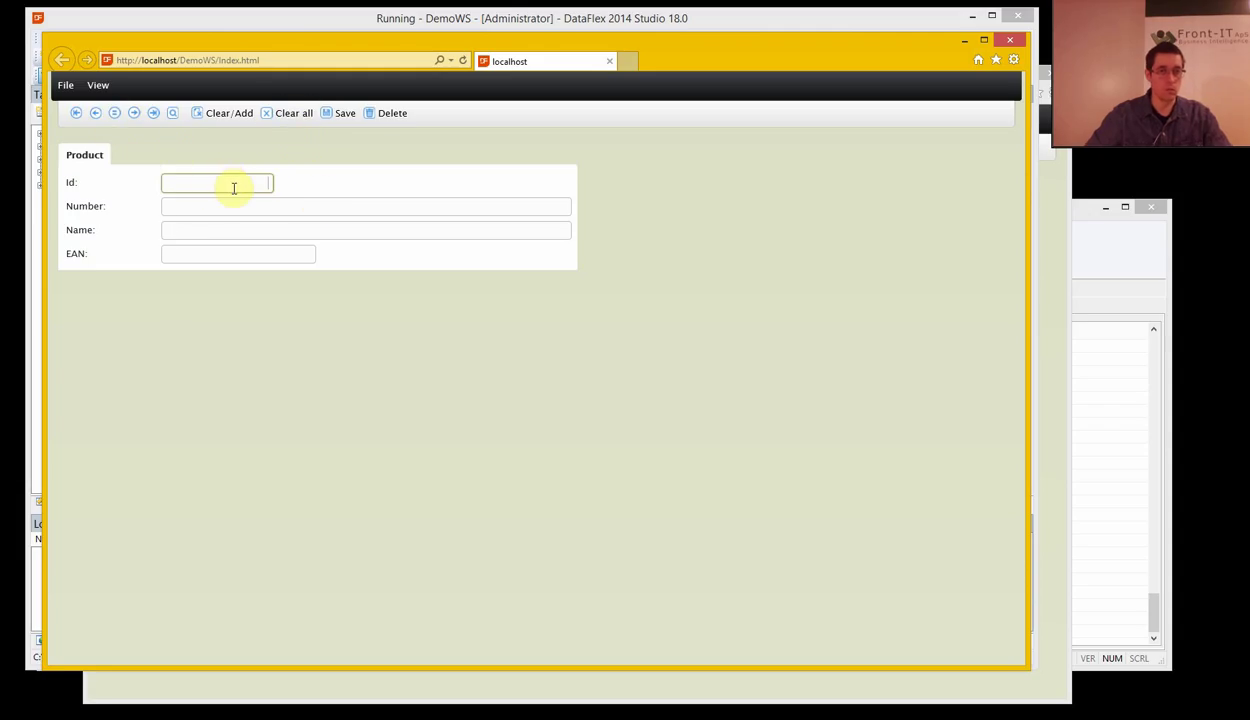
{"action": "left_click", "coordinate": [114, 112]}
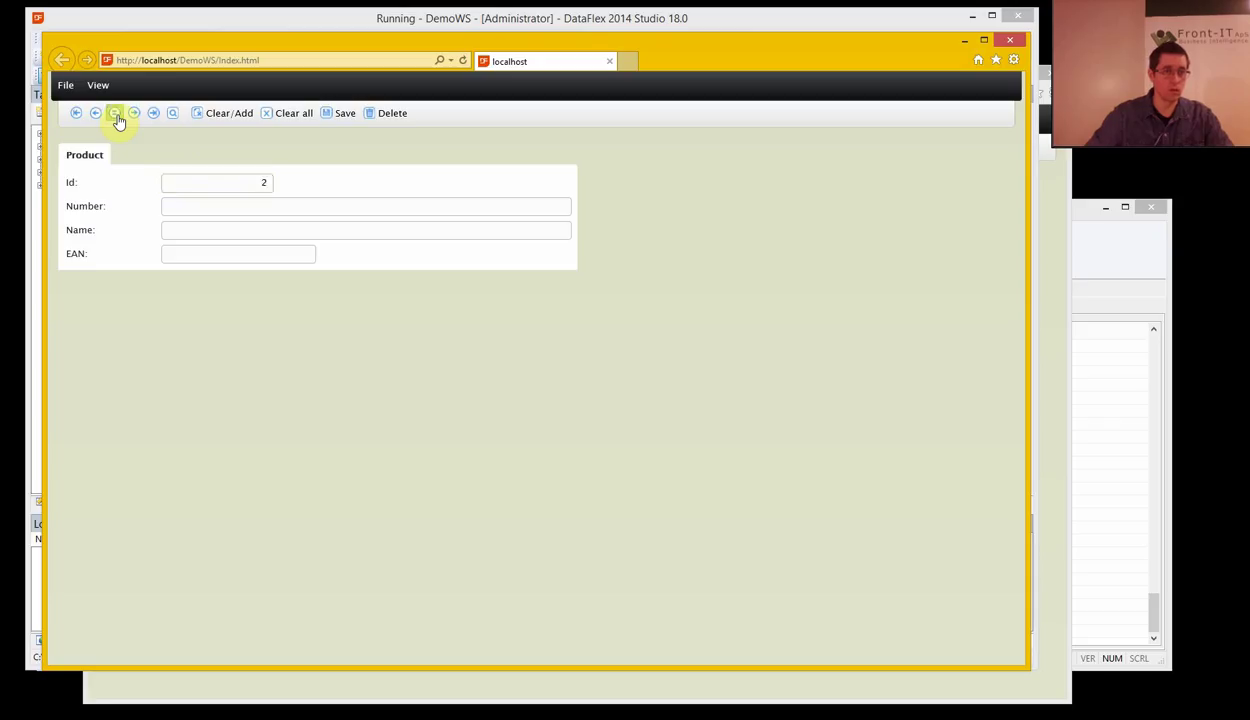
{"action": "left_click", "coordinate": [114, 112]}
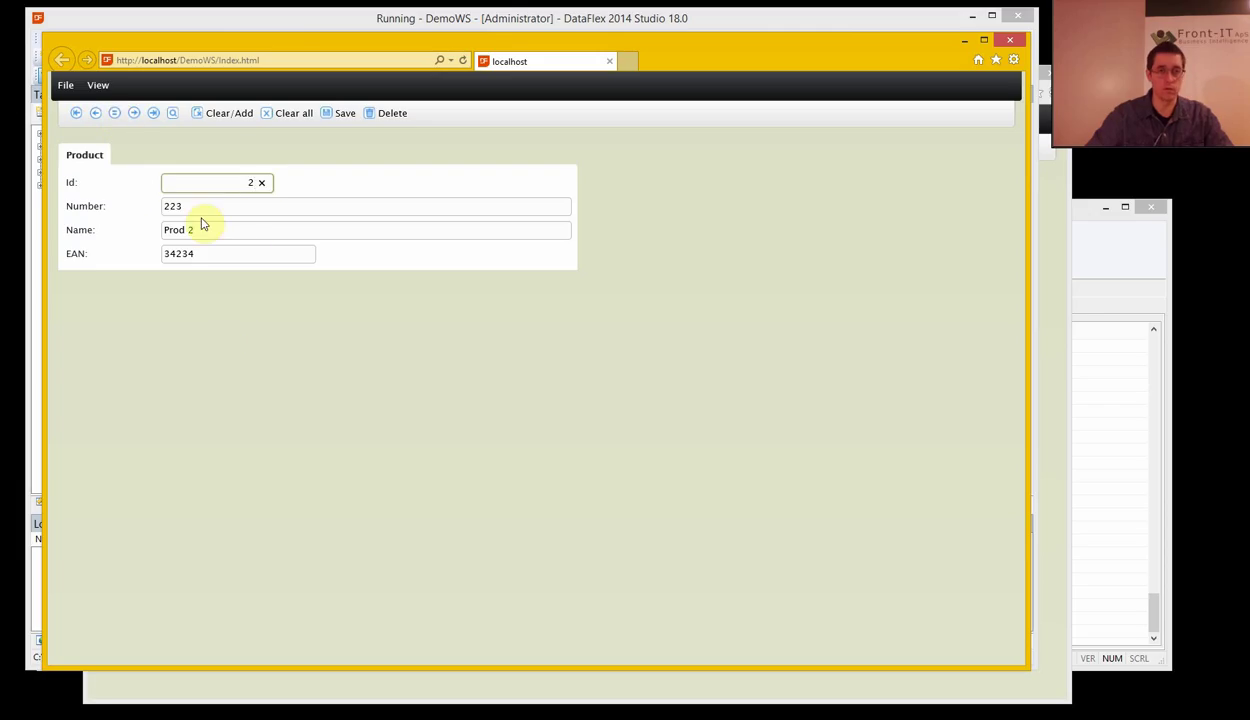
{"action": "mouse_move", "coordinate": [116, 186]}
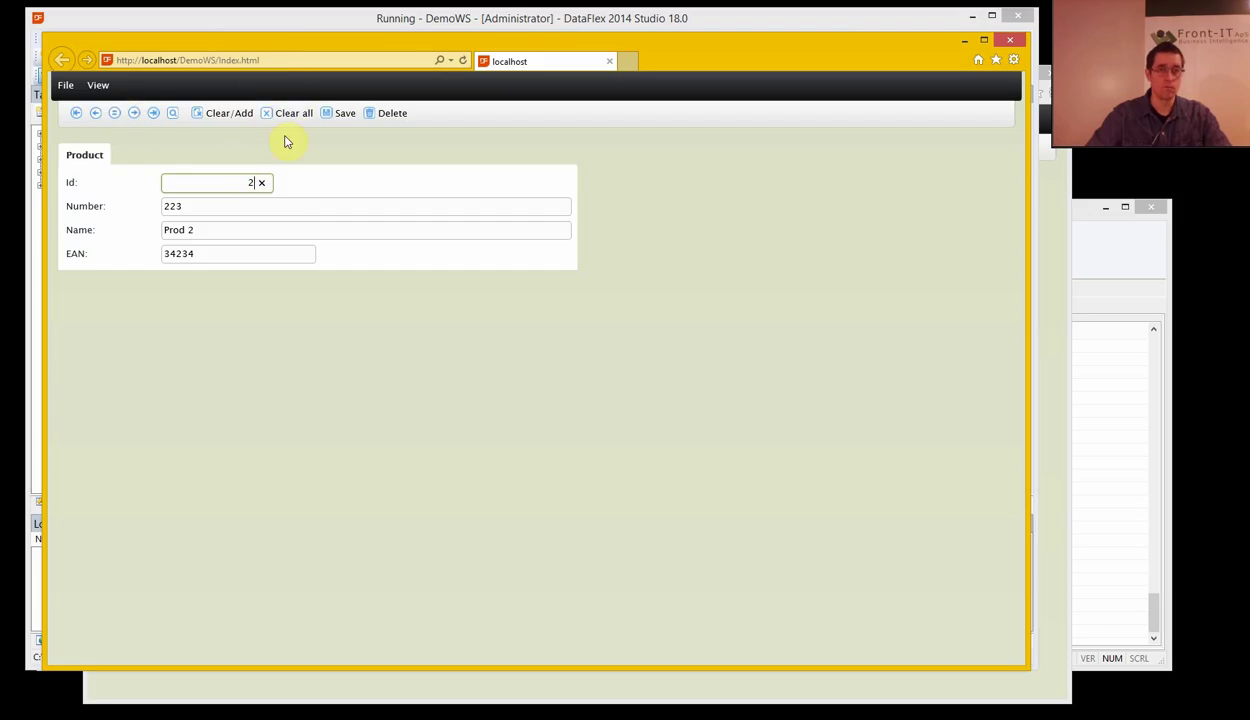
- Delete the Id value of Prod 2, leaving number, name and EAN filled
{"action": "left_click", "coordinate": [94, 84]}
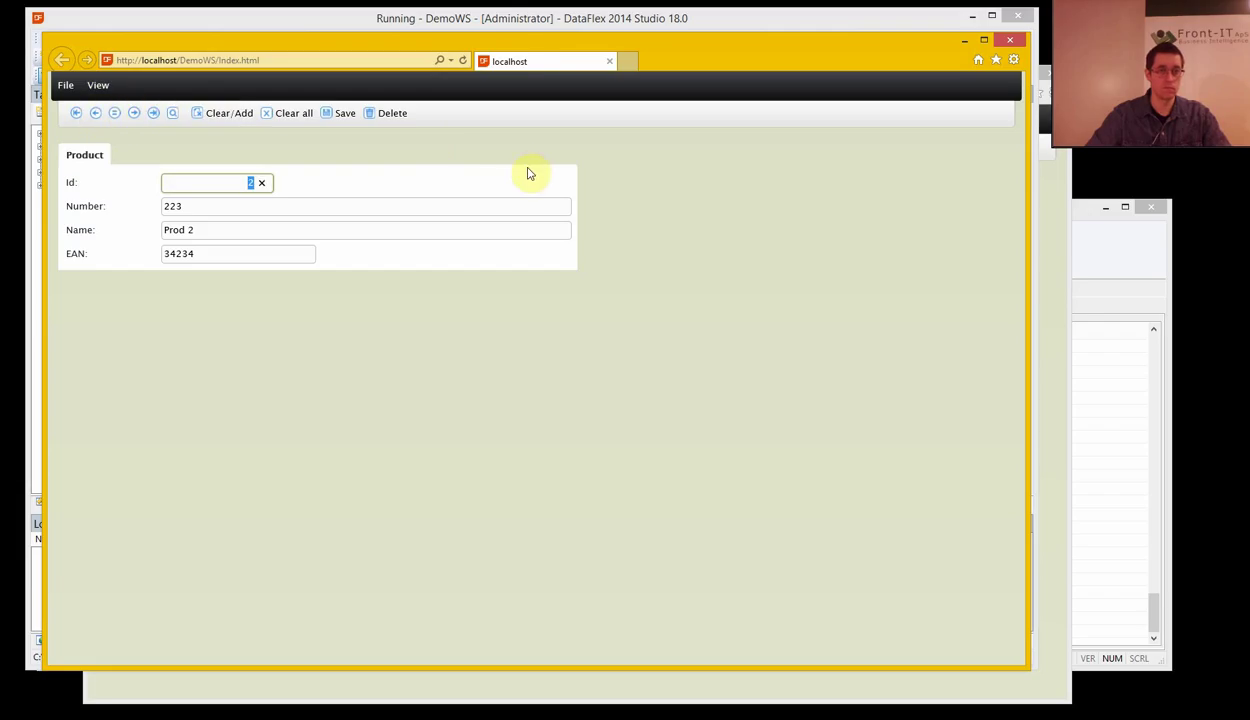
{"action": "mouse_move", "coordinate": [458, 144]}
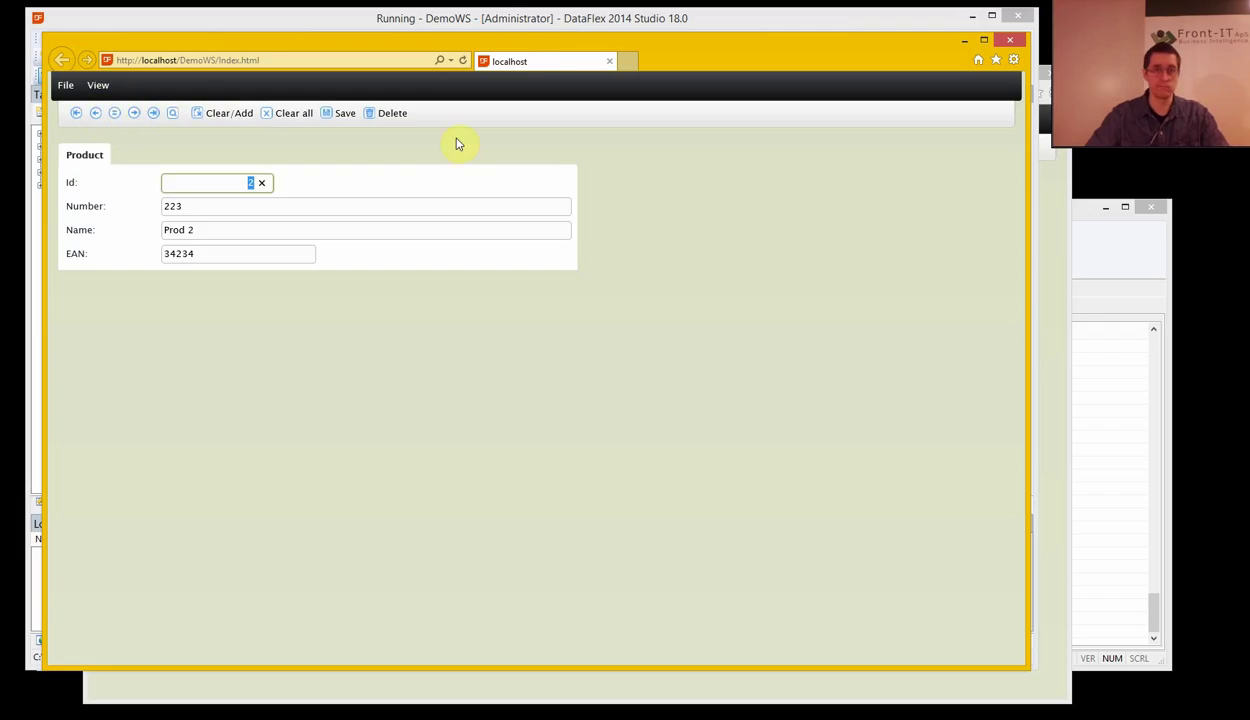
{"action": "mouse_move", "coordinate": [368, 150]}
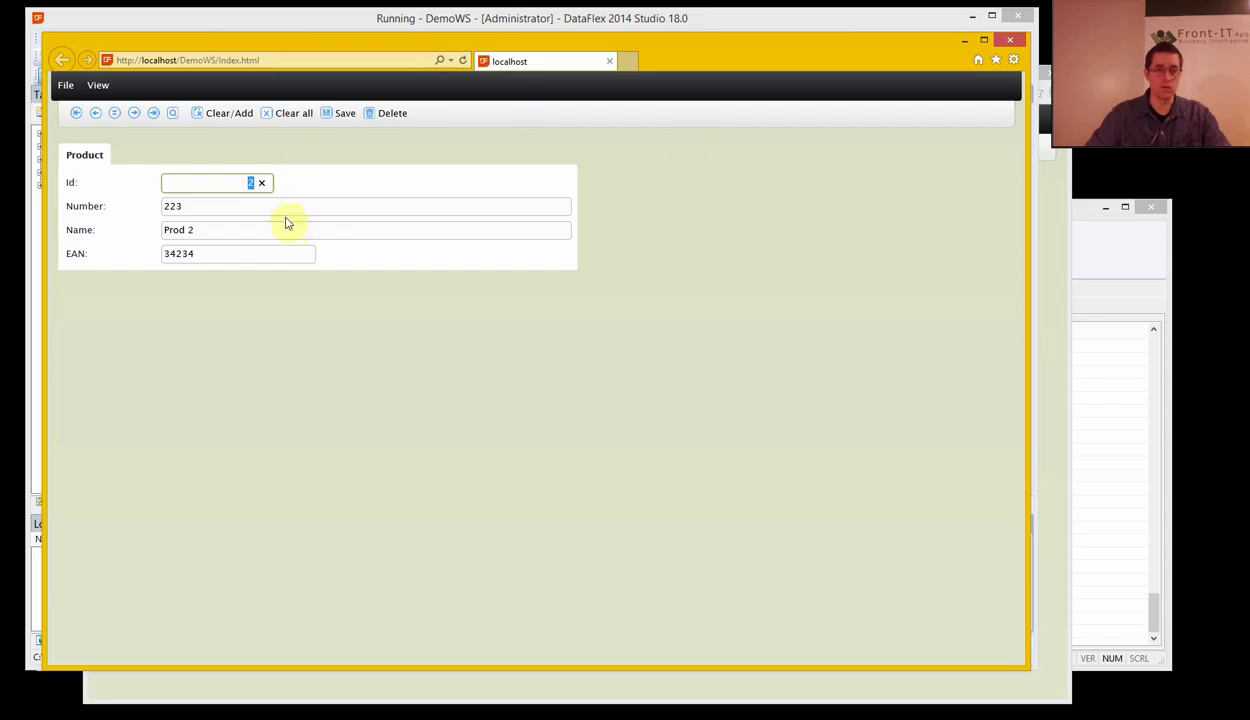
{"action": "mouse_move", "coordinate": [276, 202]}
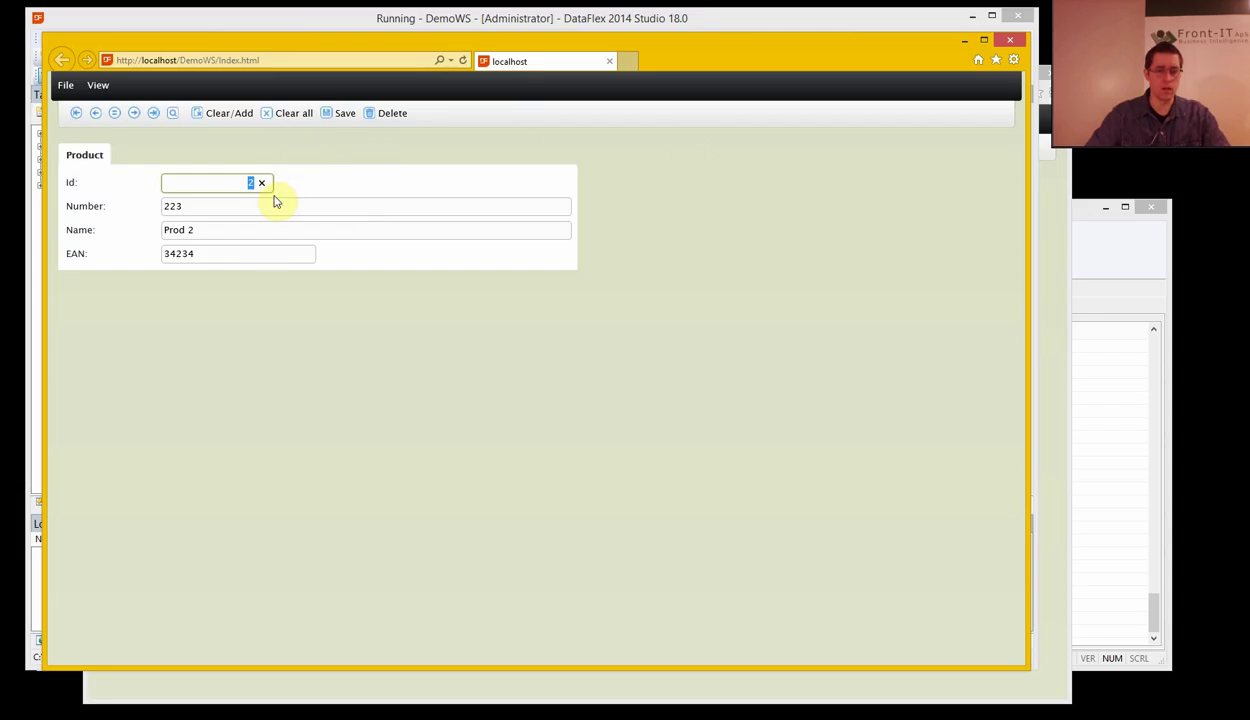
{"action": "mouse_move", "coordinate": [188, 244]}
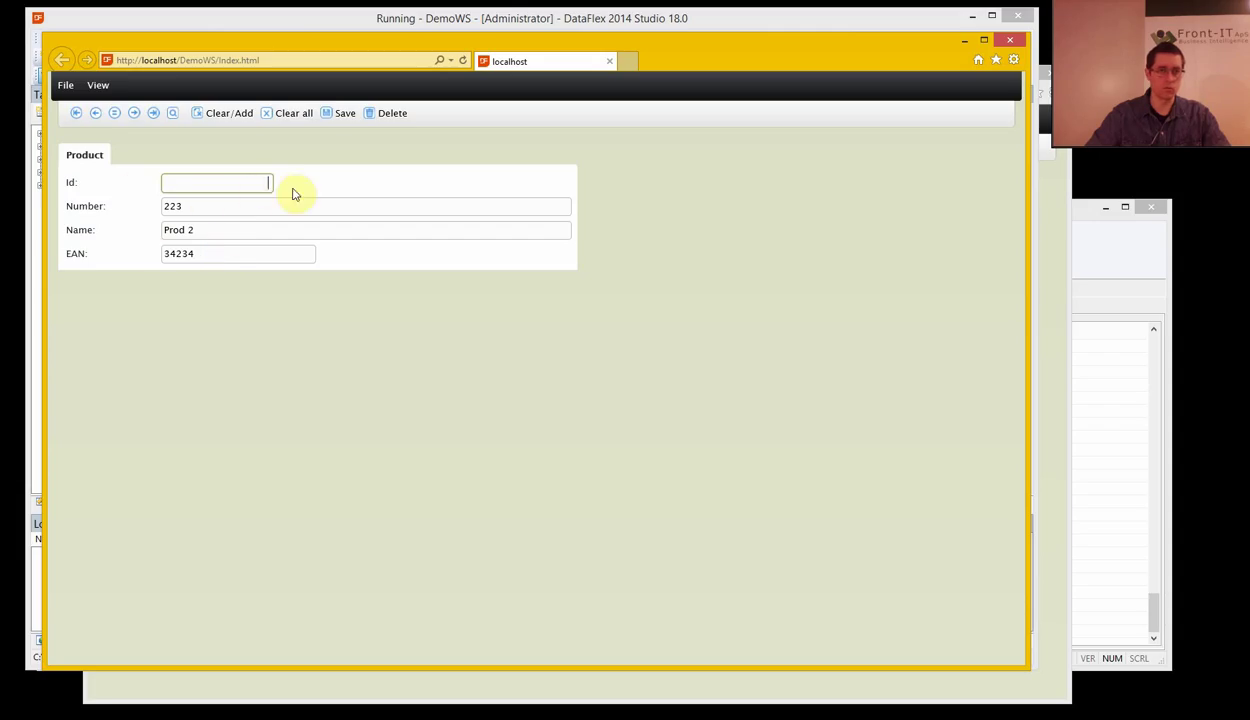
{"action": "mouse_move", "coordinate": [220, 206]}
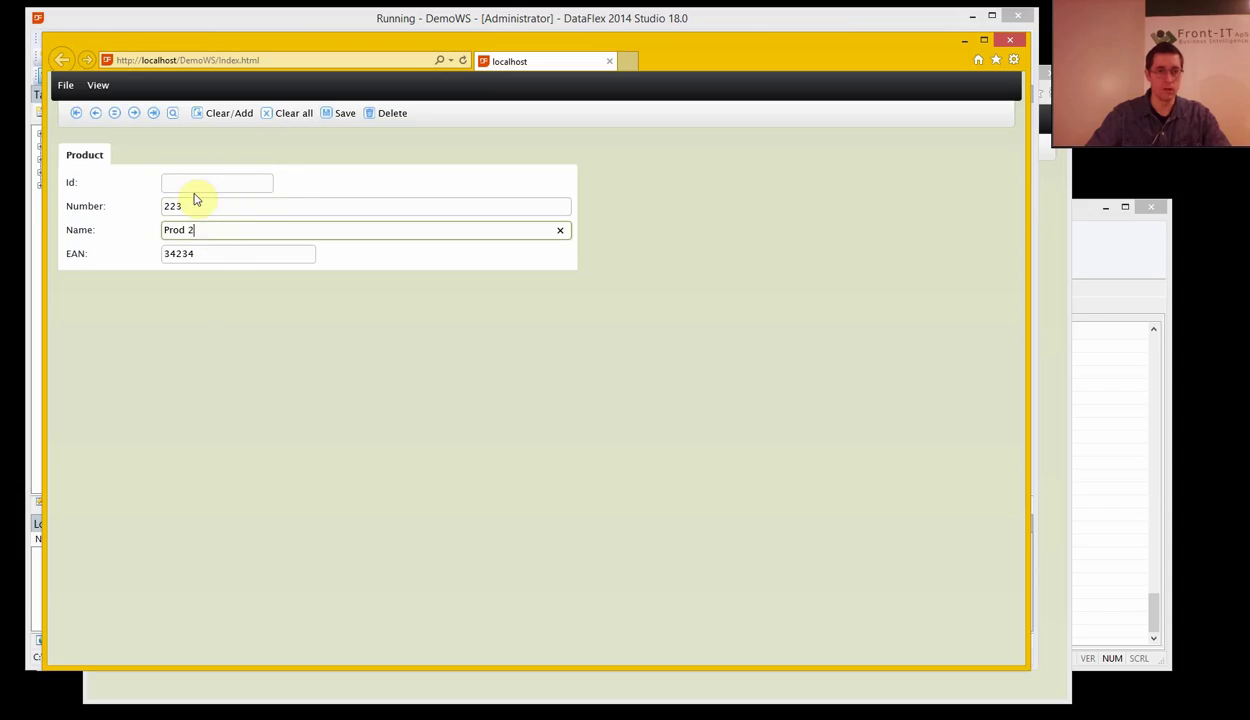
{"action": "left_click", "coordinate": [210, 184]}
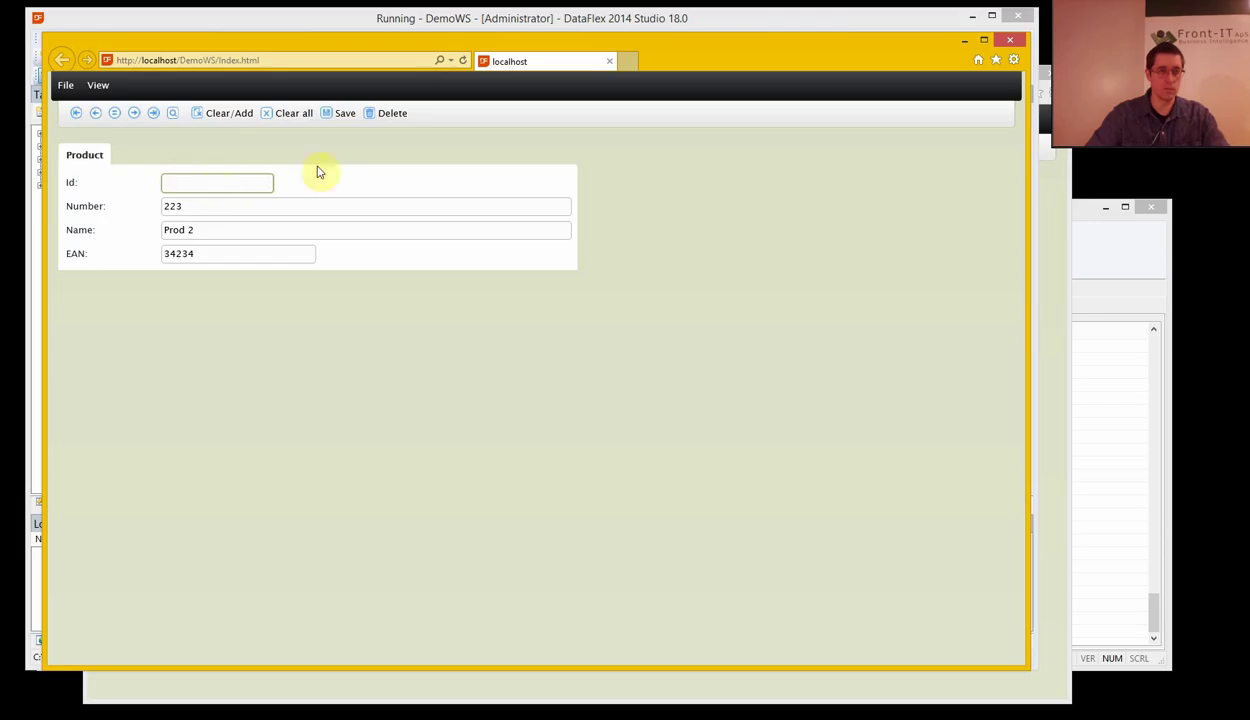
{"action": "left_click", "coordinate": [216, 184]}
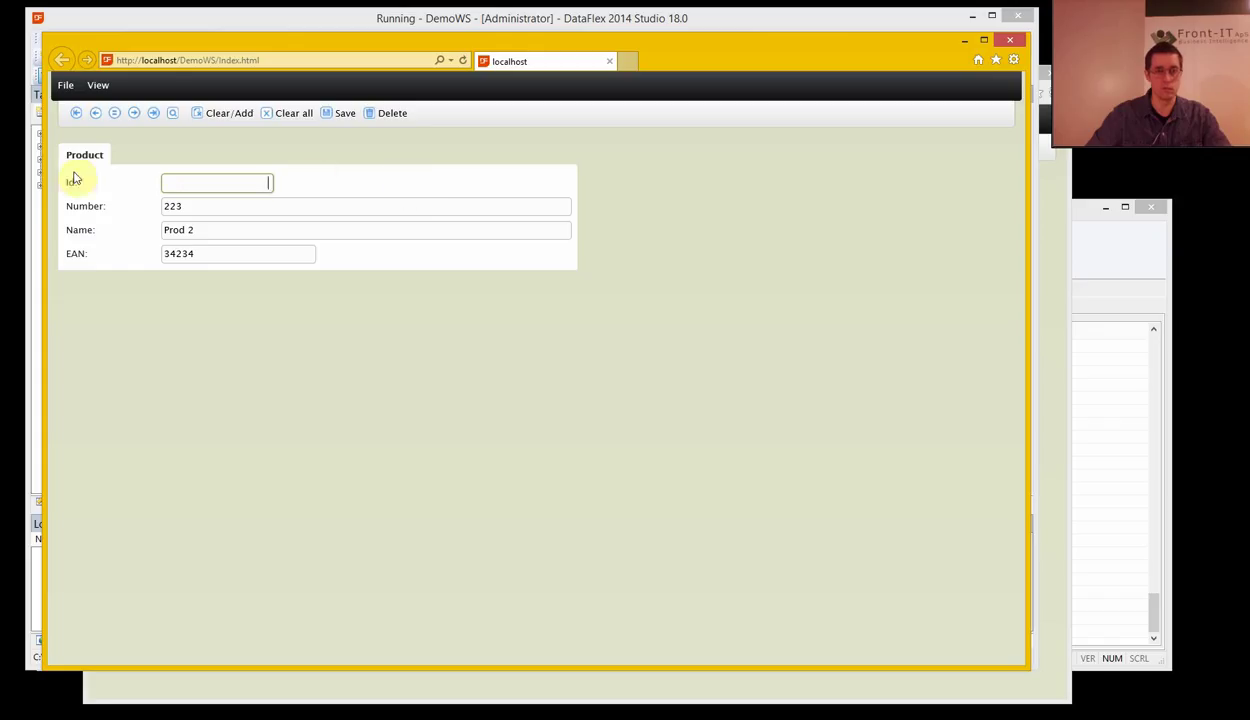
{"action": "mouse_move", "coordinate": [358, 180]}
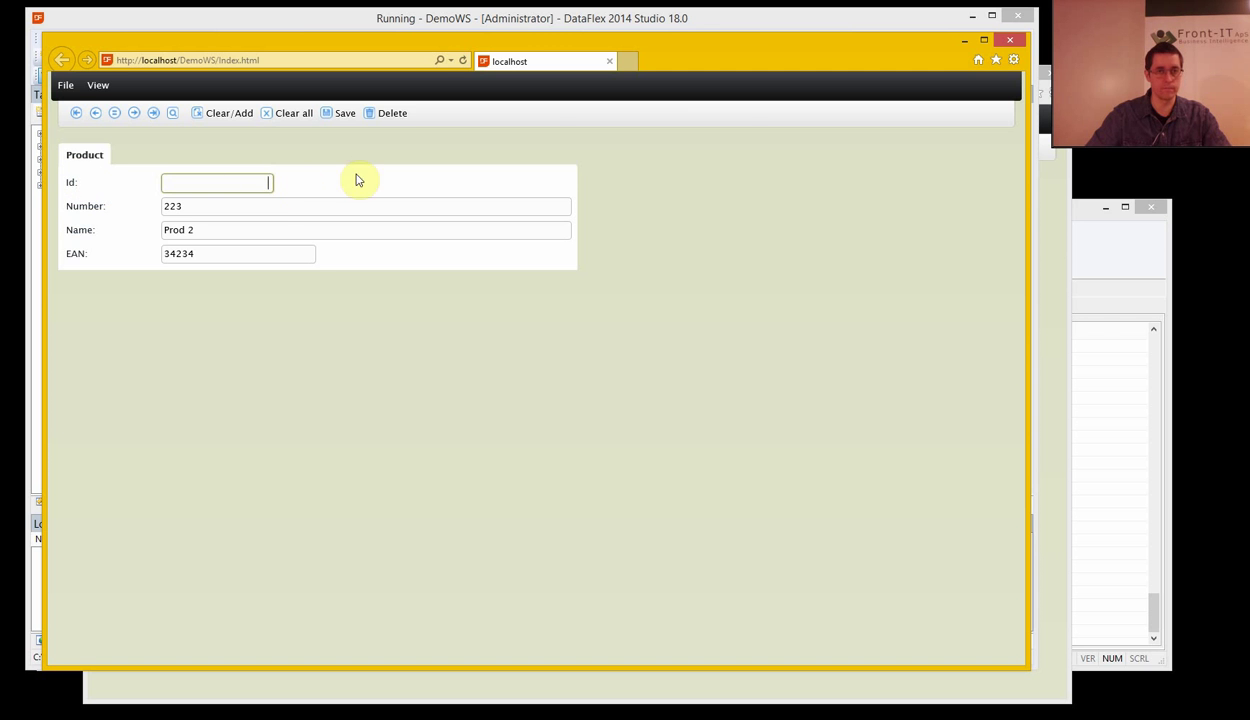